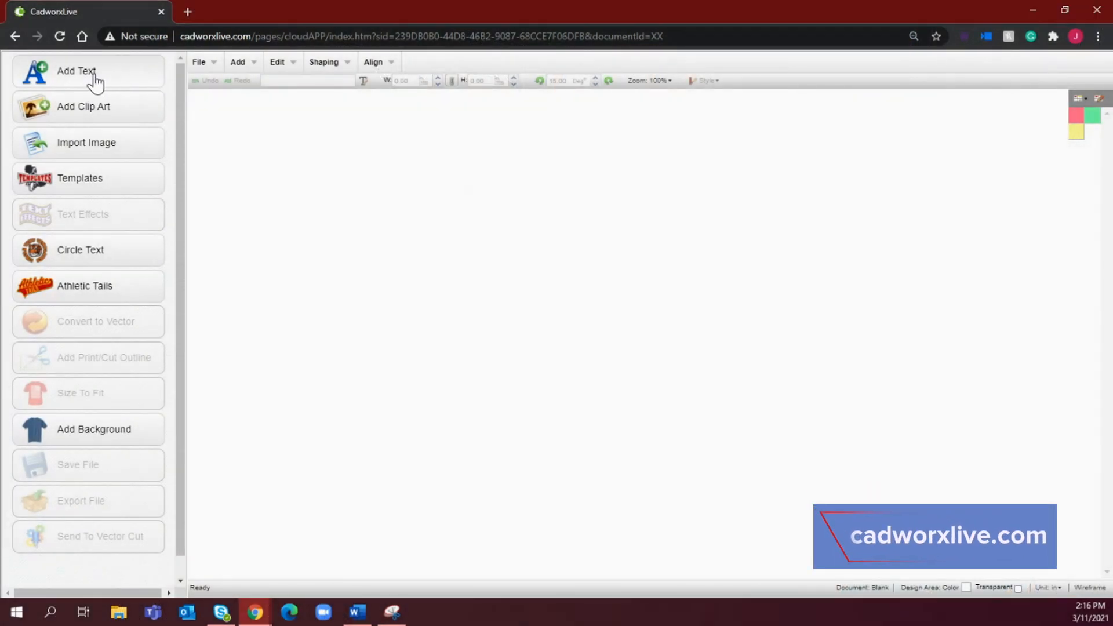
Add a new text item reading 'Born' and start browsing for a different font
left_click(76, 71)
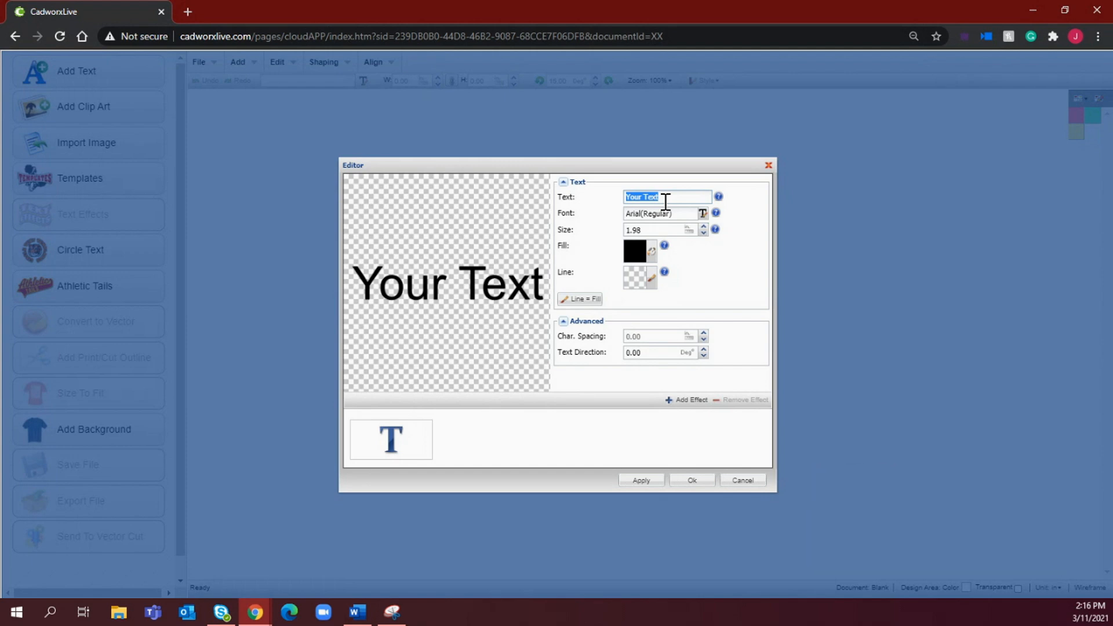
type("B")
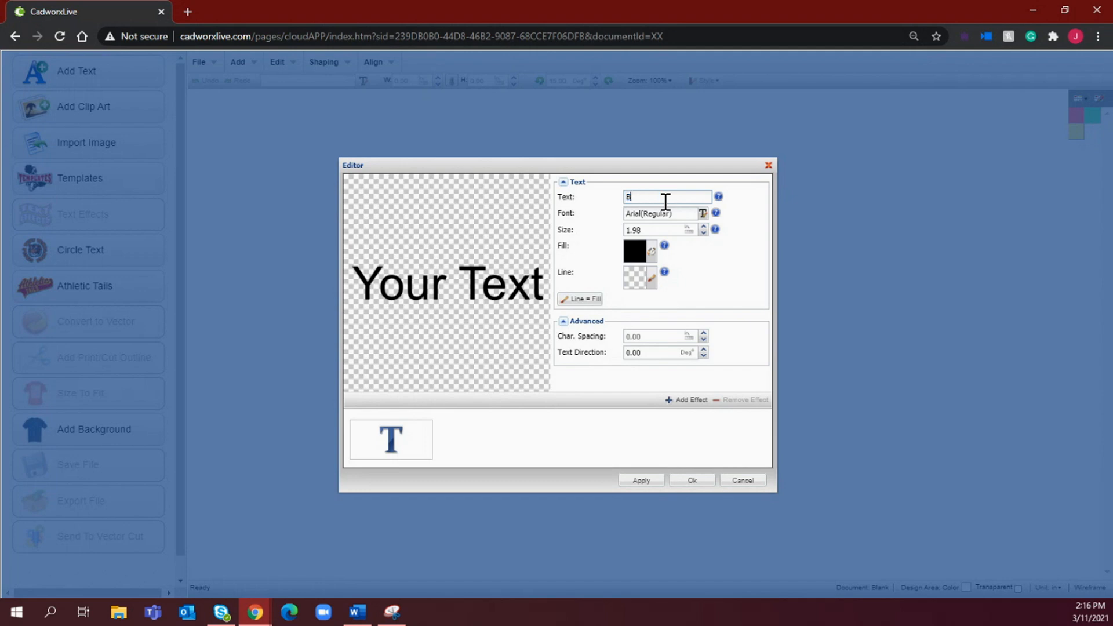
type("orn")
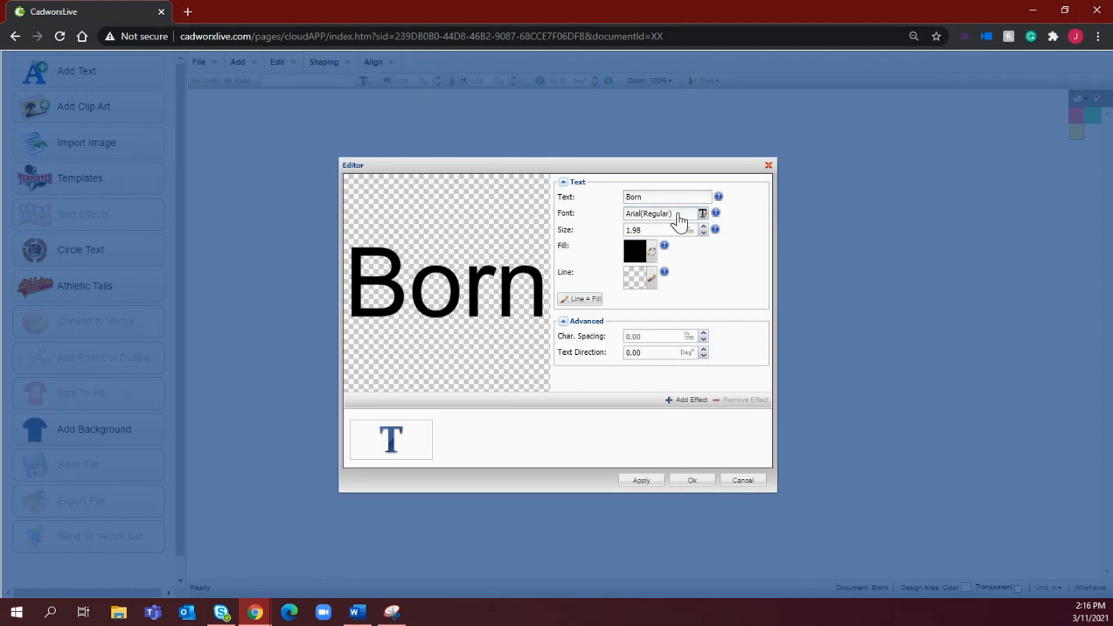
left_click(703, 214)
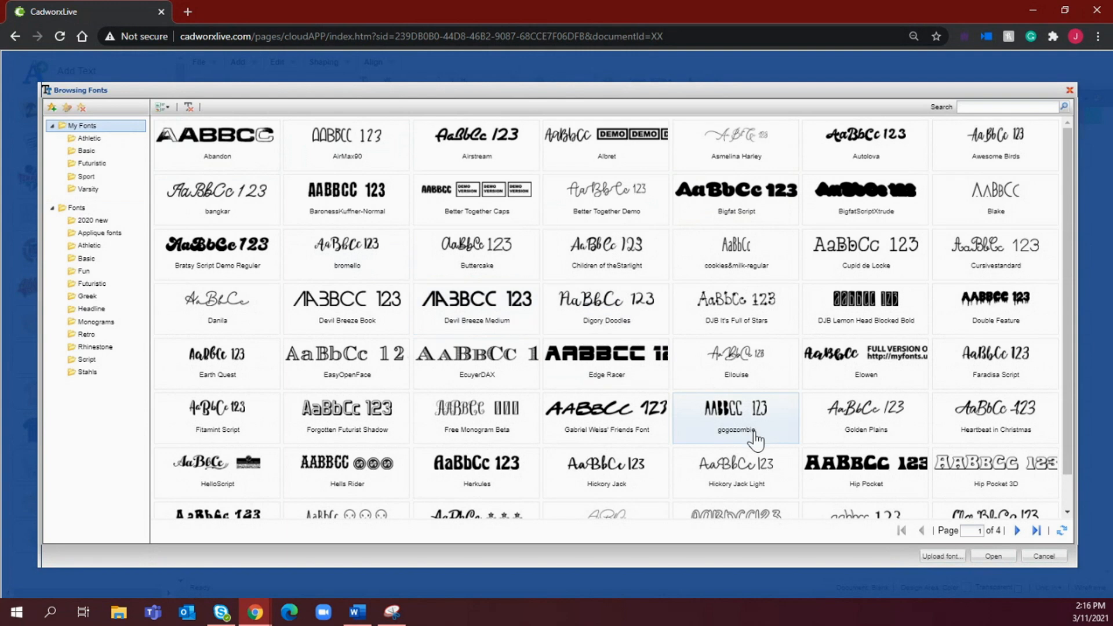
Search the font library for 'val' to find the Valentine Vibes script font for 'Born'
scroll("down", 3)
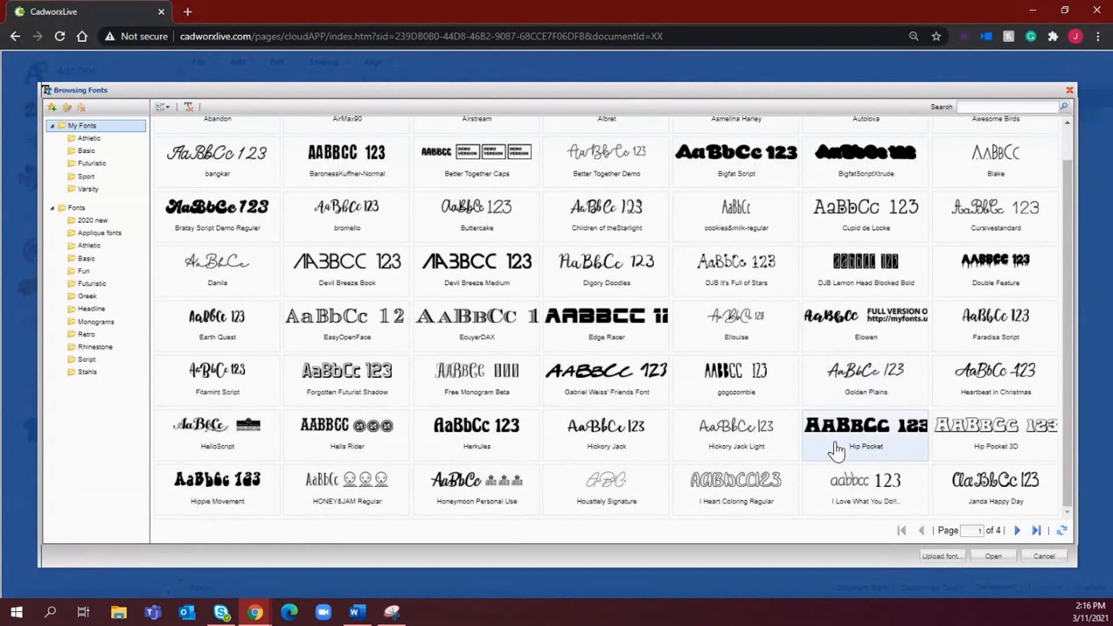
left_click(77, 208)
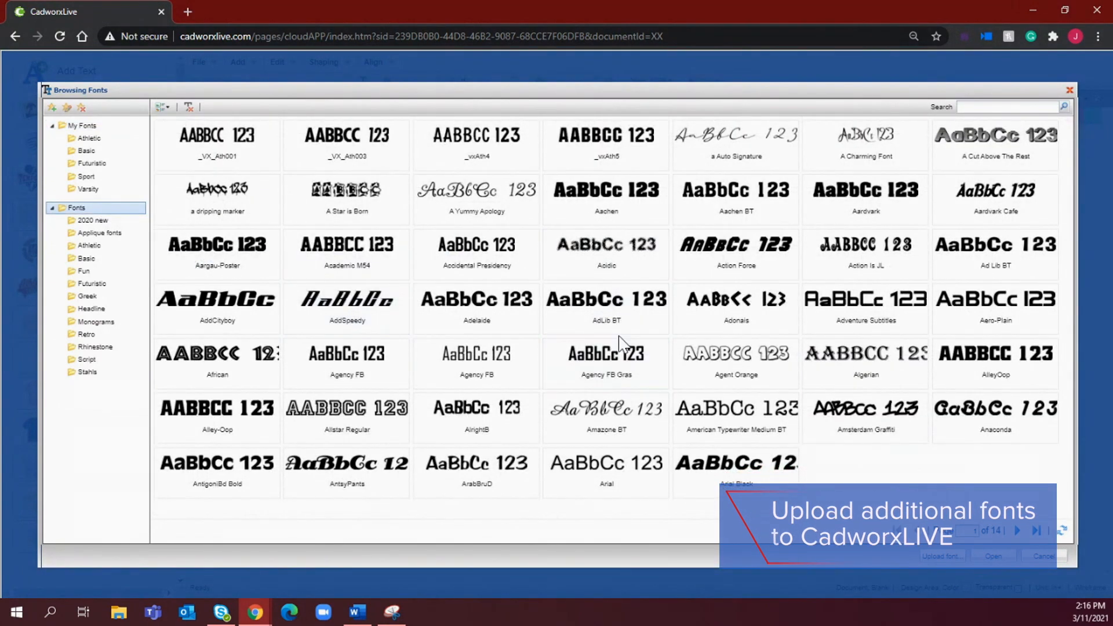
left_click(347, 301)
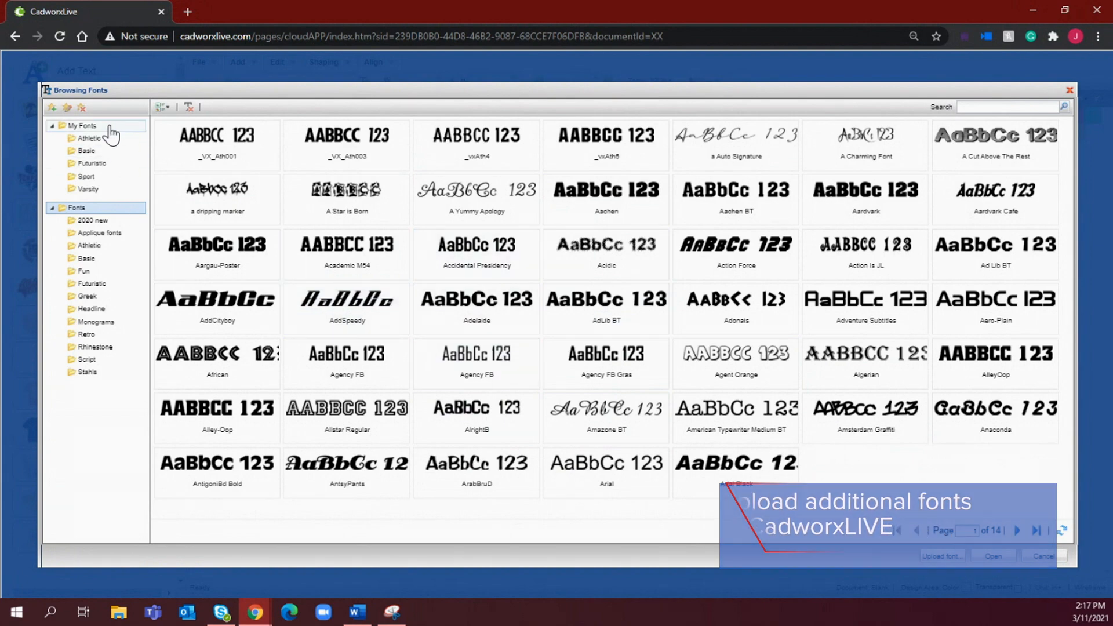
left_click(82, 125)
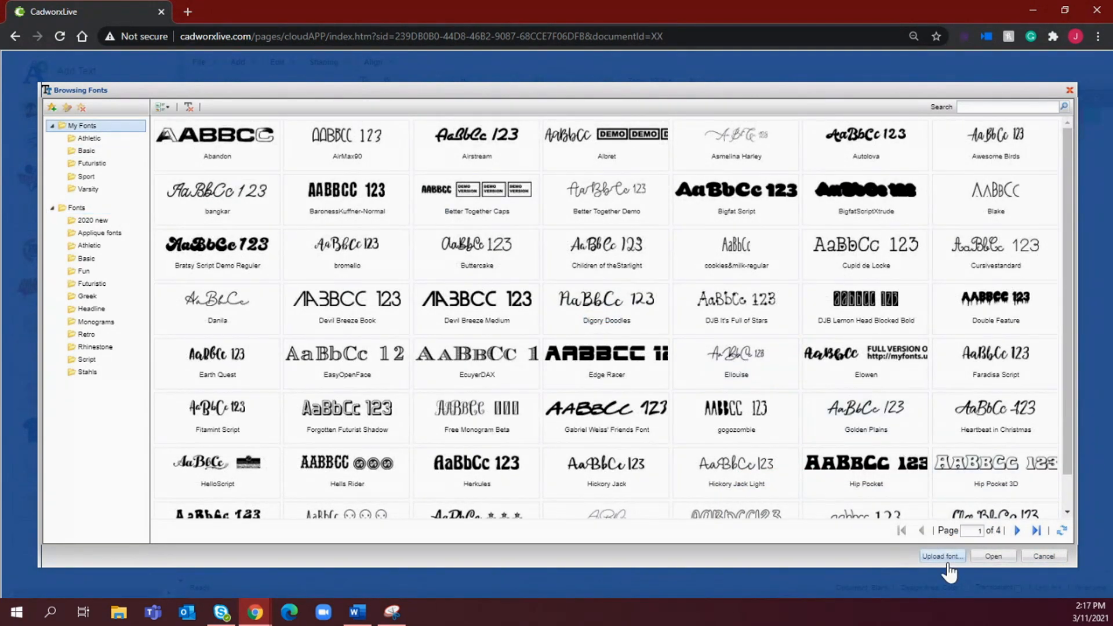
mouse_move(941, 555)
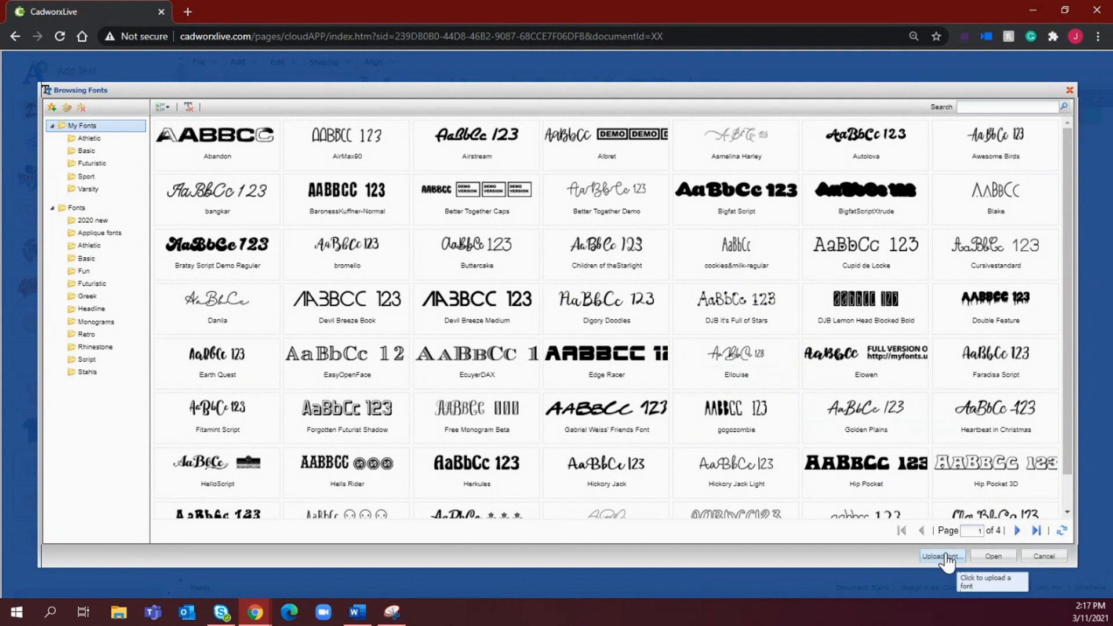
mouse_move(947, 564)
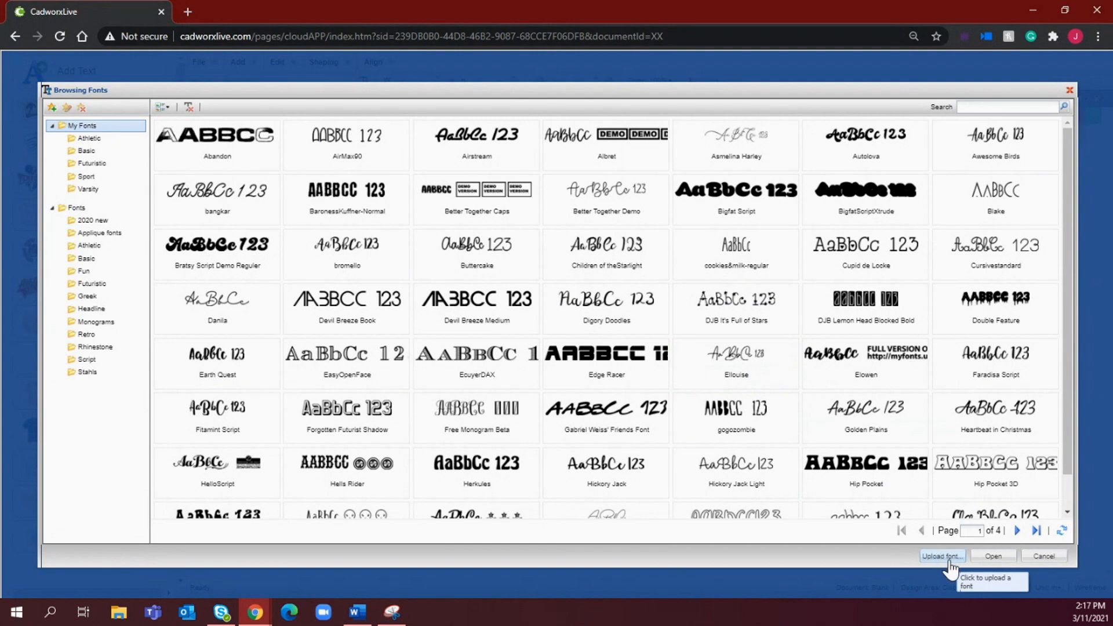
mouse_move(942, 555)
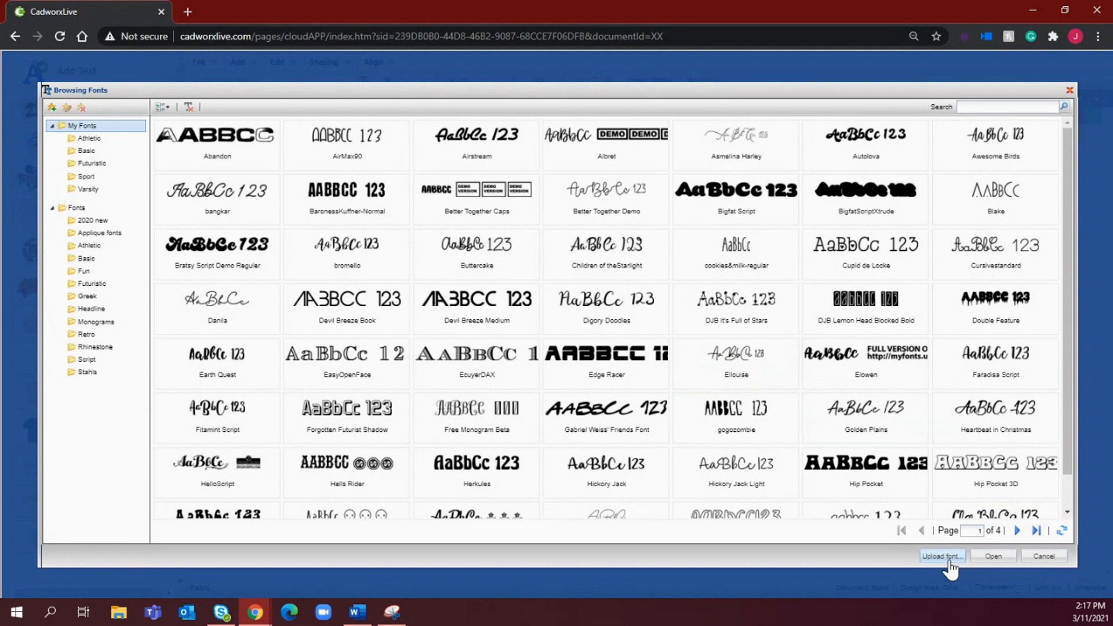
left_click(941, 556)
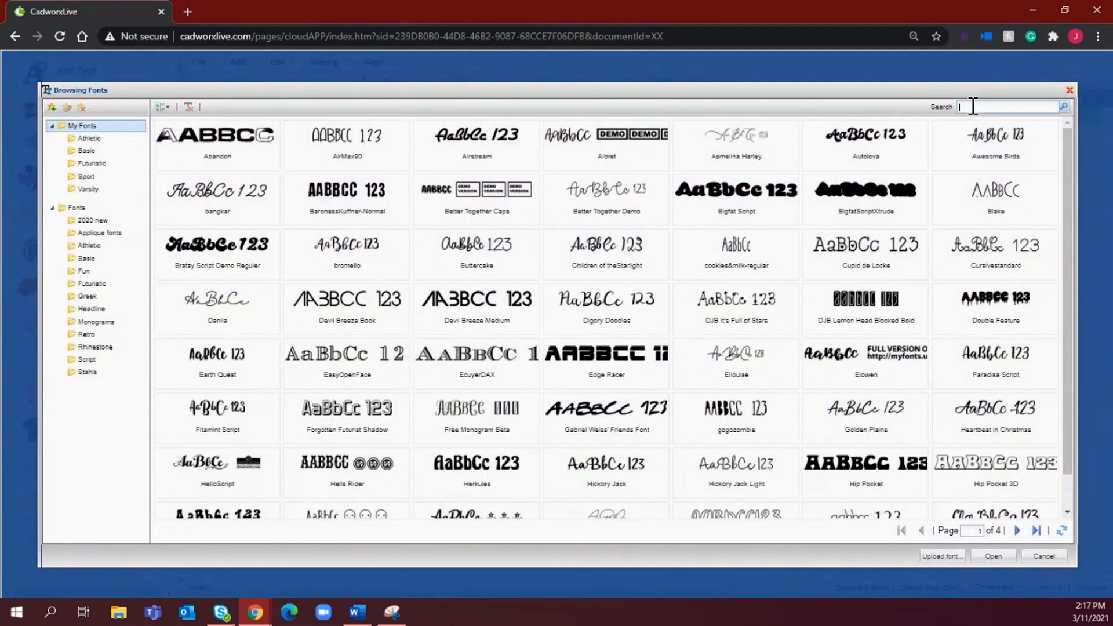
type("val")
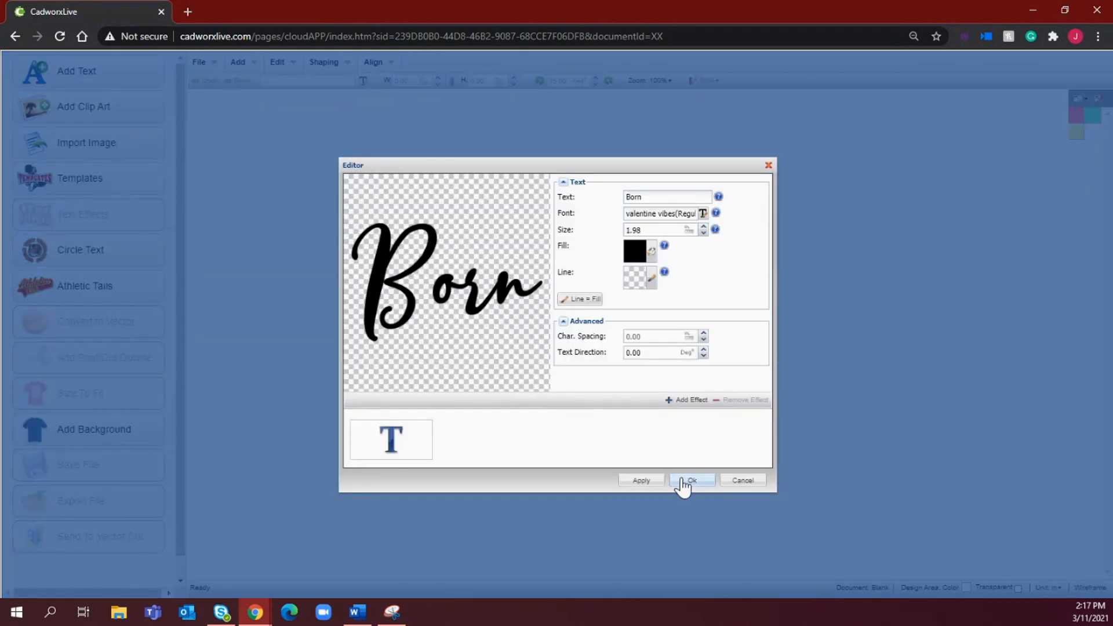
Place 'Born' on the canvas, select it and zoom in to 200%
left_click(691, 480)
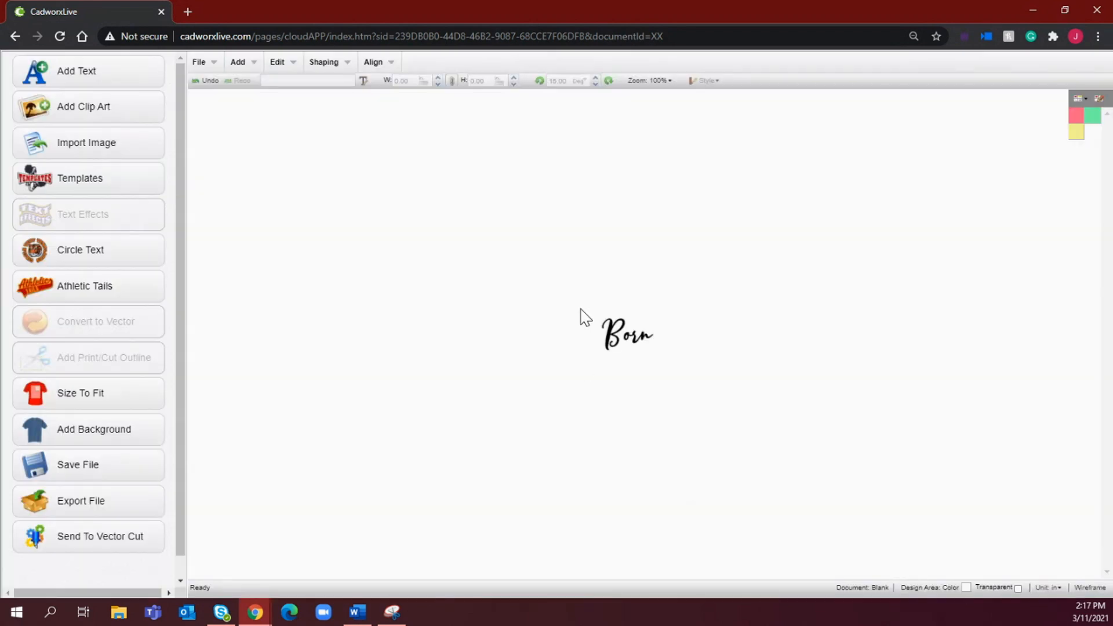
left_click(626, 333)
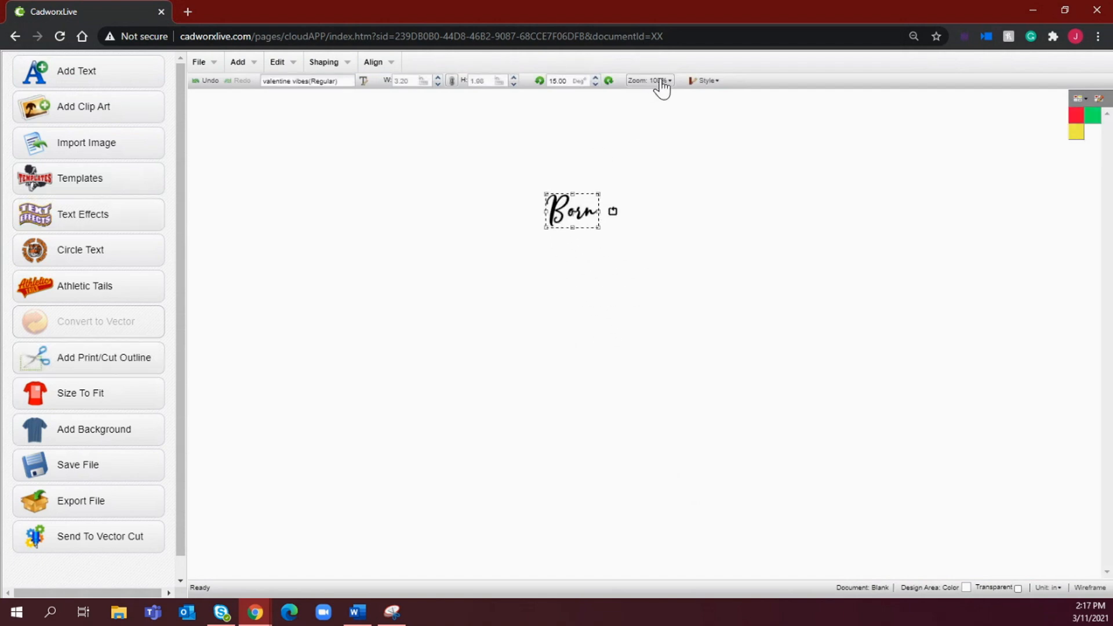
left_click(649, 80)
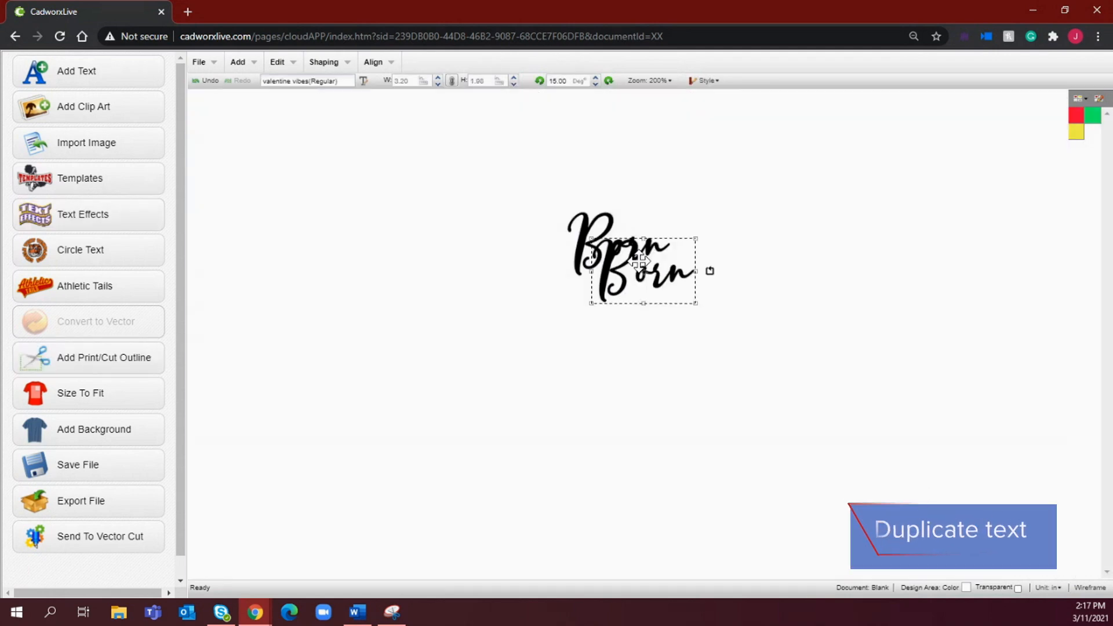
Edit the first duplicate so it reads 'to be'
double_click(642, 274)
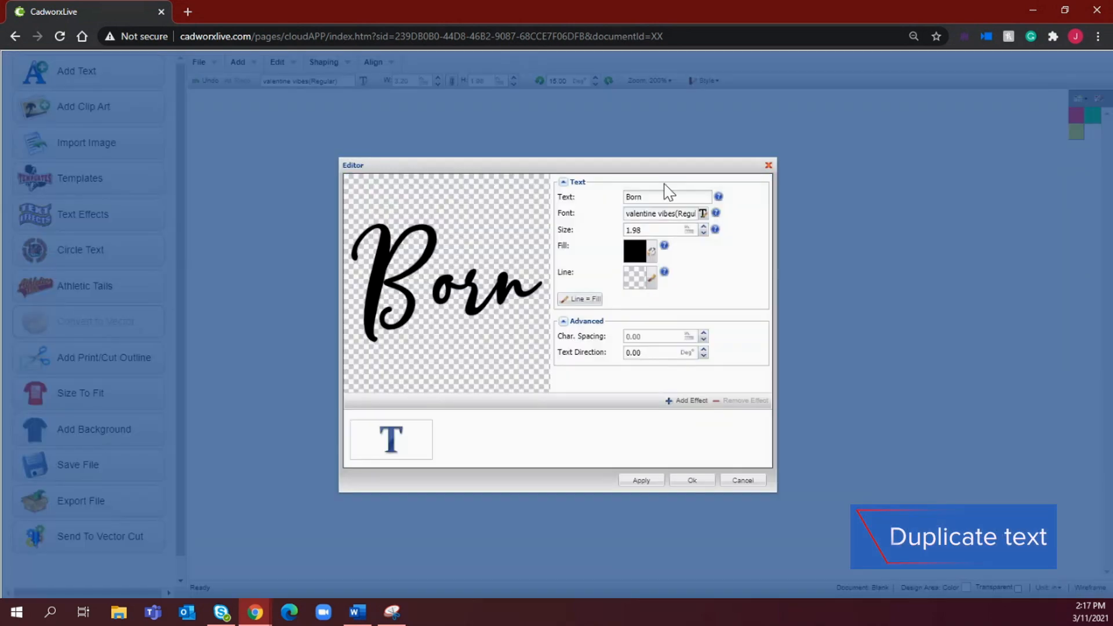
triple_click(666, 198)
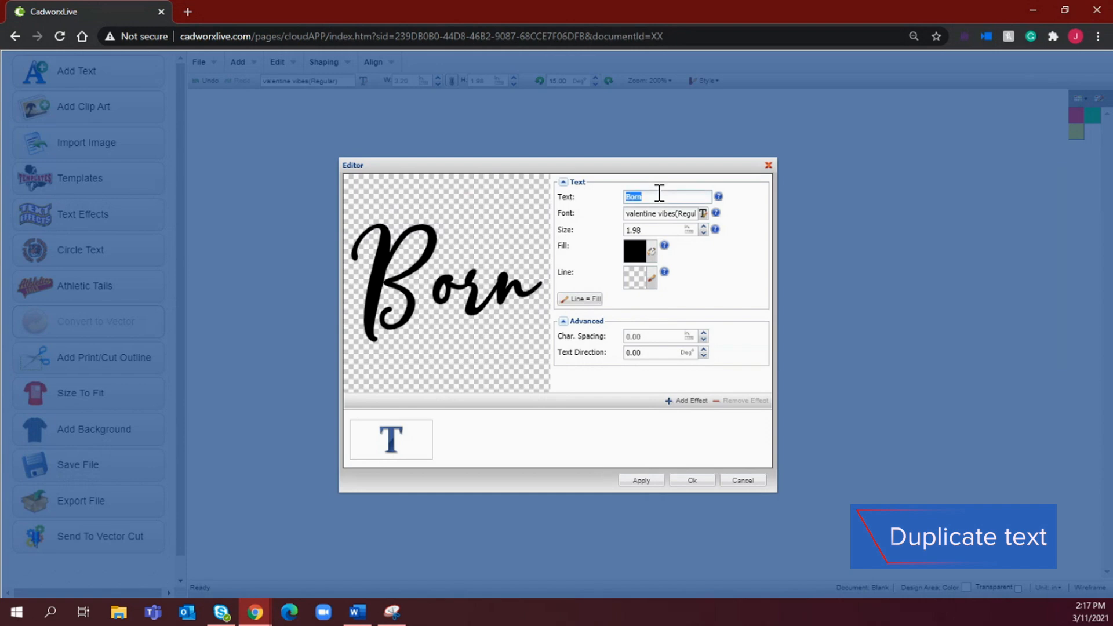
type("to be")
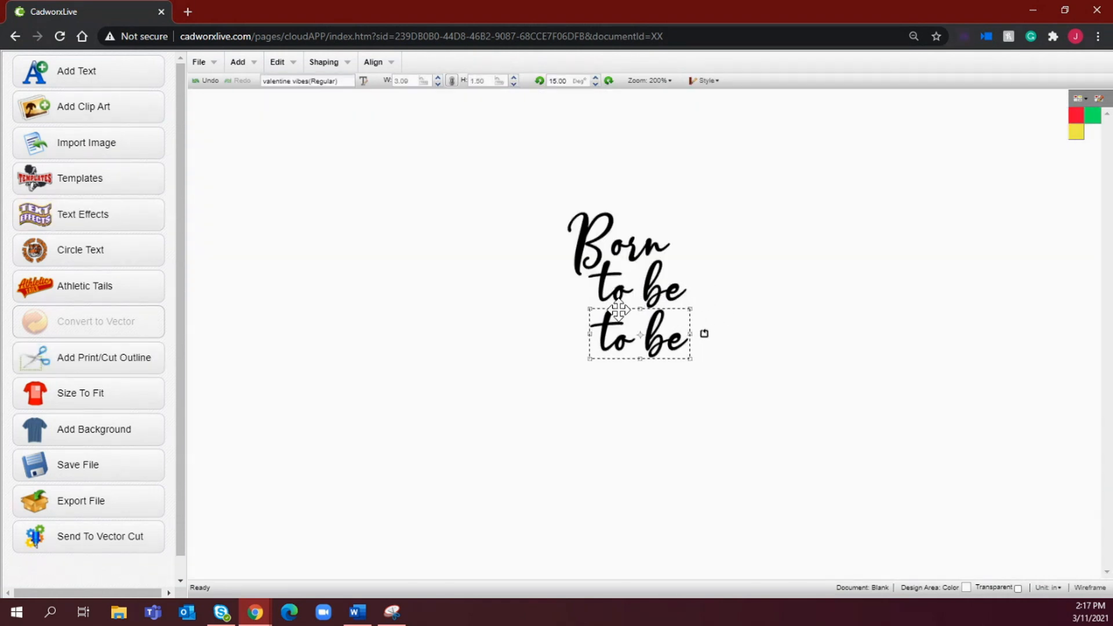
Edit the second duplicate so it reads 'Wild' and confirm
double_click(637, 334)
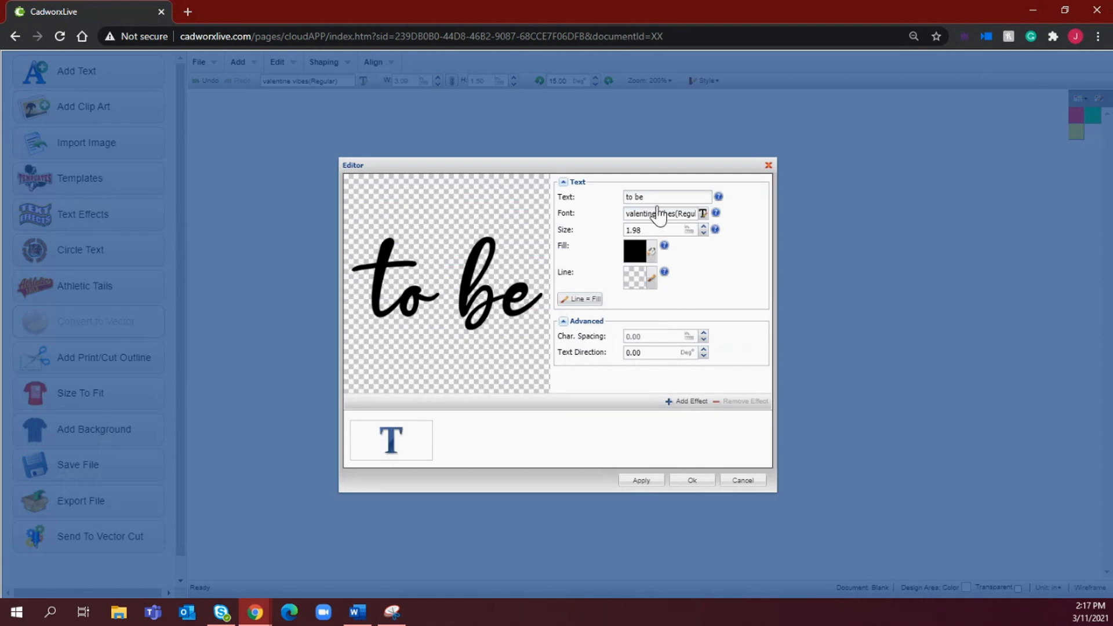
type("Wi")
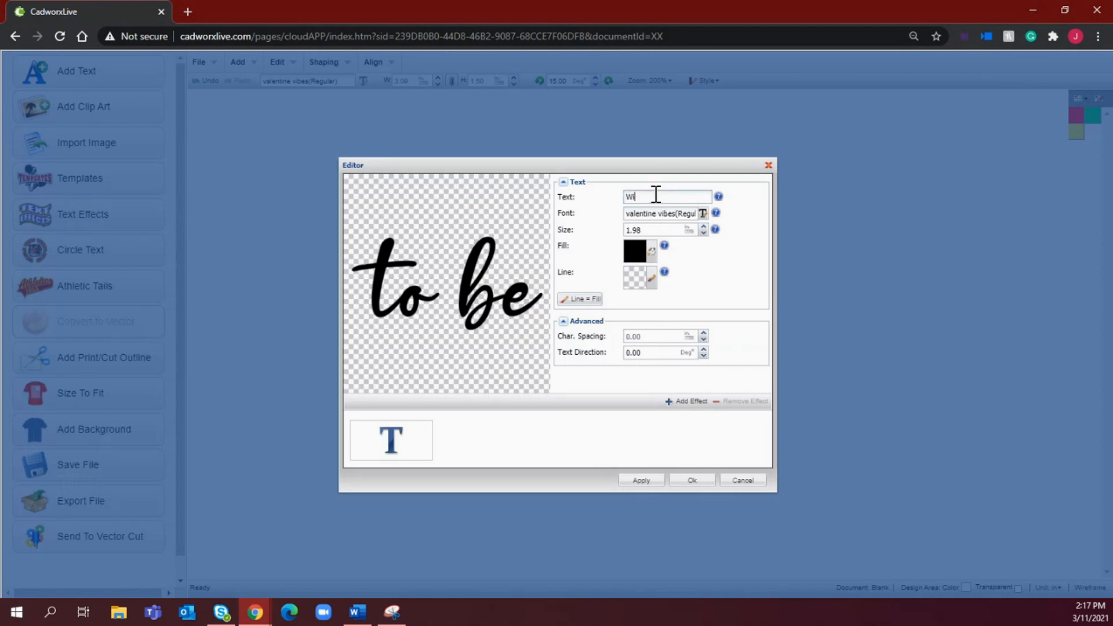
type("ld")
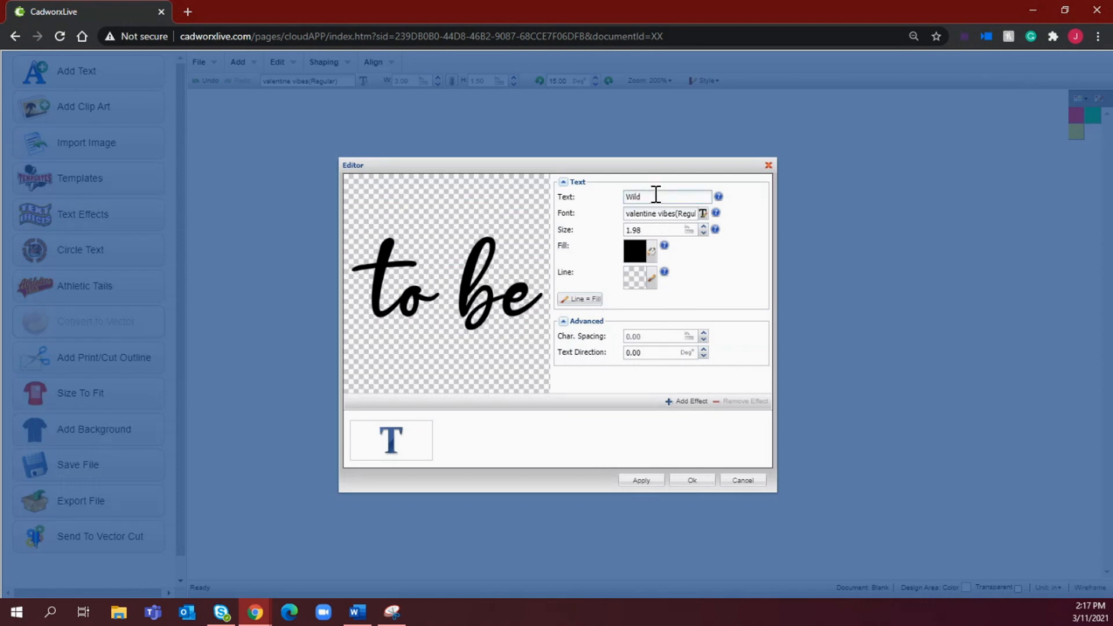
left_click(691, 480)
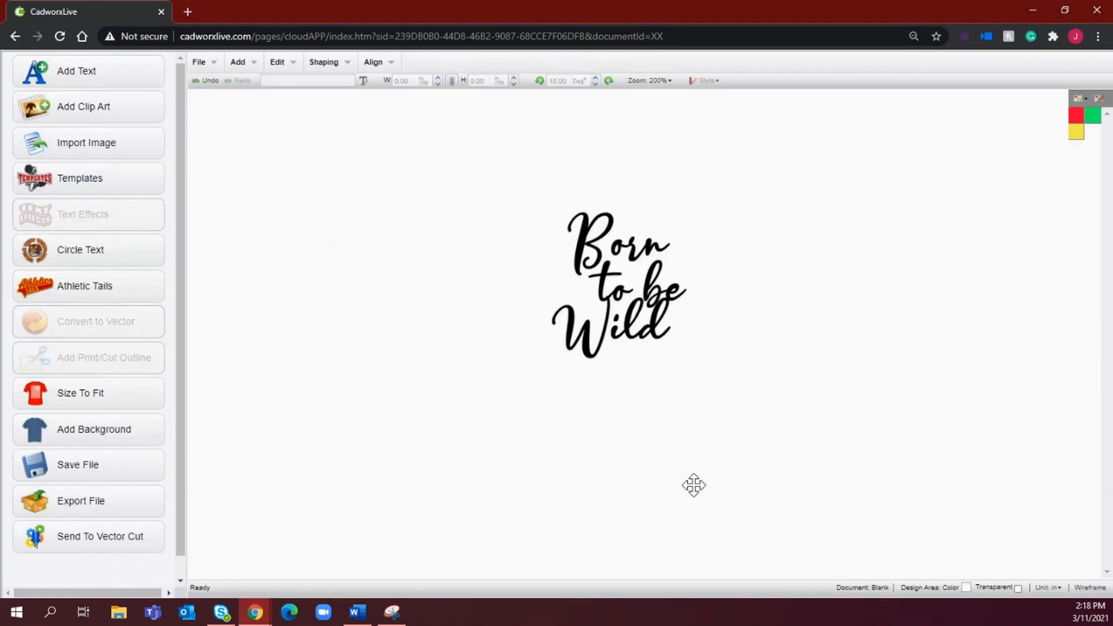
mouse_move(672, 348)
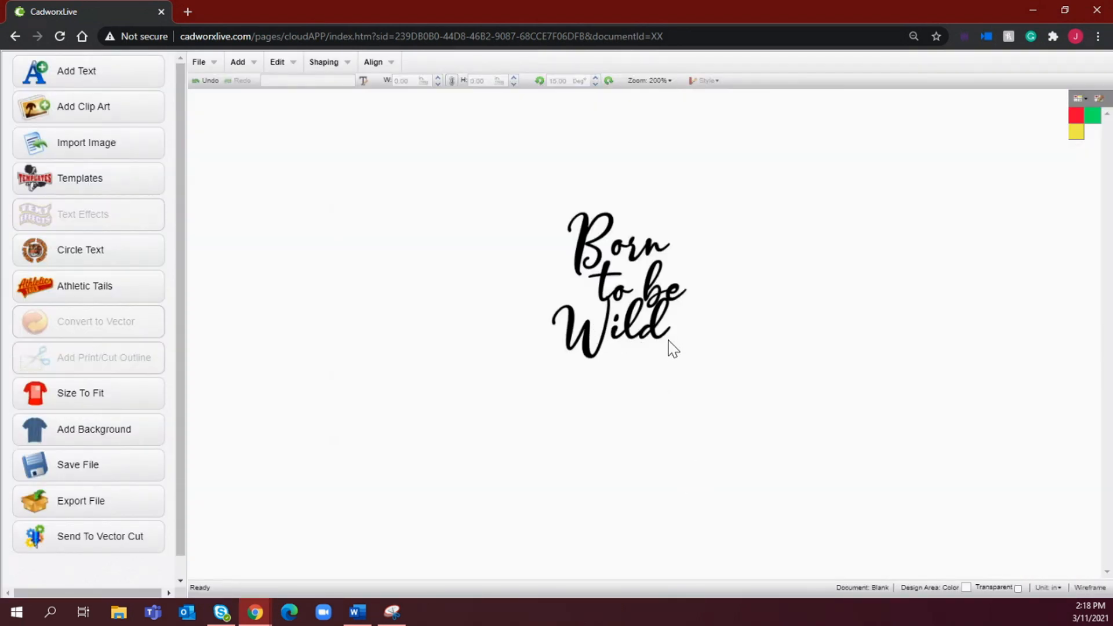
mouse_move(579, 321)
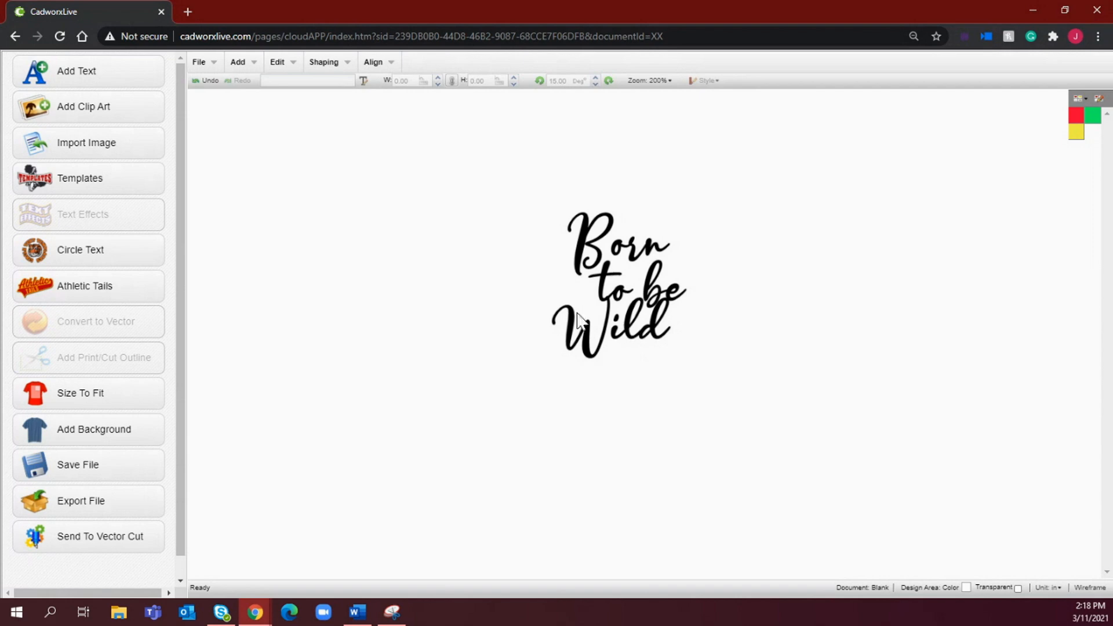
mouse_move(649, 337)
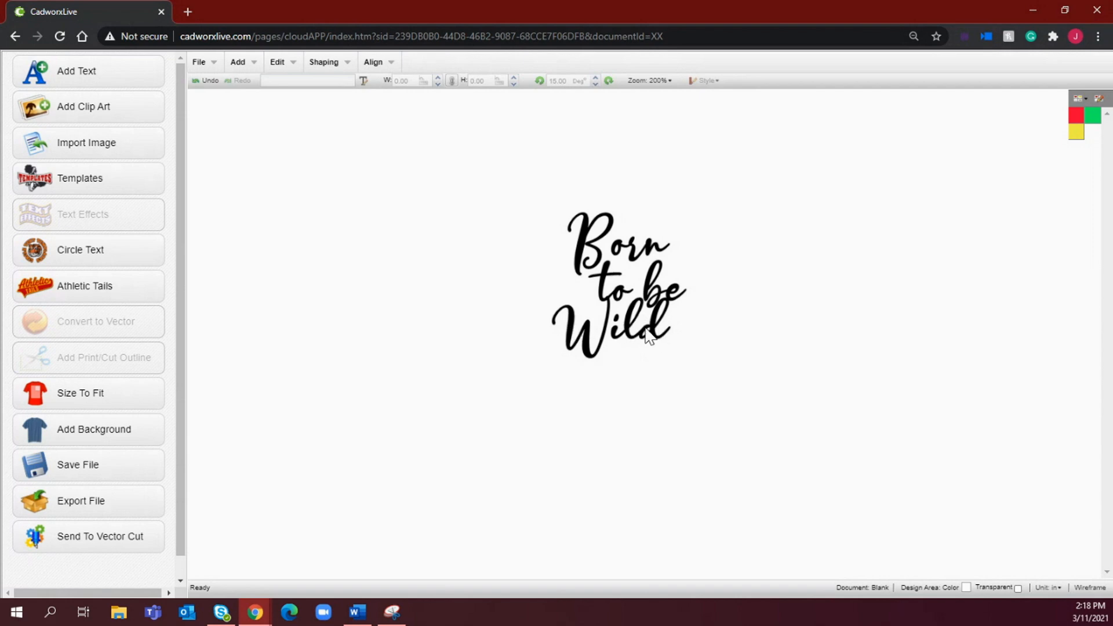
Select the 'Wild' line and nudge it up toward the other lines
left_click(612, 327)
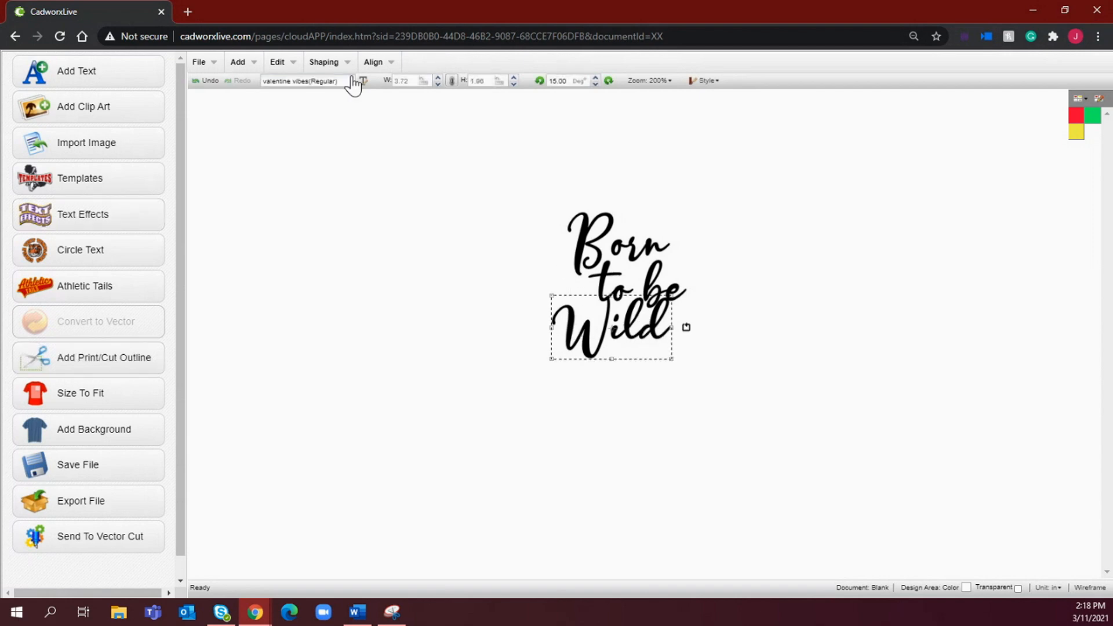
left_click(323, 61)
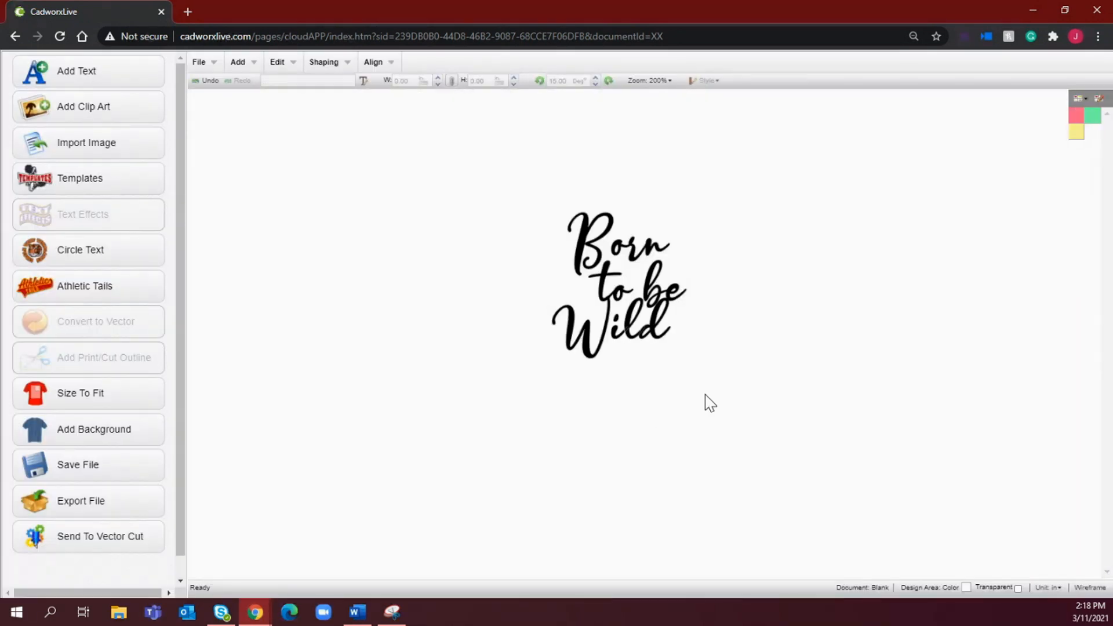
left_click(638, 323)
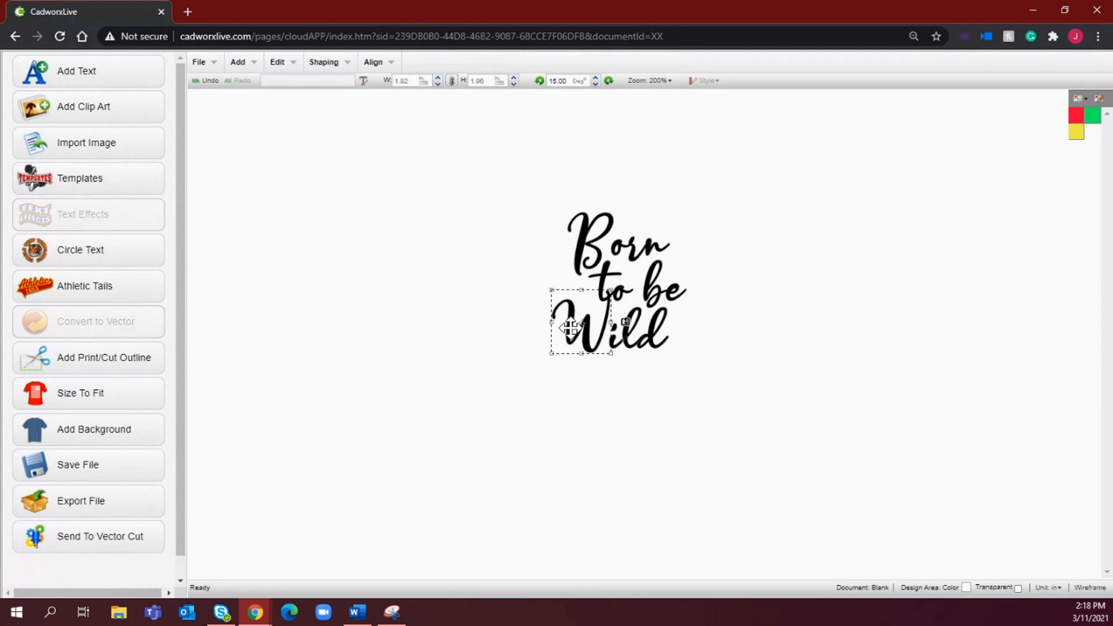
left_click(653, 348)
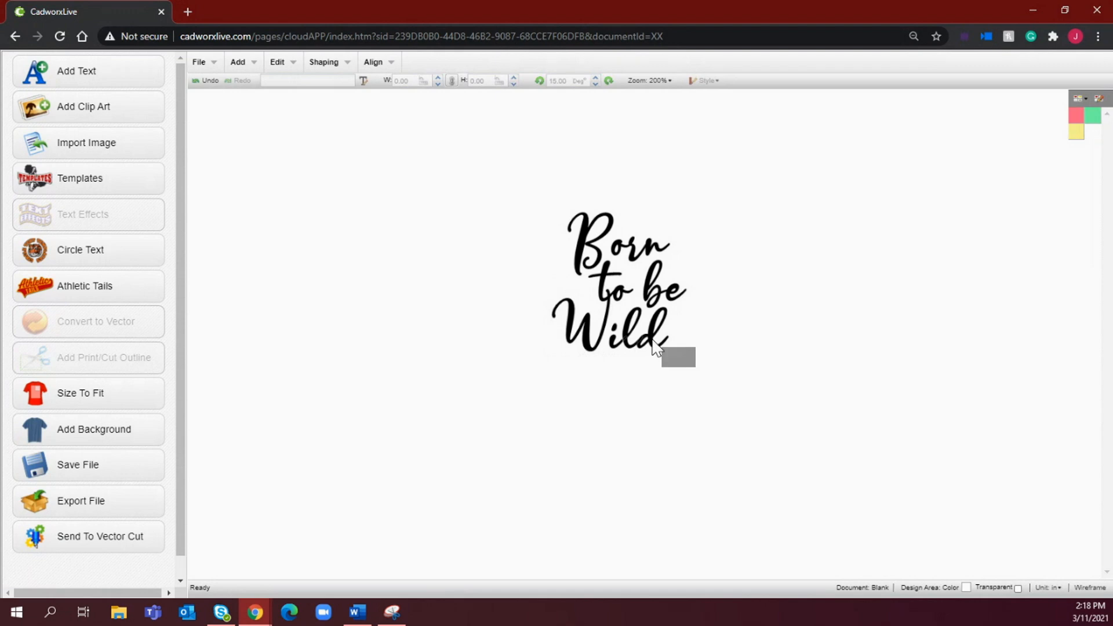
Adjust 'Wild' and 'to be' into a compact overlapping stack with 'Born', then deselect
left_click(635, 334)
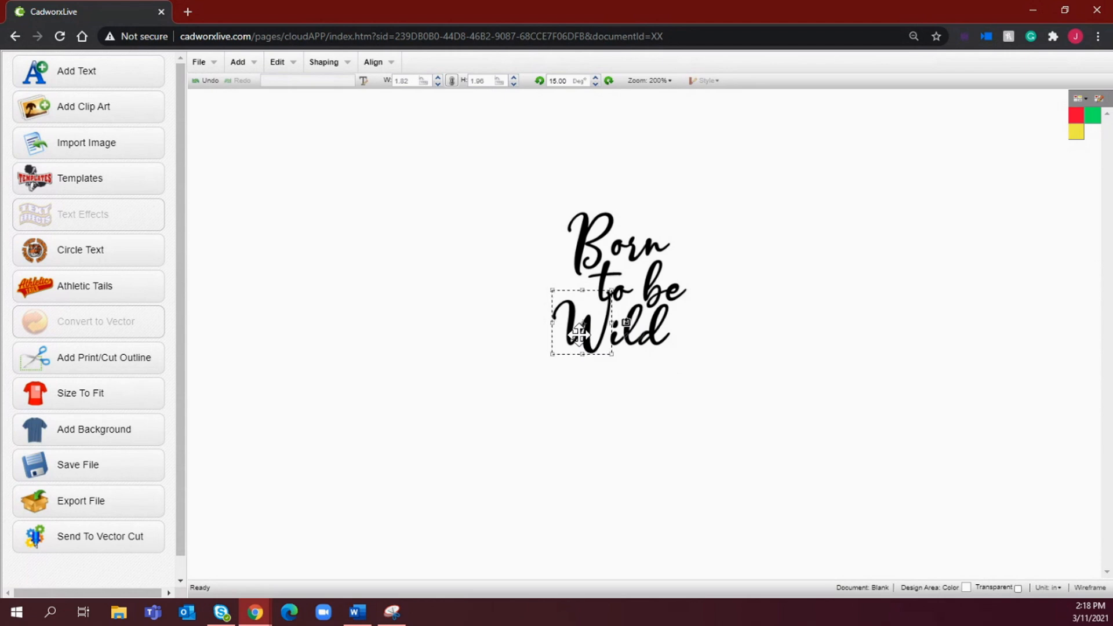
left_click(694, 378)
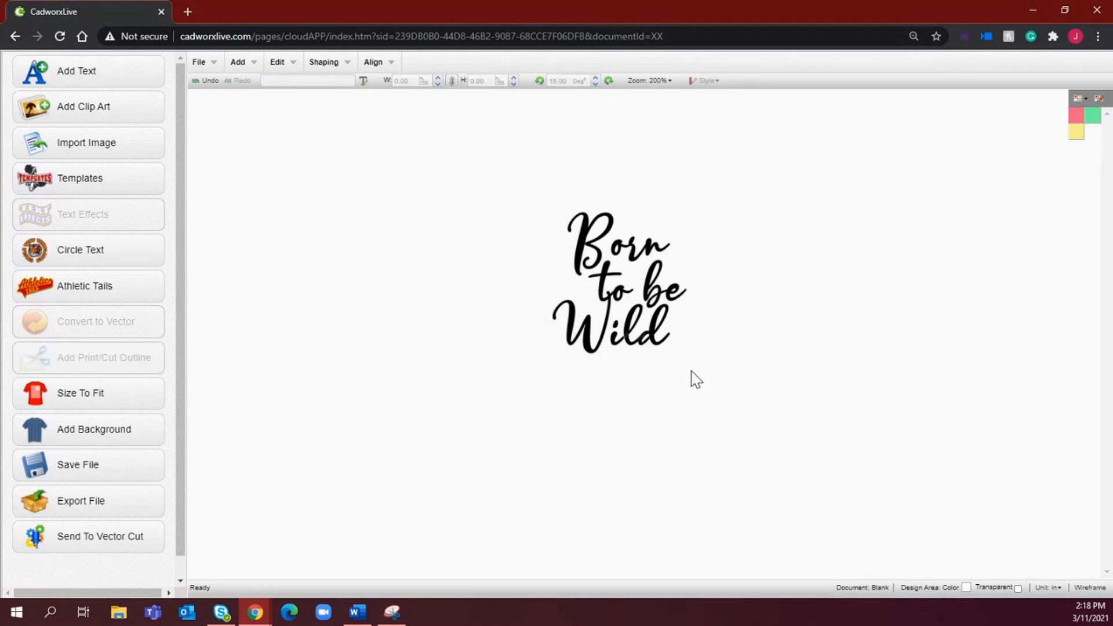
mouse_move(656, 287)
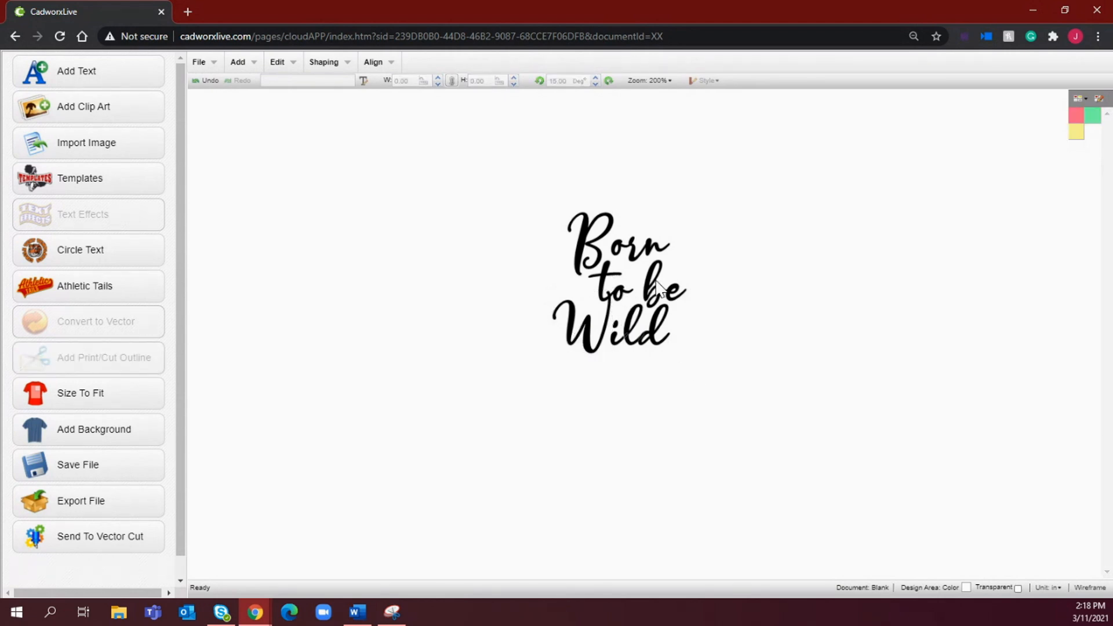
left_click(636, 284)
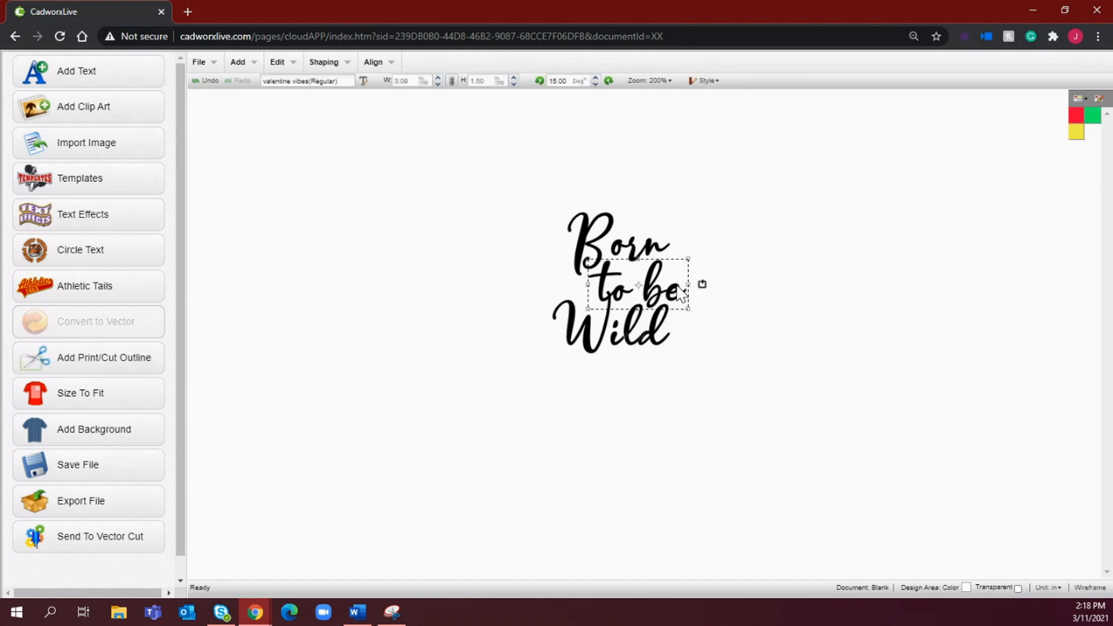
mouse_move(672, 284)
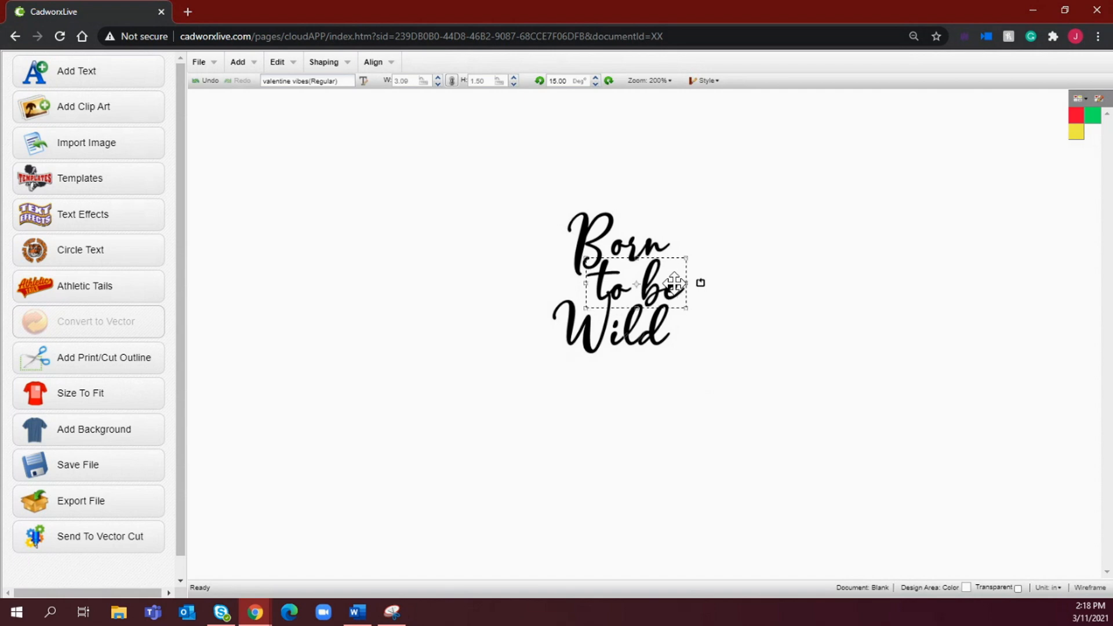
left_click(759, 327)
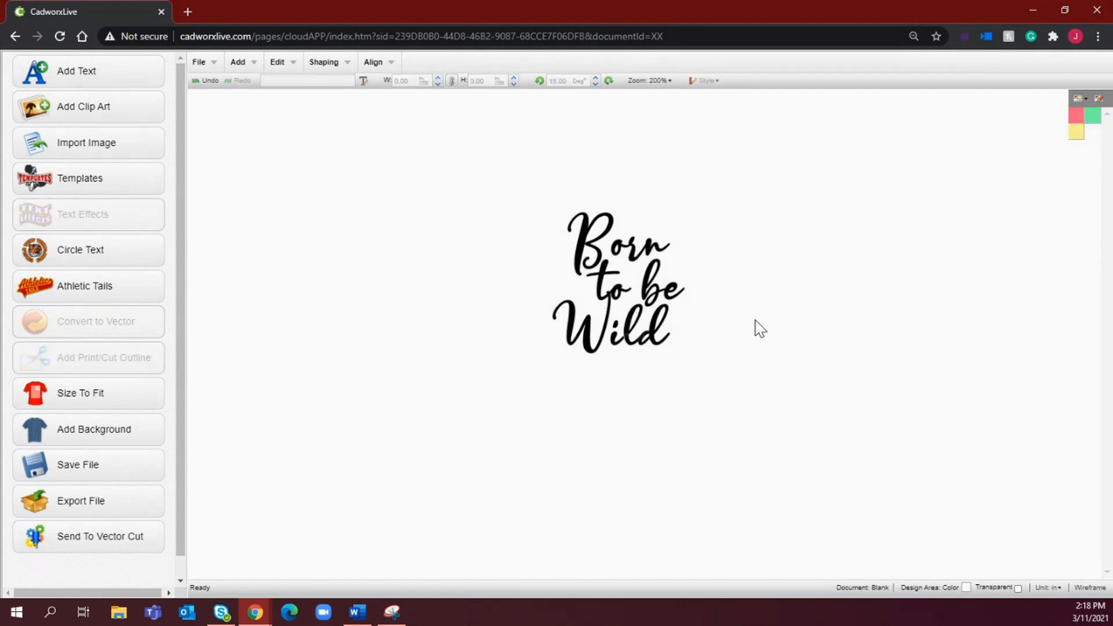
mouse_move(582, 345)
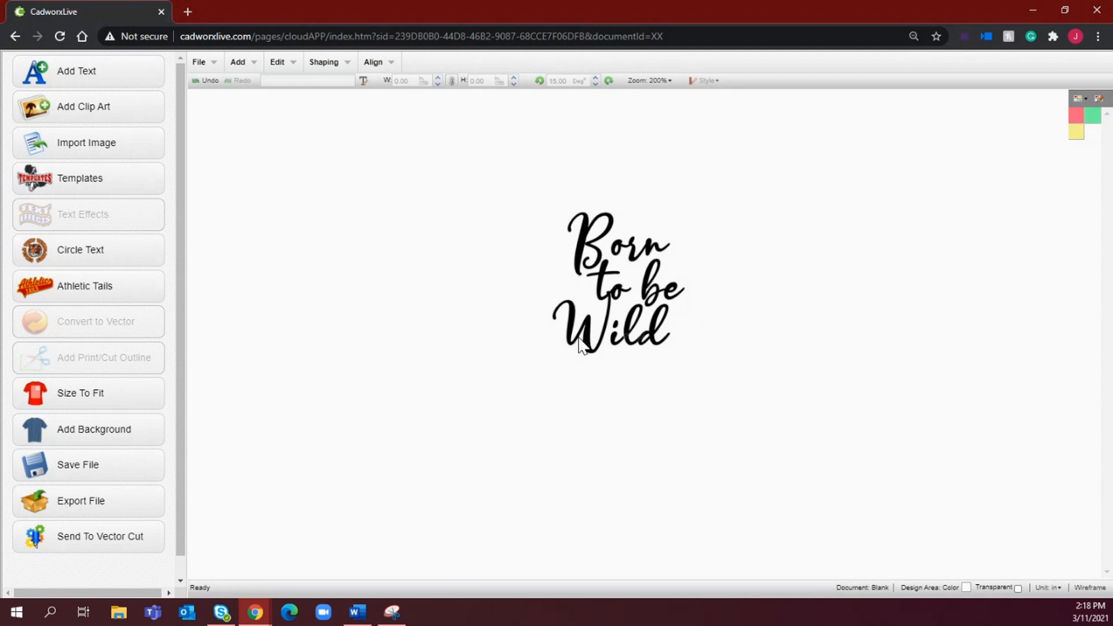
Weld the whole 'Born to be Wild' lettering into one merged shape via Shaping, repeating once
left_click(616, 281)
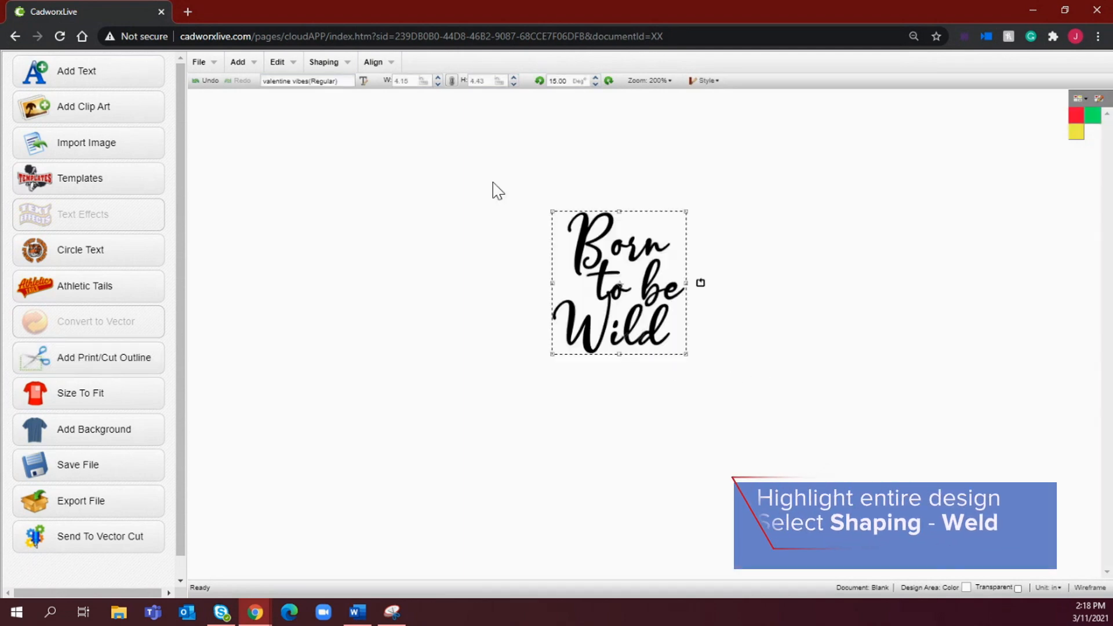
left_click(324, 61)
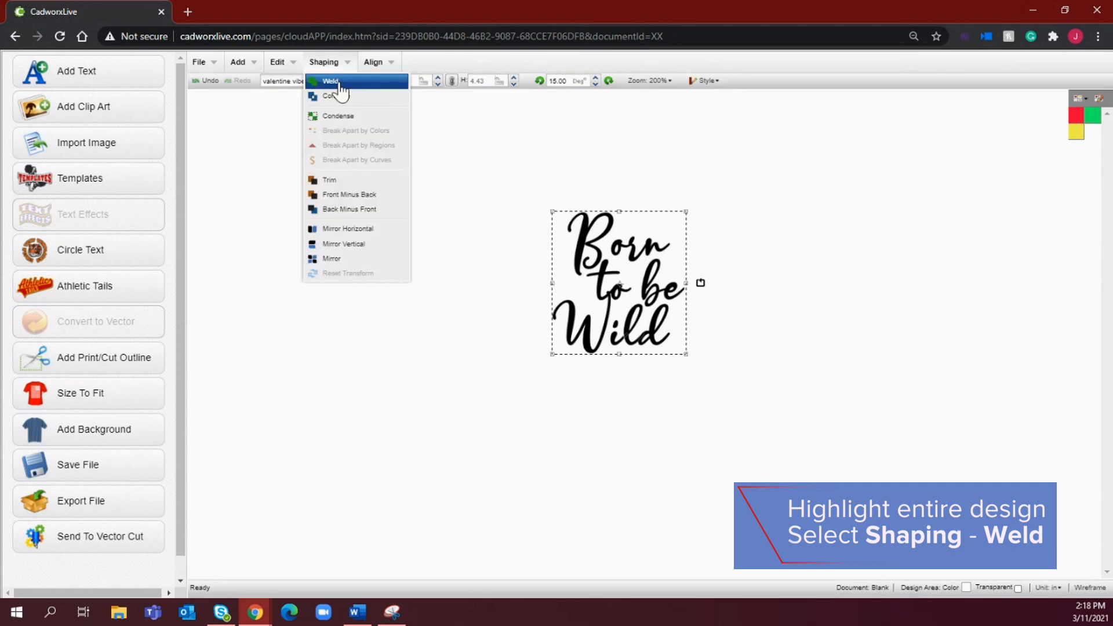
mouse_move(344, 120)
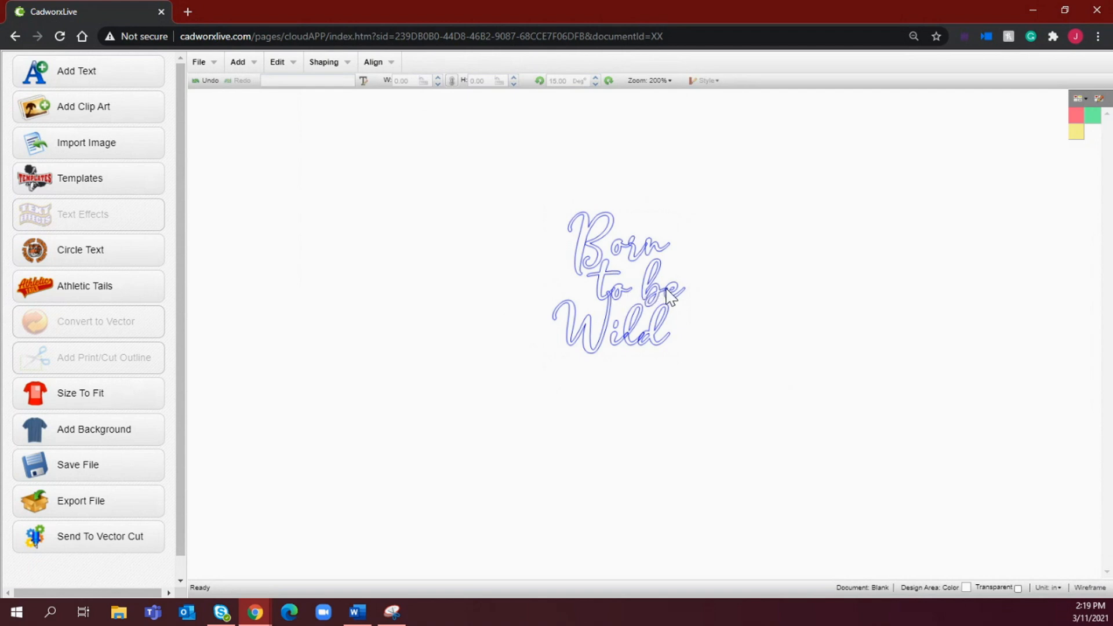
mouse_move(671, 297)
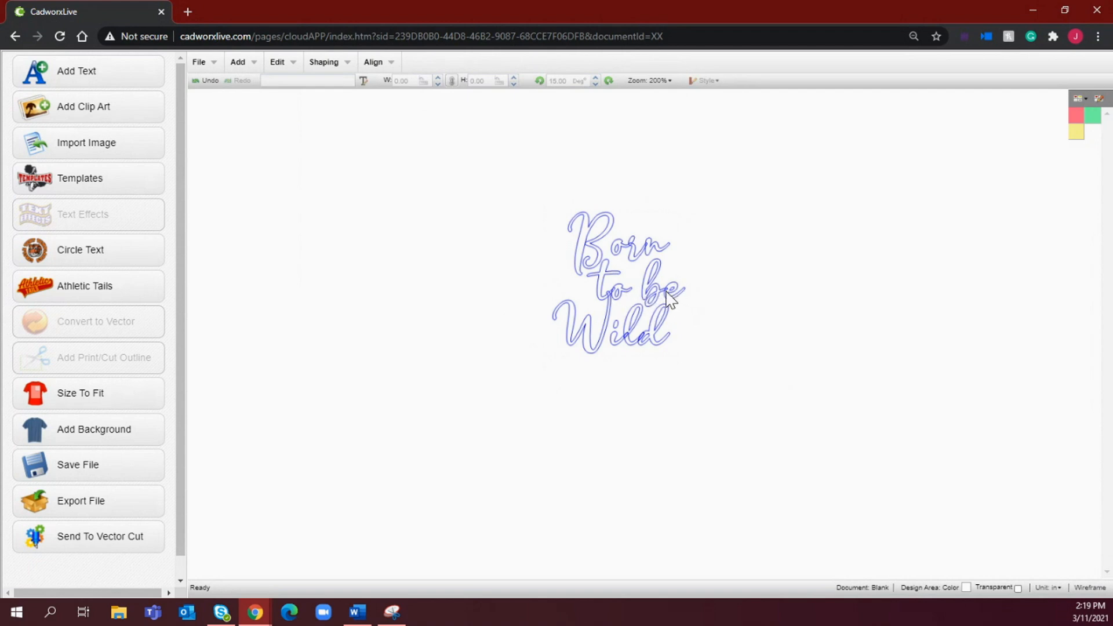
mouse_move(667, 291)
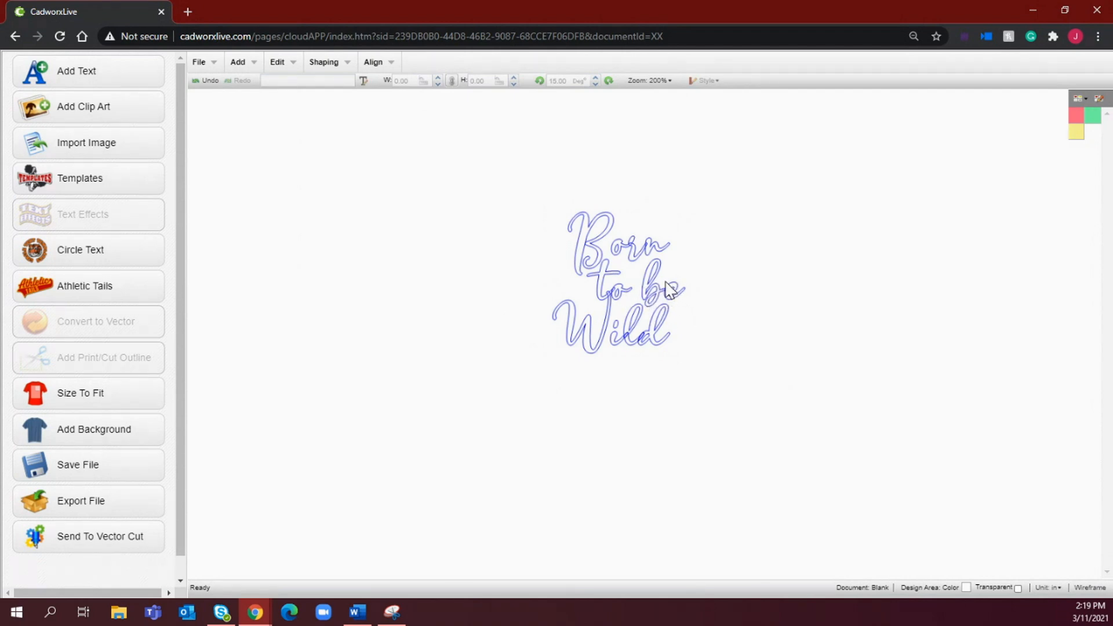
mouse_move(648, 343)
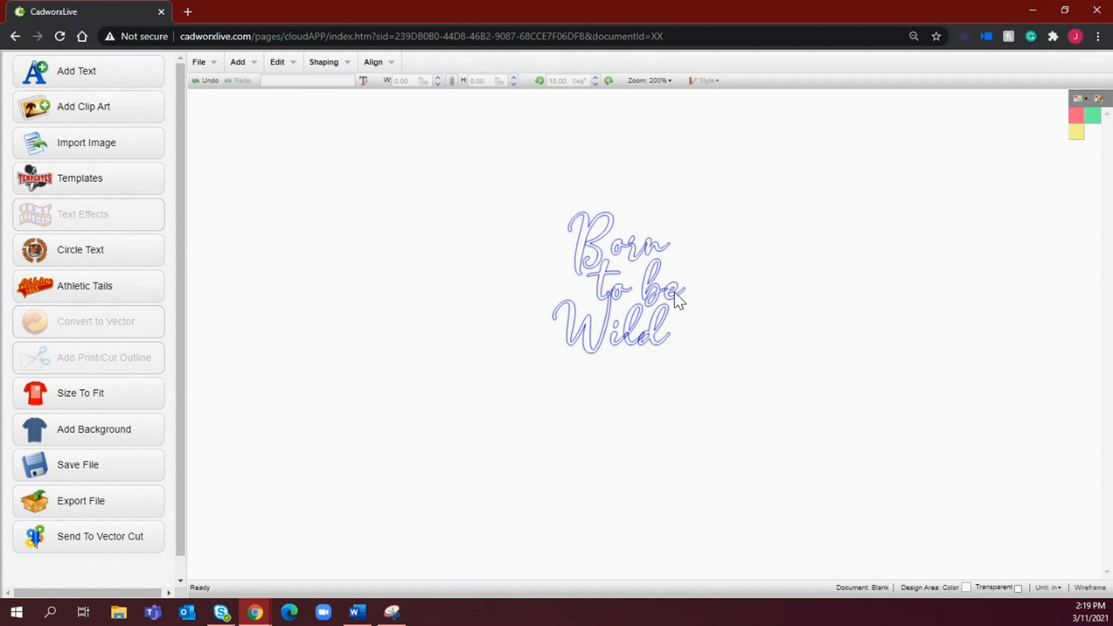
left_click(618, 284)
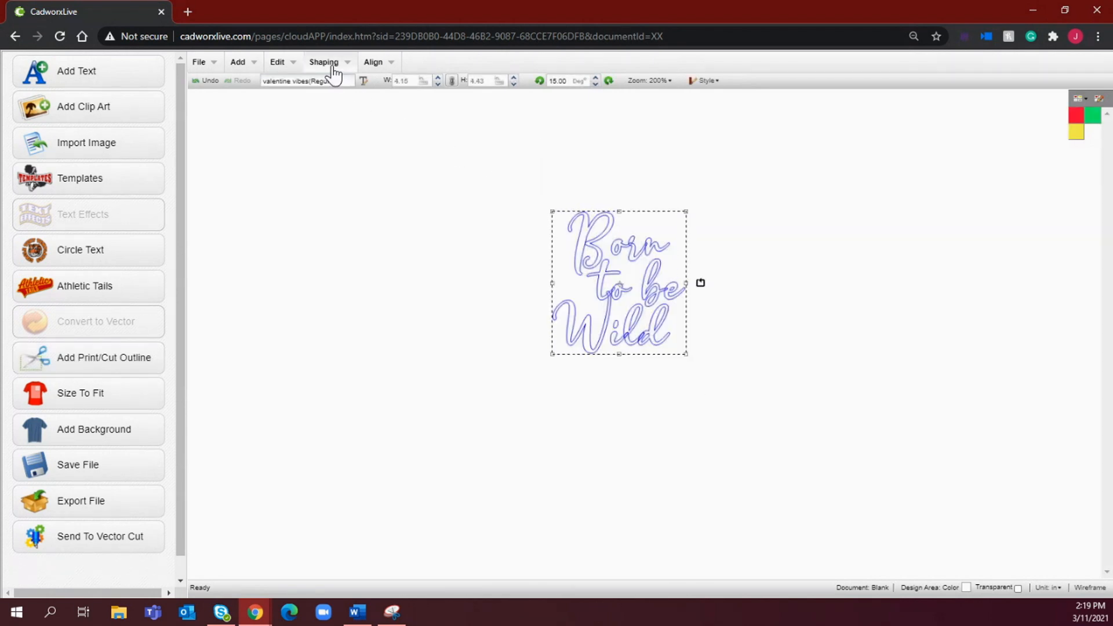
left_click(324, 61)
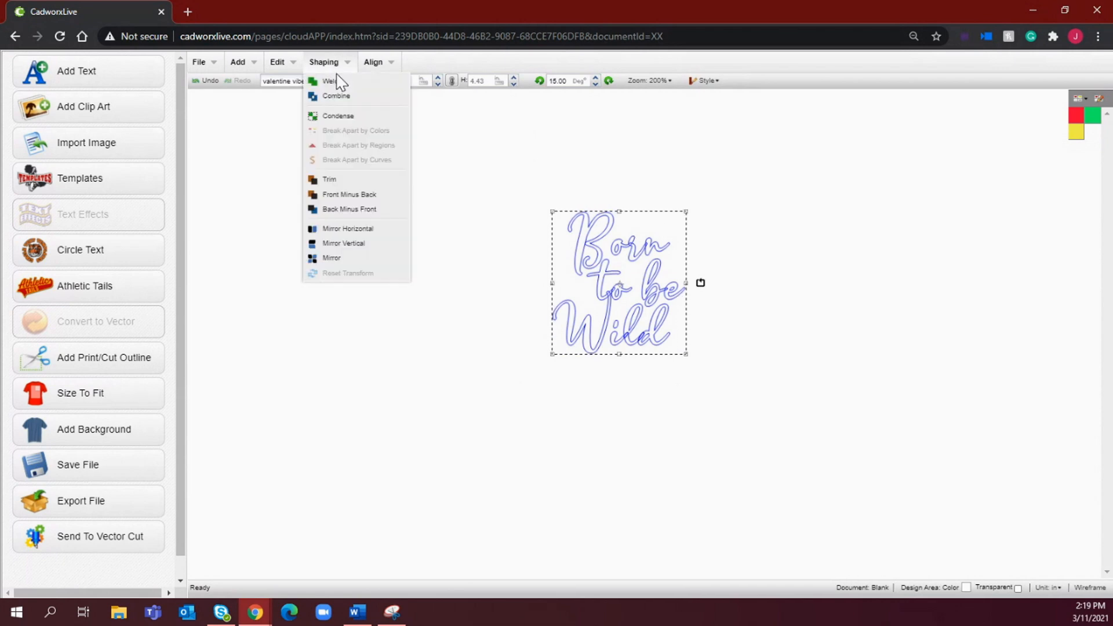
mouse_move(331, 80)
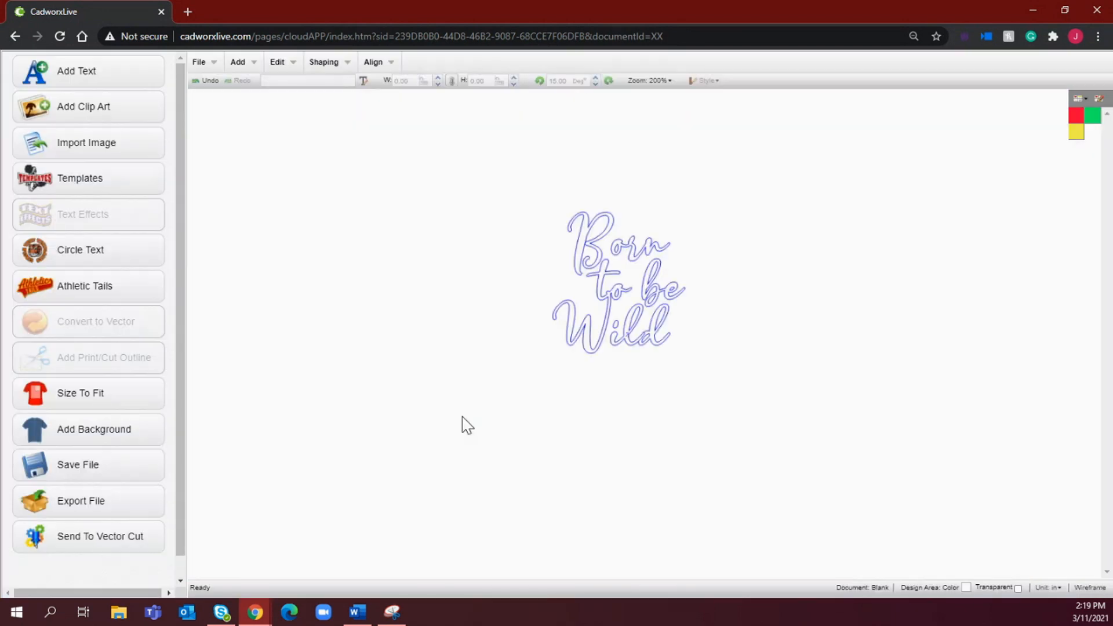
mouse_move(563, 311)
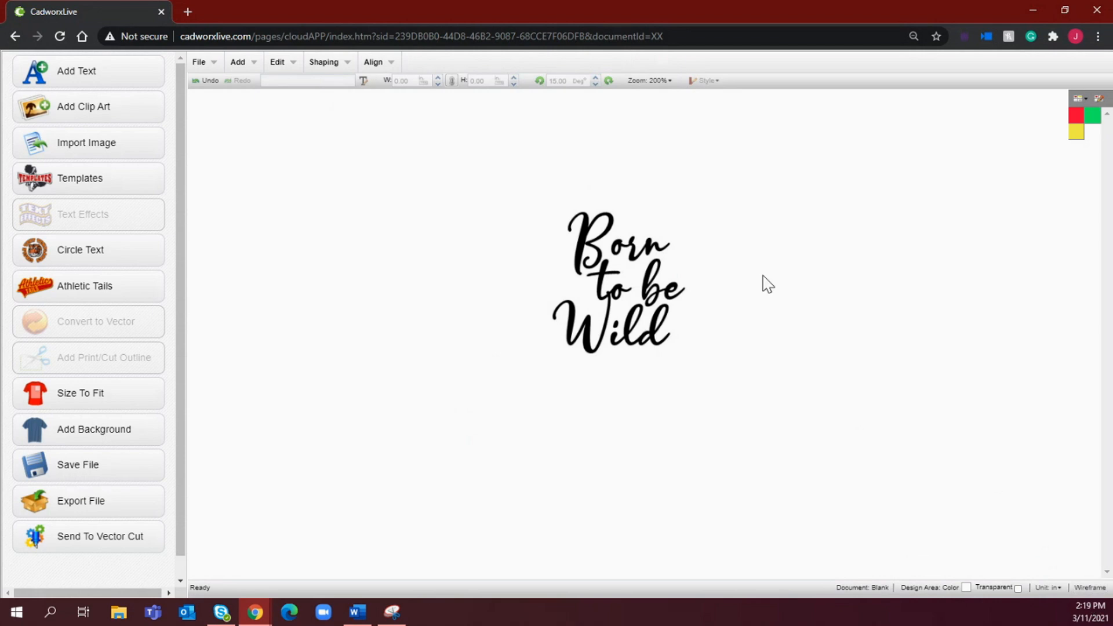
mouse_move(713, 207)
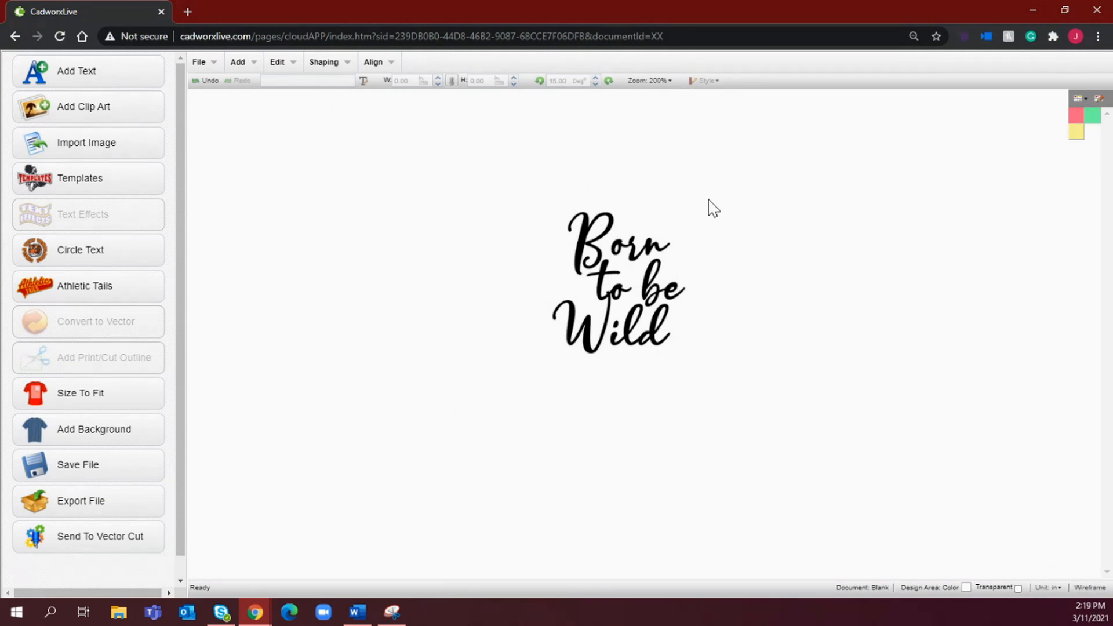
mouse_move(617, 424)
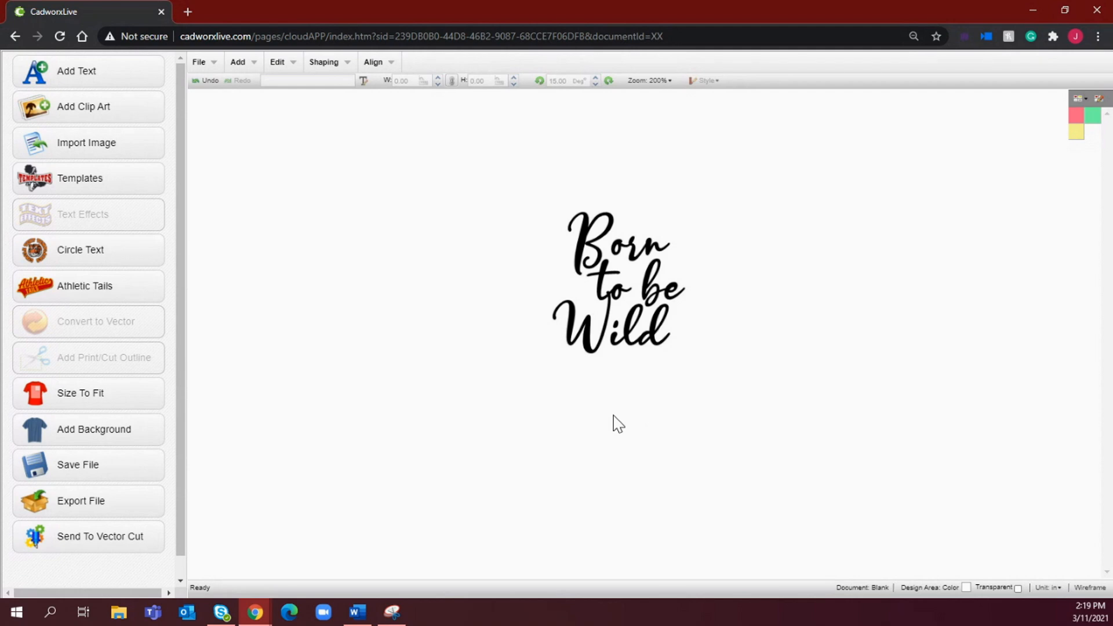
mouse_move(651, 366)
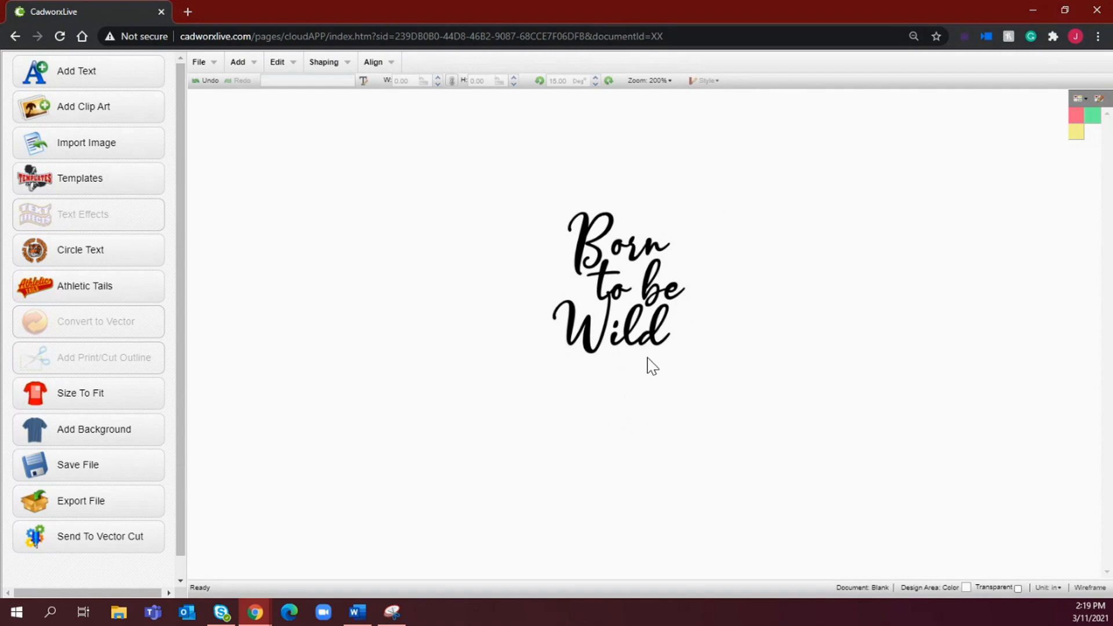
Add a Large Contour effect to the welded lettering in the effect editor
left_click(616, 284)
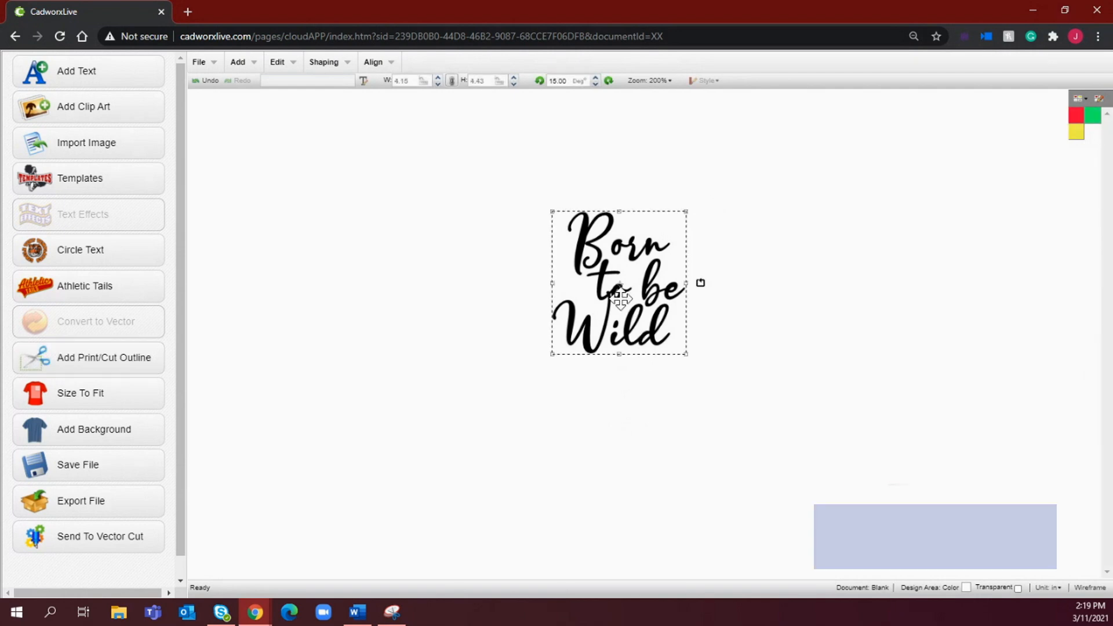
double_click(618, 284)
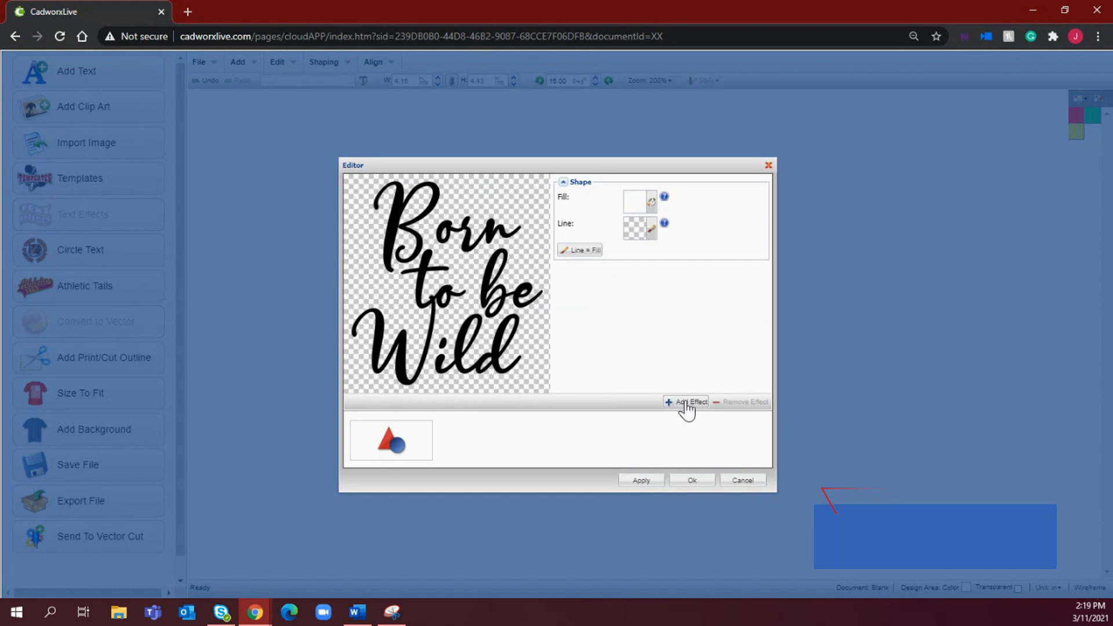
left_click(687, 403)
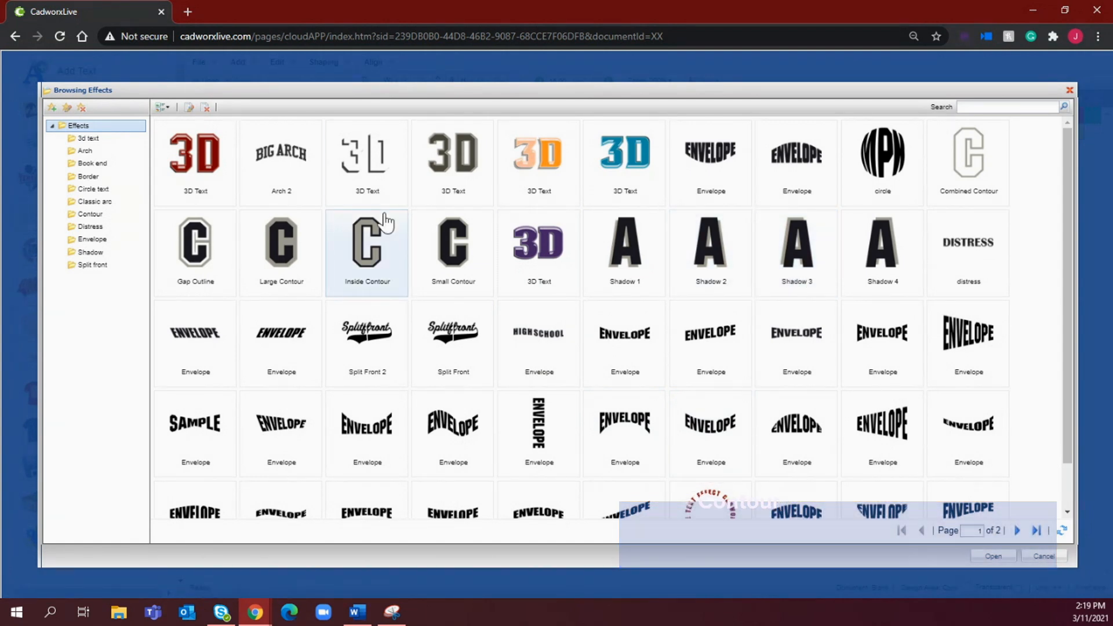
left_click(280, 248)
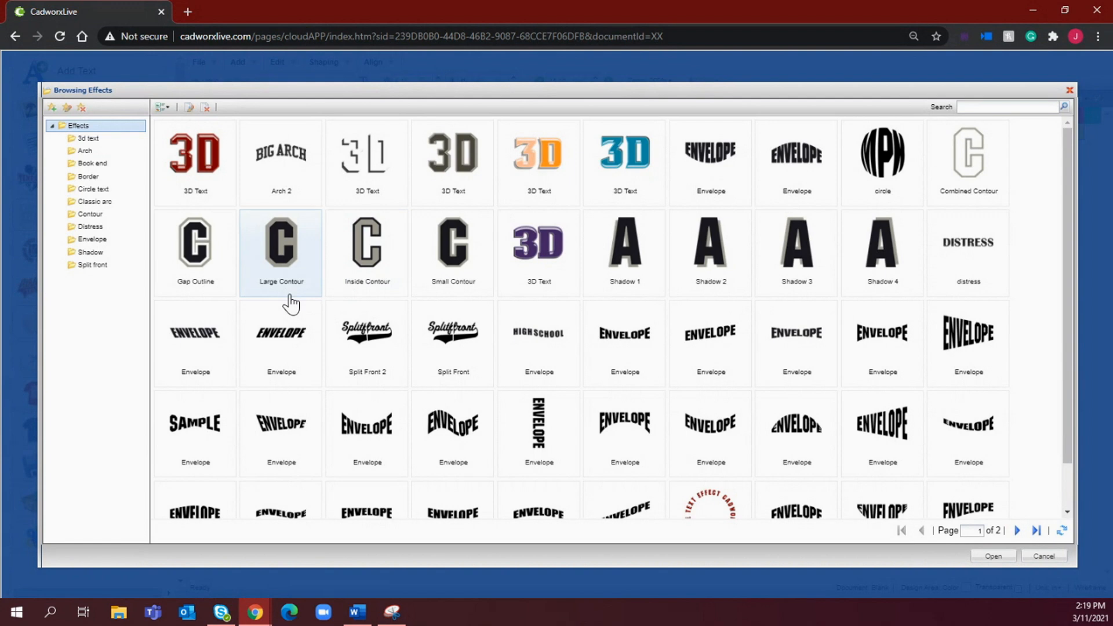
mouse_move(291, 295)
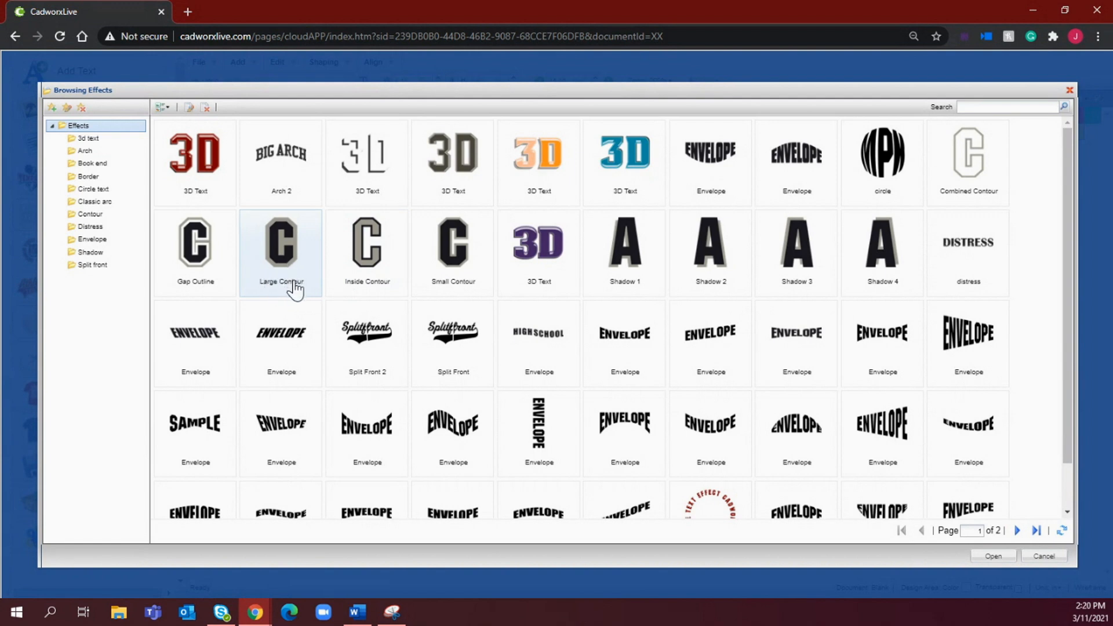
double_click(281, 242)
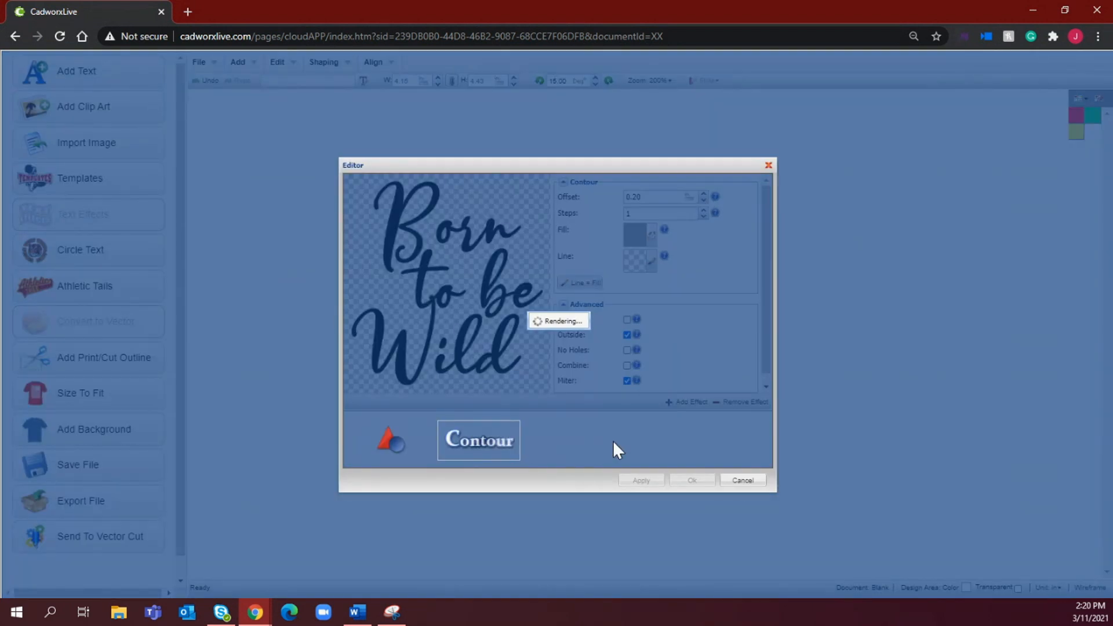
Reduce the contour offset to 0.17 (Outside), preview it and accept the grey outline
left_click(640, 480)
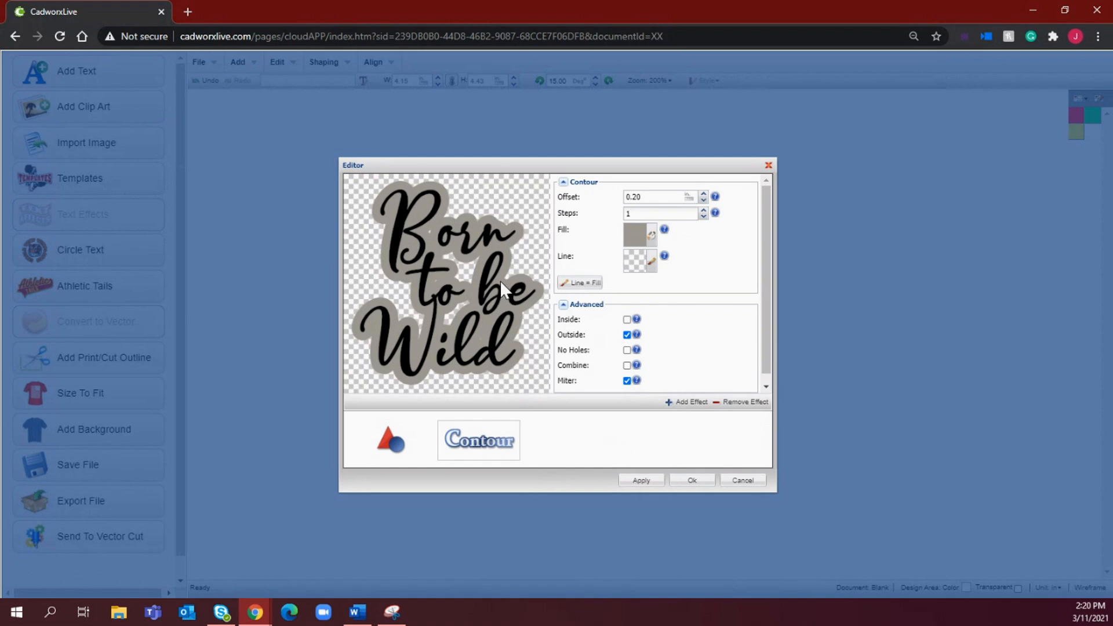
mouse_move(481, 247)
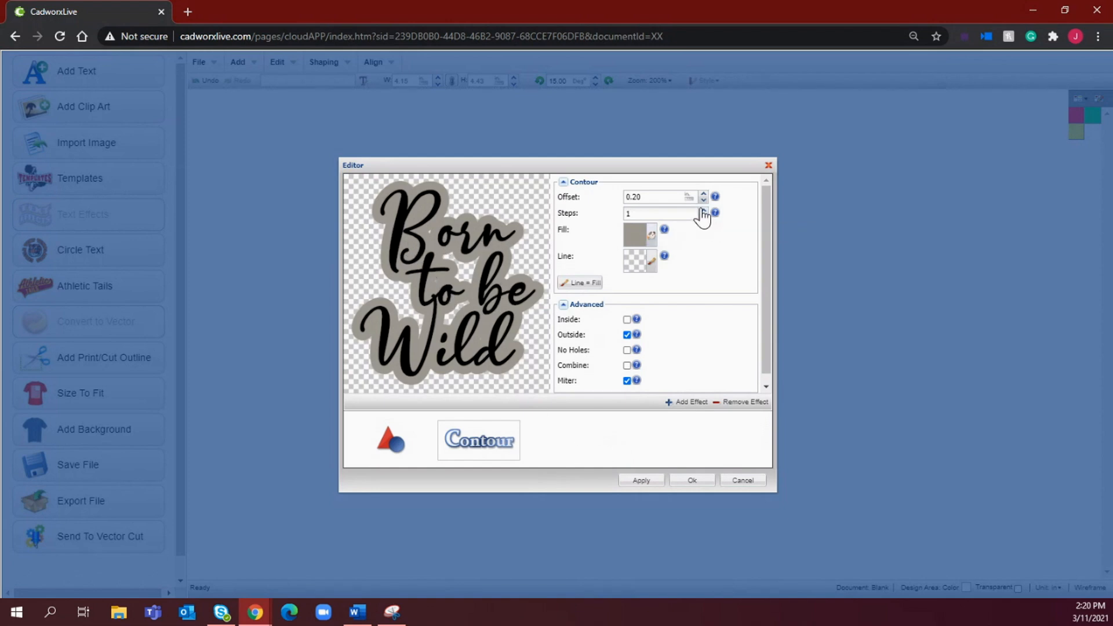
left_click(703, 201)
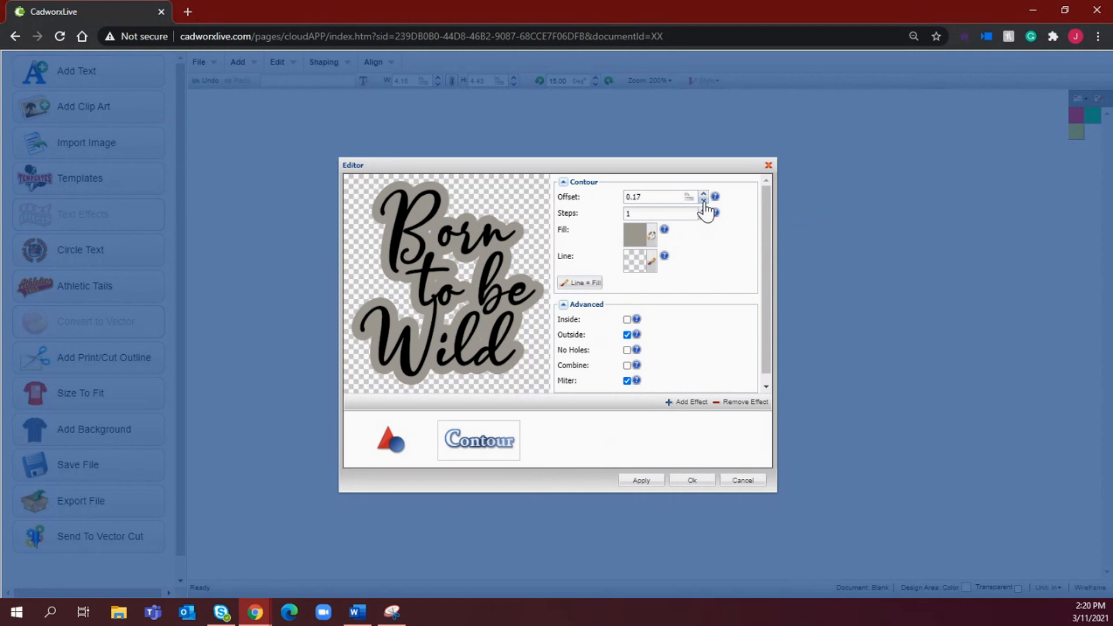
left_click(702, 201)
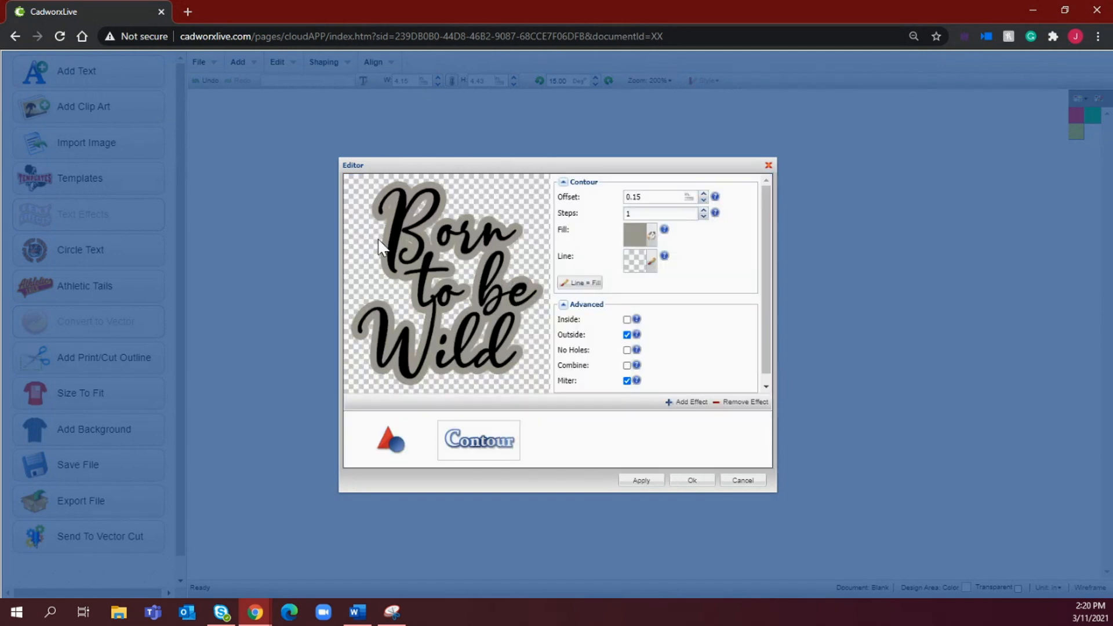
mouse_move(424, 292)
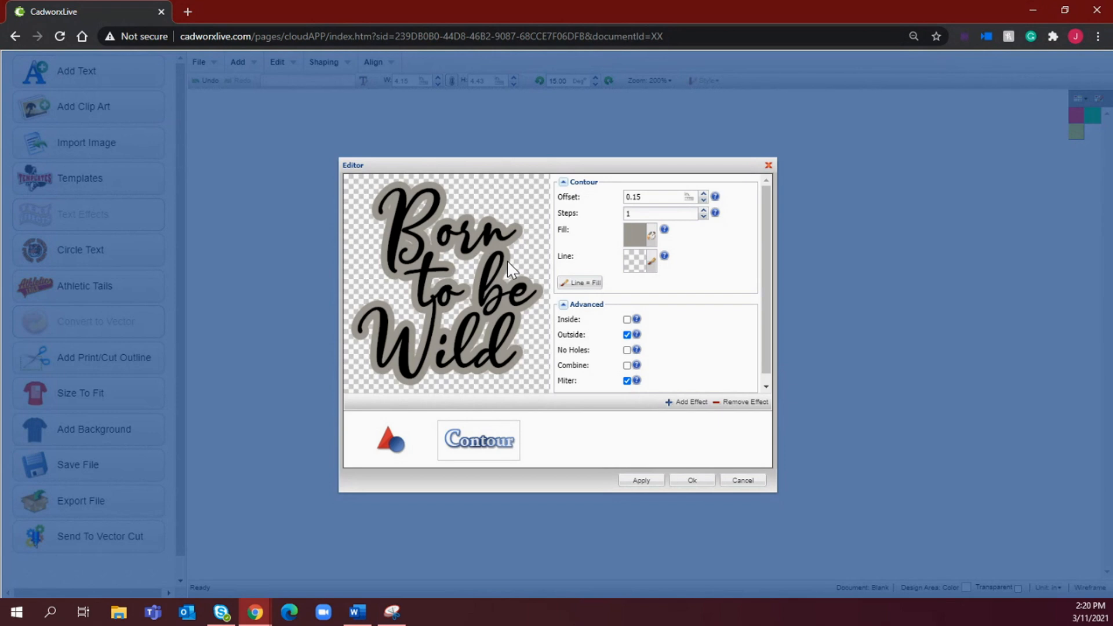
mouse_move(476, 221)
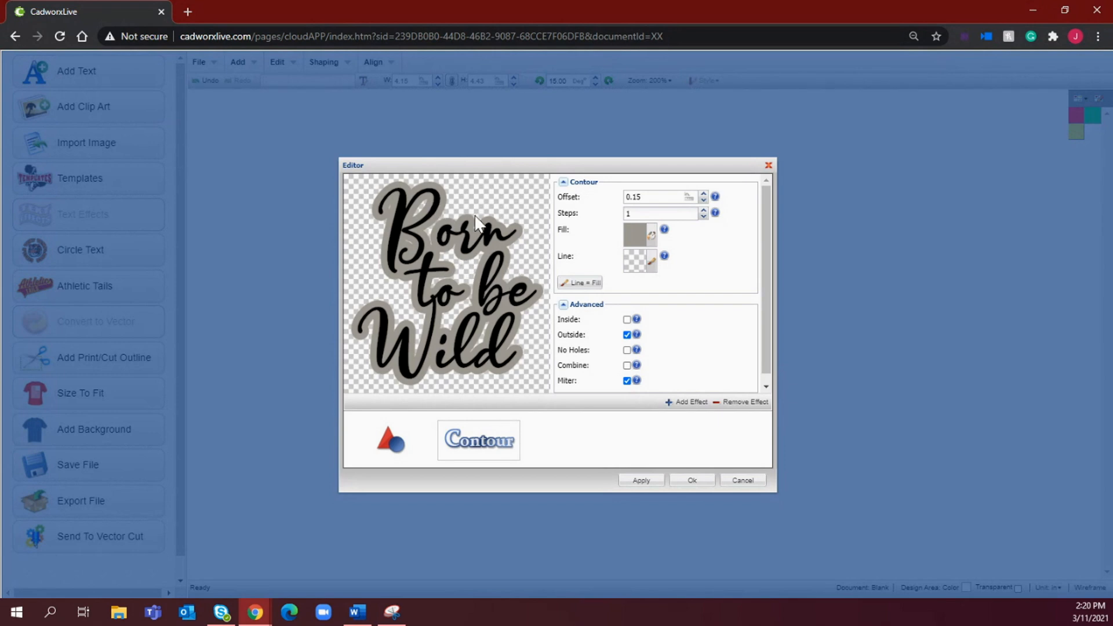
left_click(703, 194)
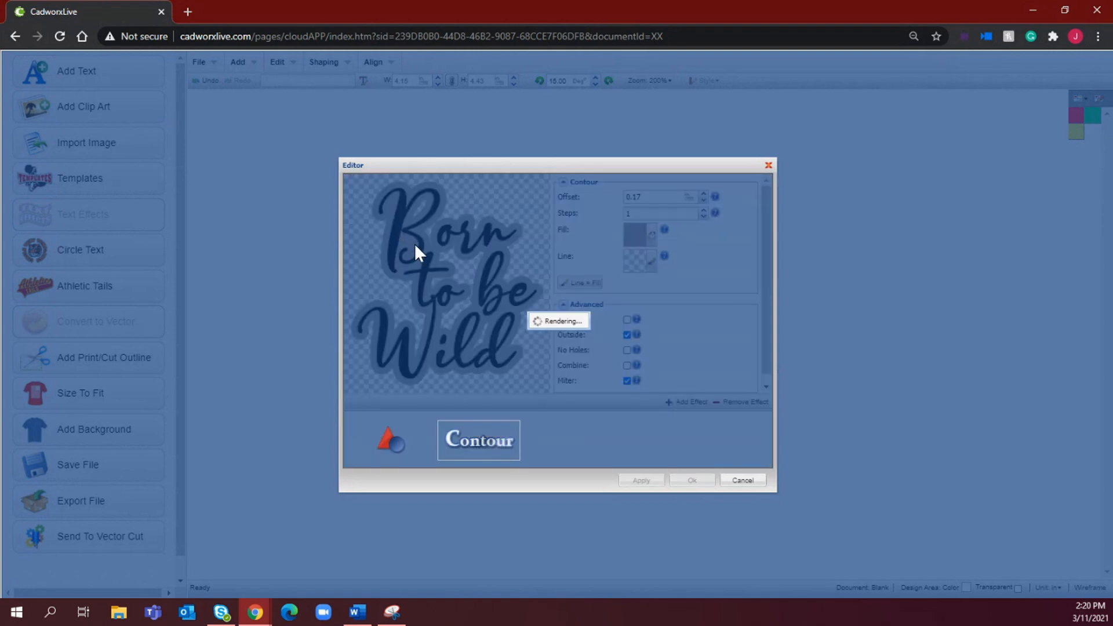
mouse_move(432, 293)
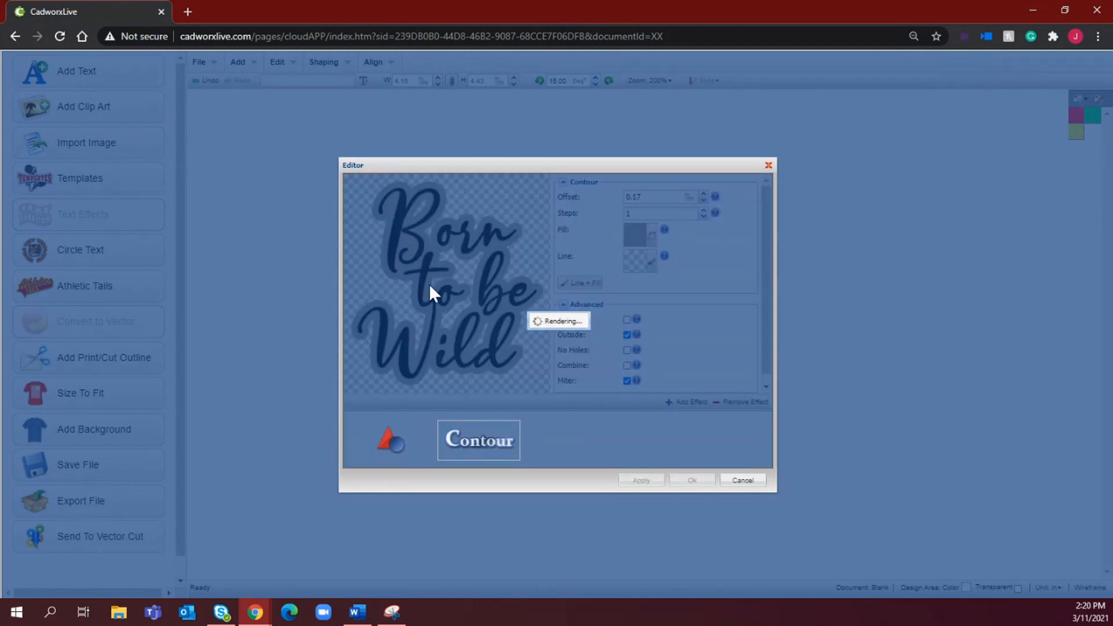
left_click(640, 480)
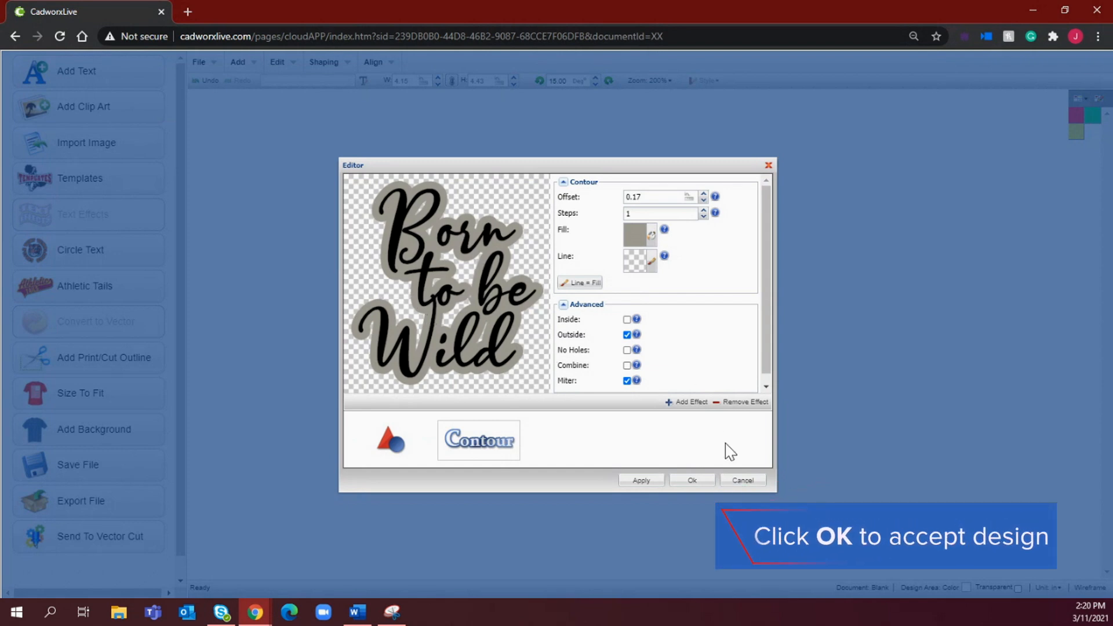
left_click(691, 480)
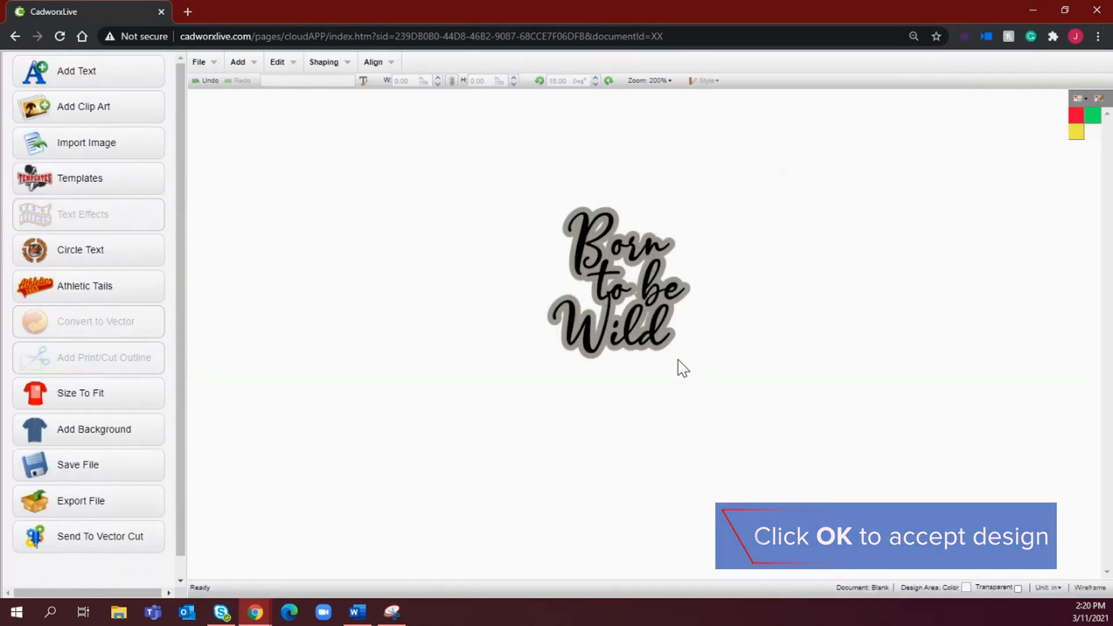
Pick a higher zoom level so the contoured design fills more of the canvas
left_click(647, 80)
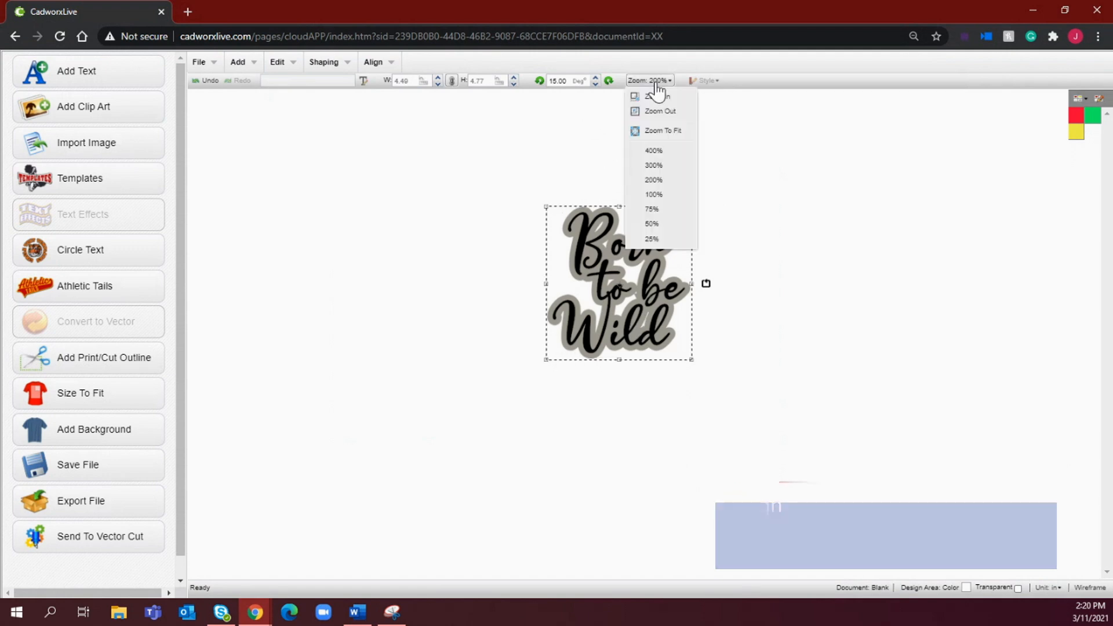
left_click(651, 165)
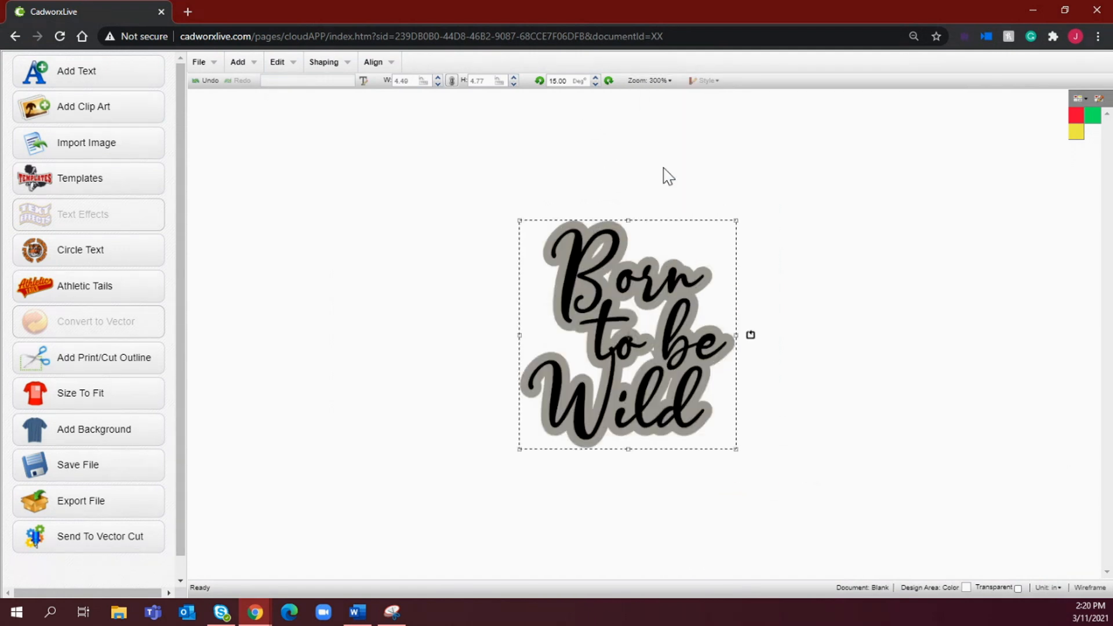
mouse_move(724, 193)
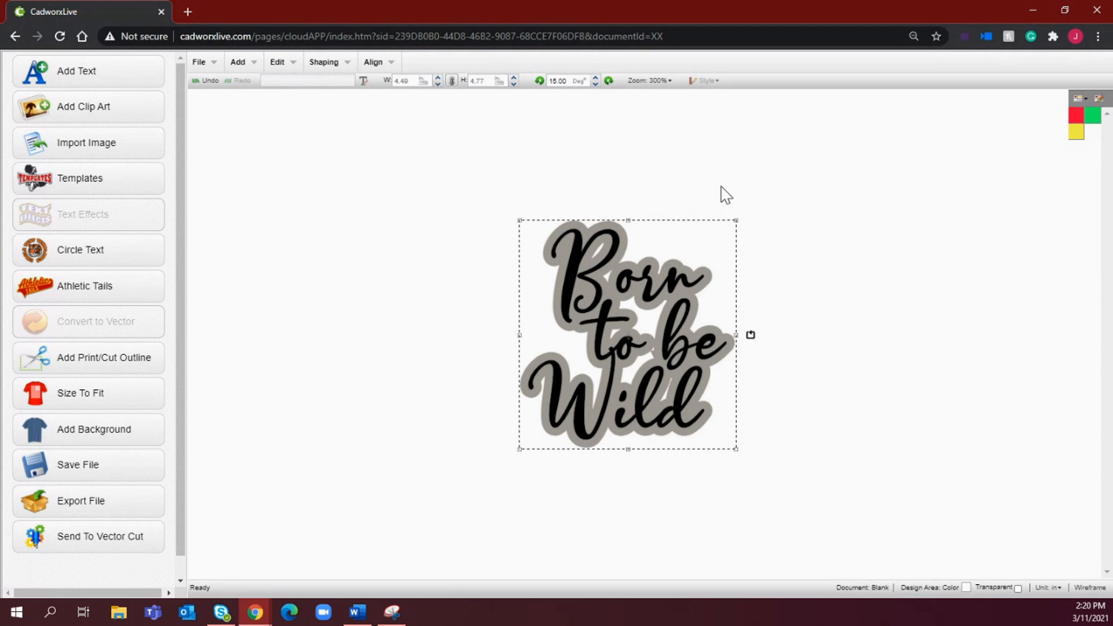
mouse_move(324, 61)
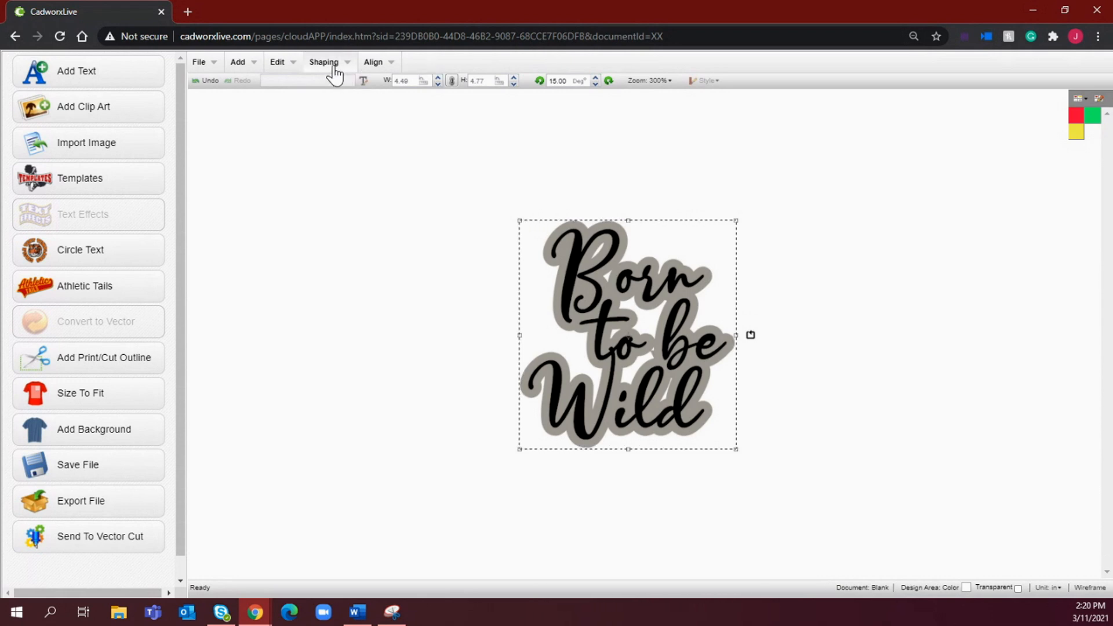
Break the design apart by colours and shift the black lettering up-left over the grey contour as a drop shadow
left_click(324, 61)
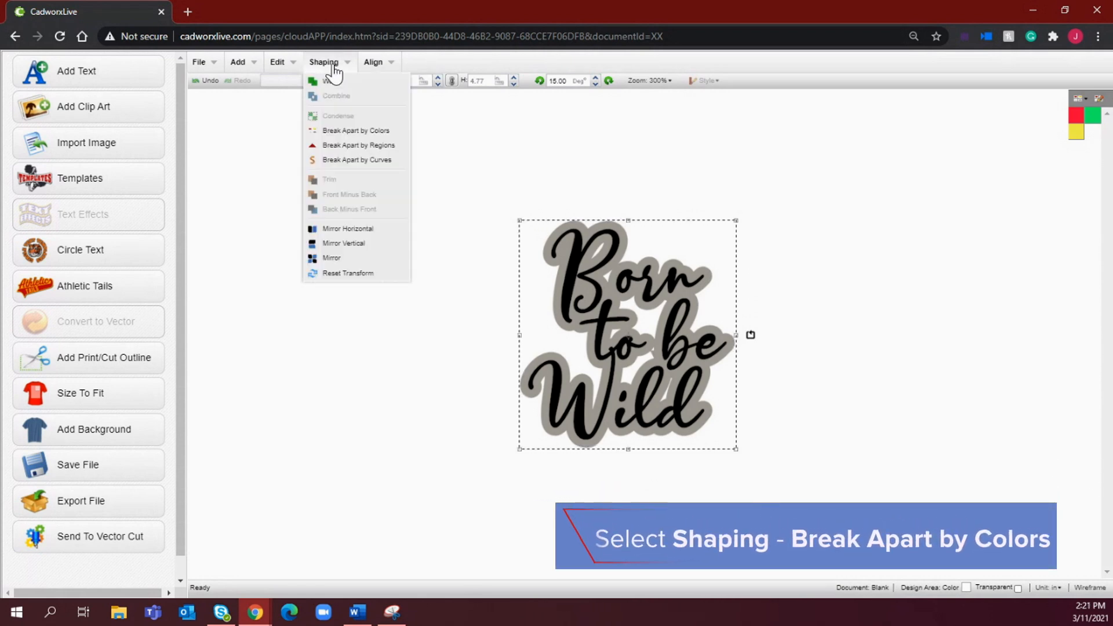
left_click(355, 130)
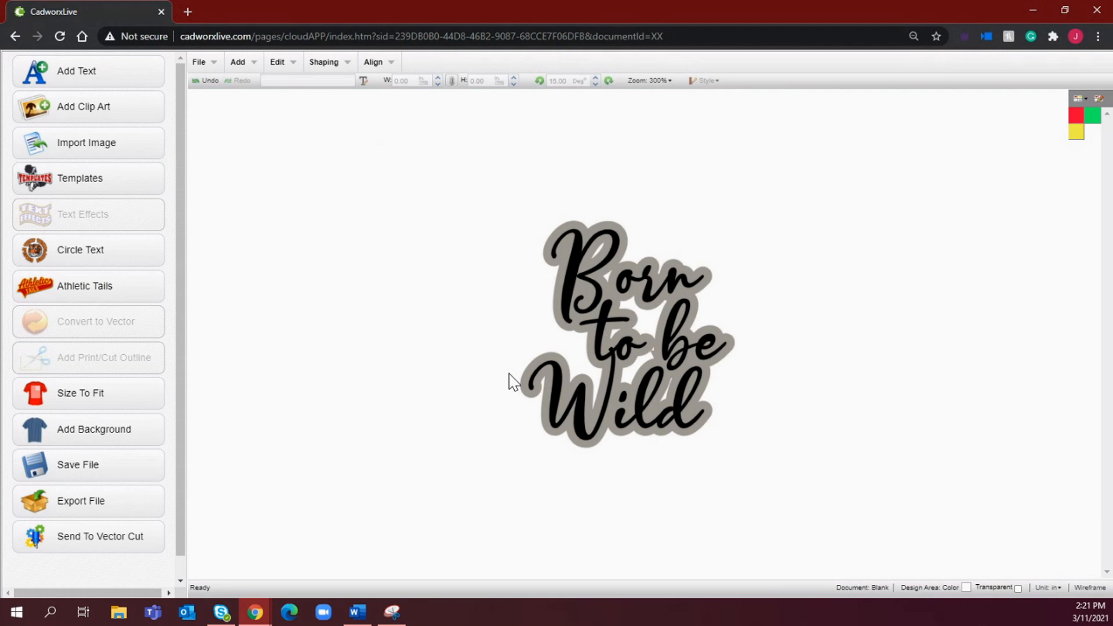
mouse_move(755, 338)
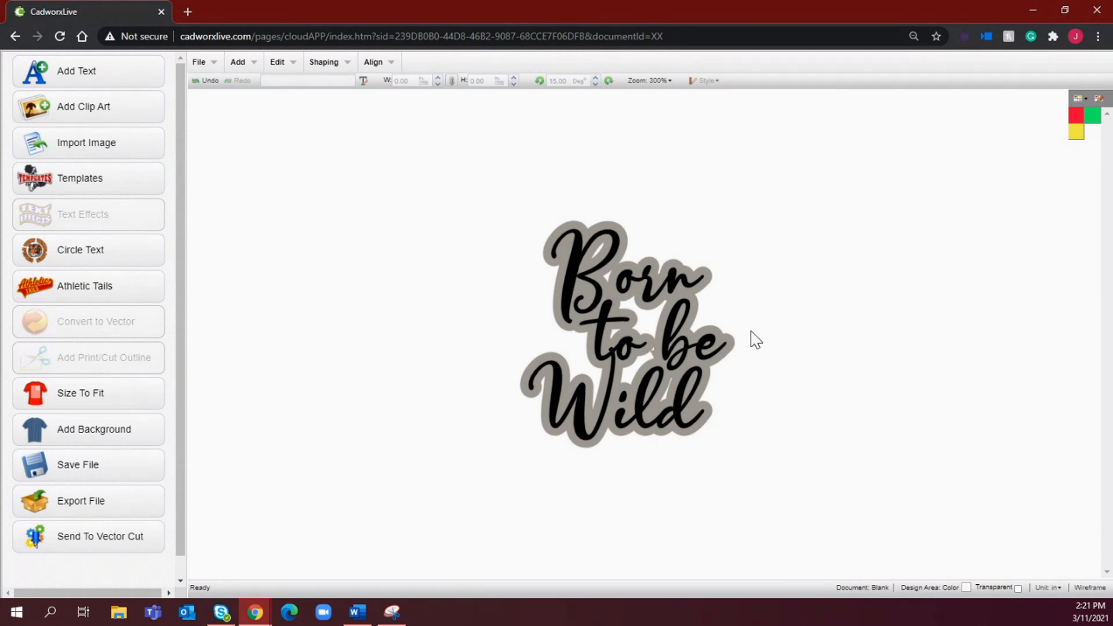
left_click(625, 333)
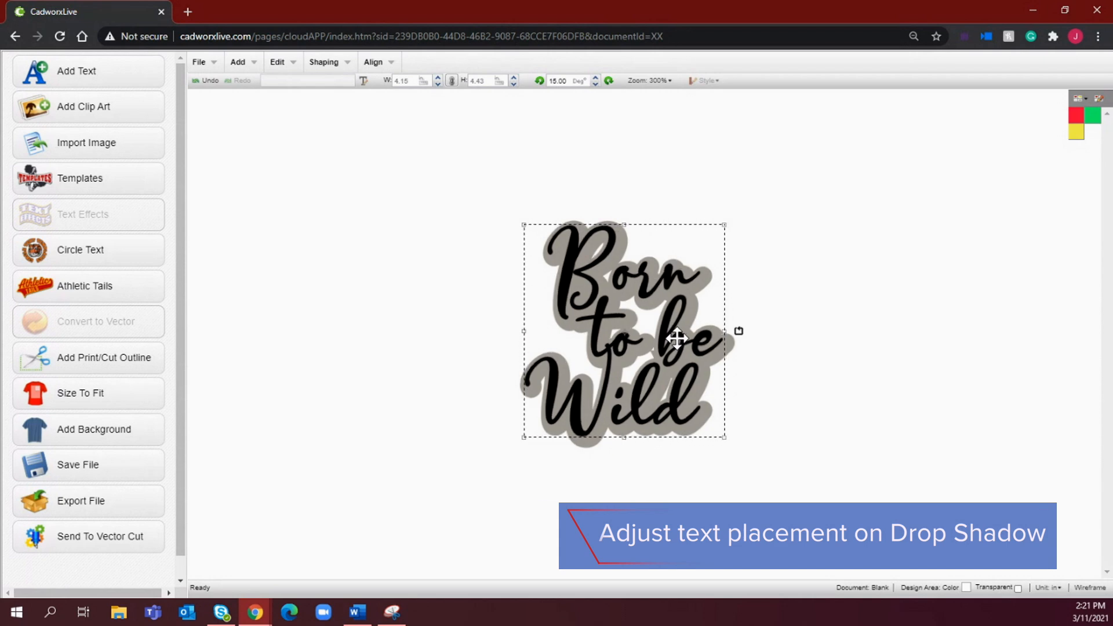
mouse_move(808, 381)
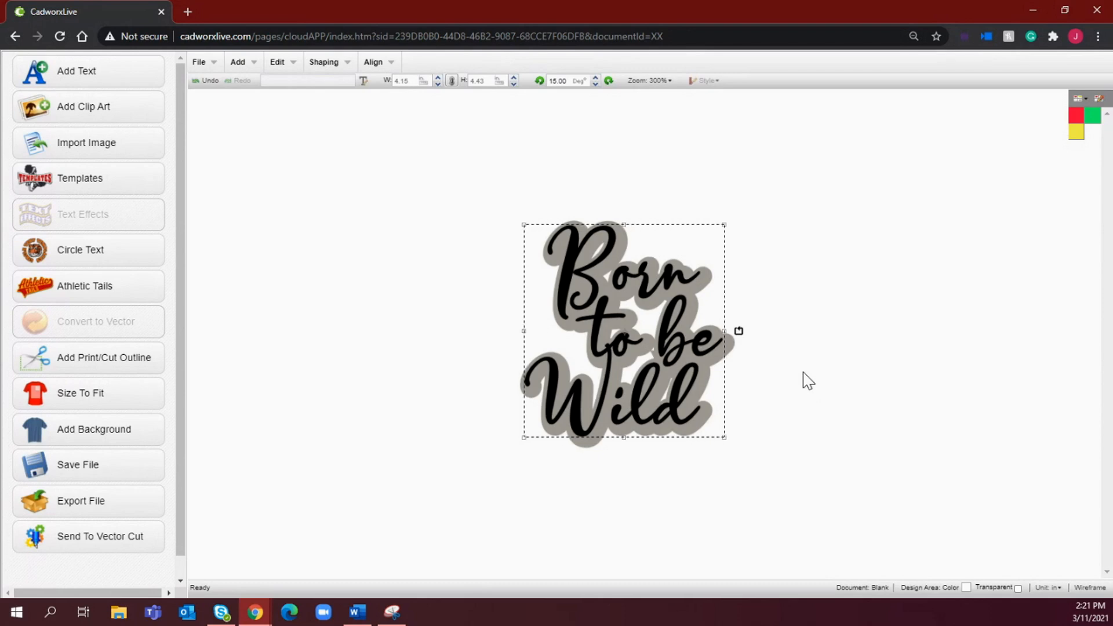
left_click(772, 468)
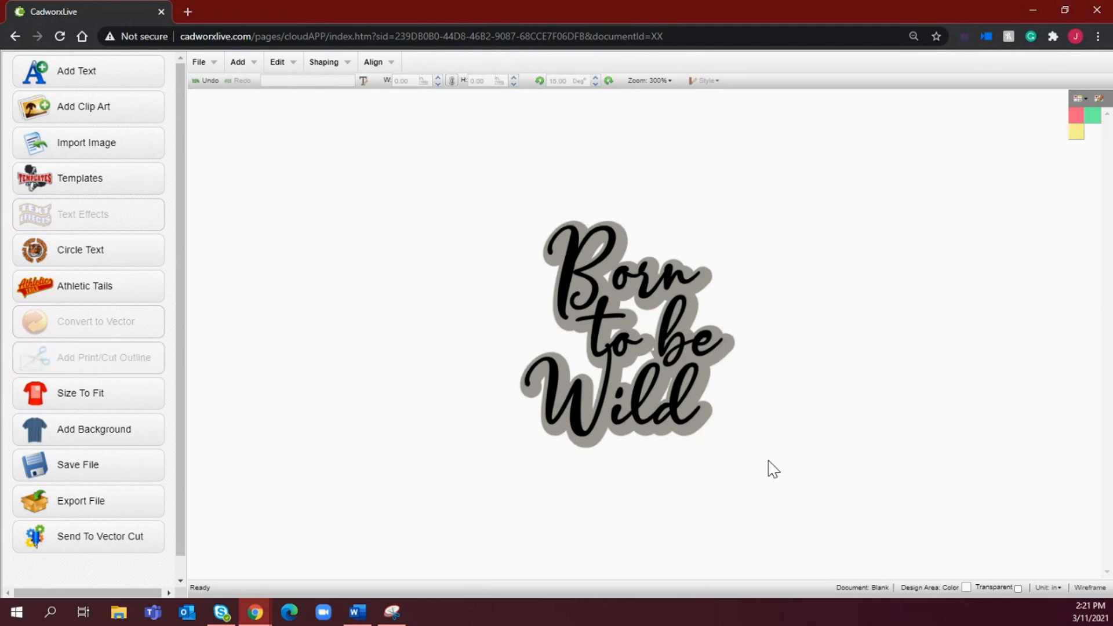
mouse_move(636, 306)
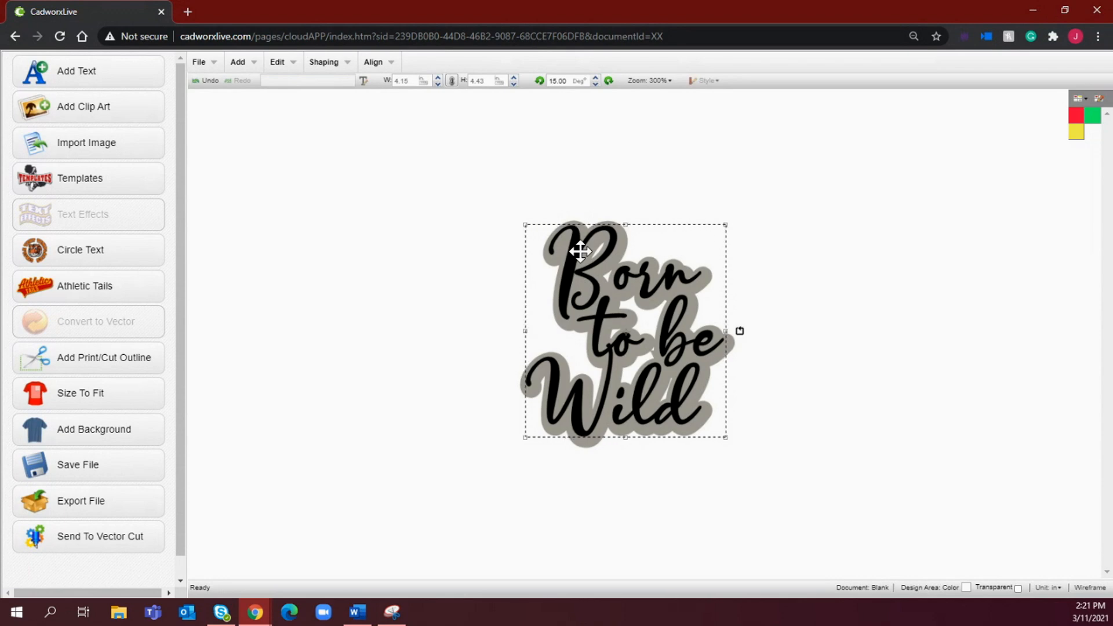
left_click(651, 506)
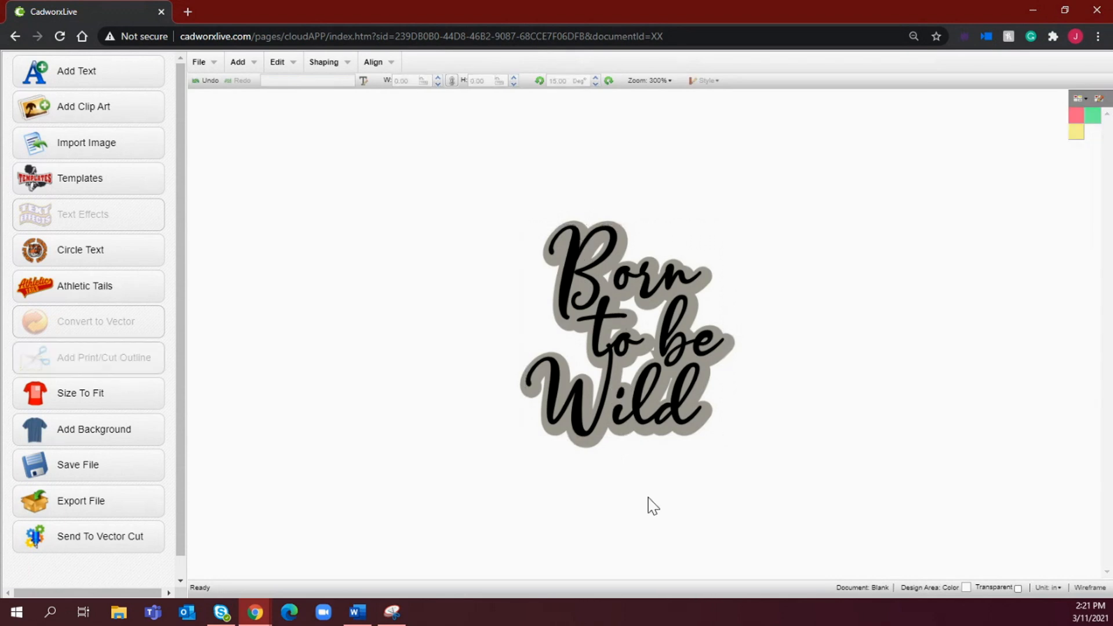
mouse_move(715, 419)
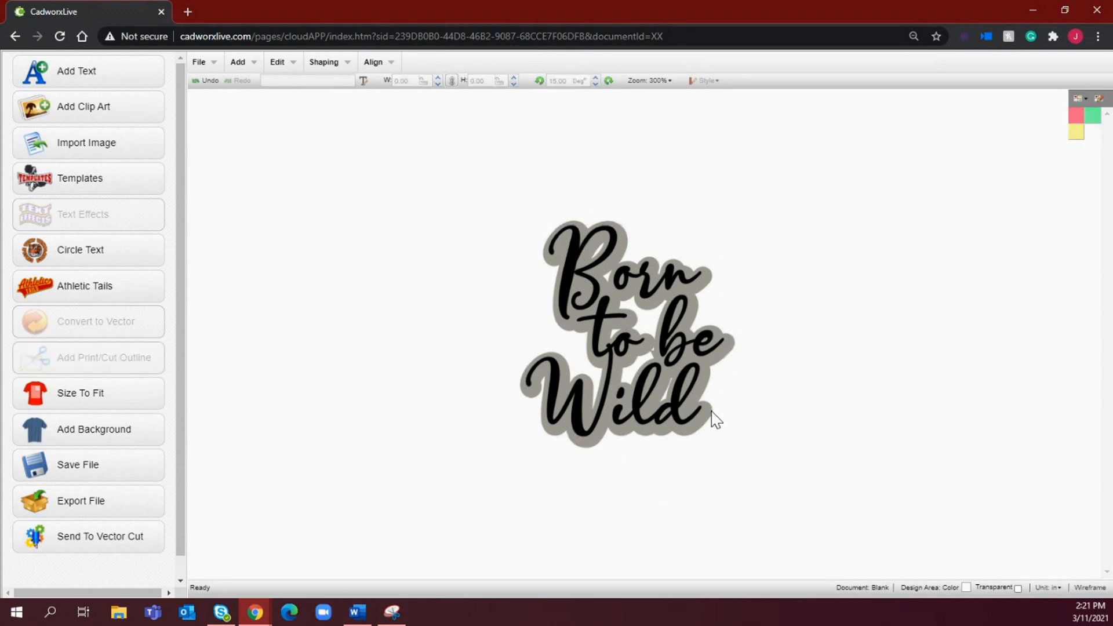
mouse_move(731, 361)
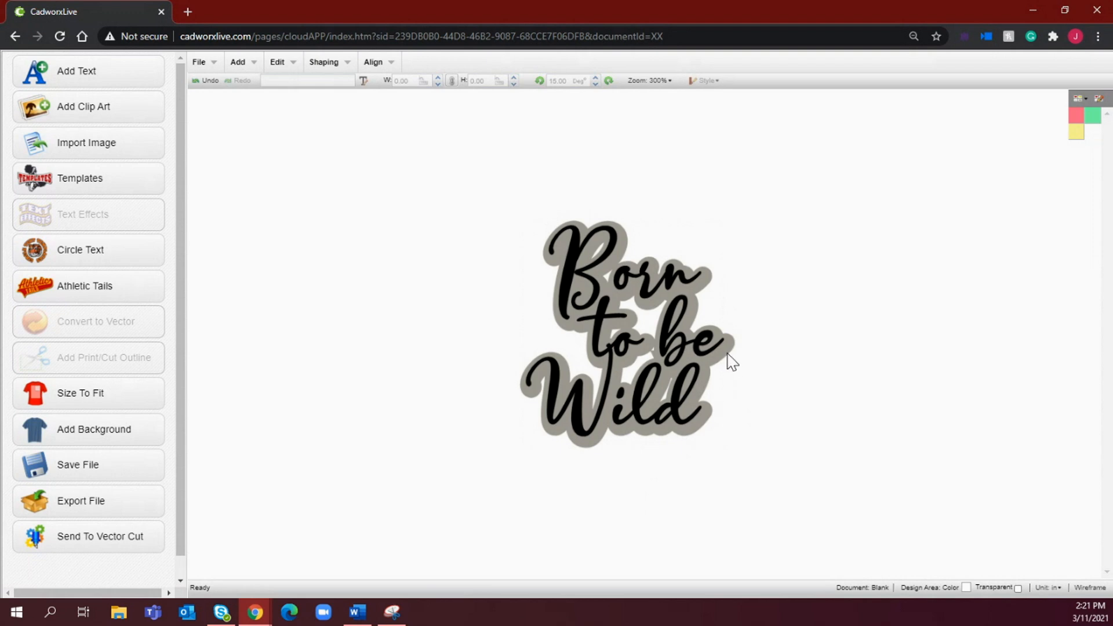
left_click(628, 334)
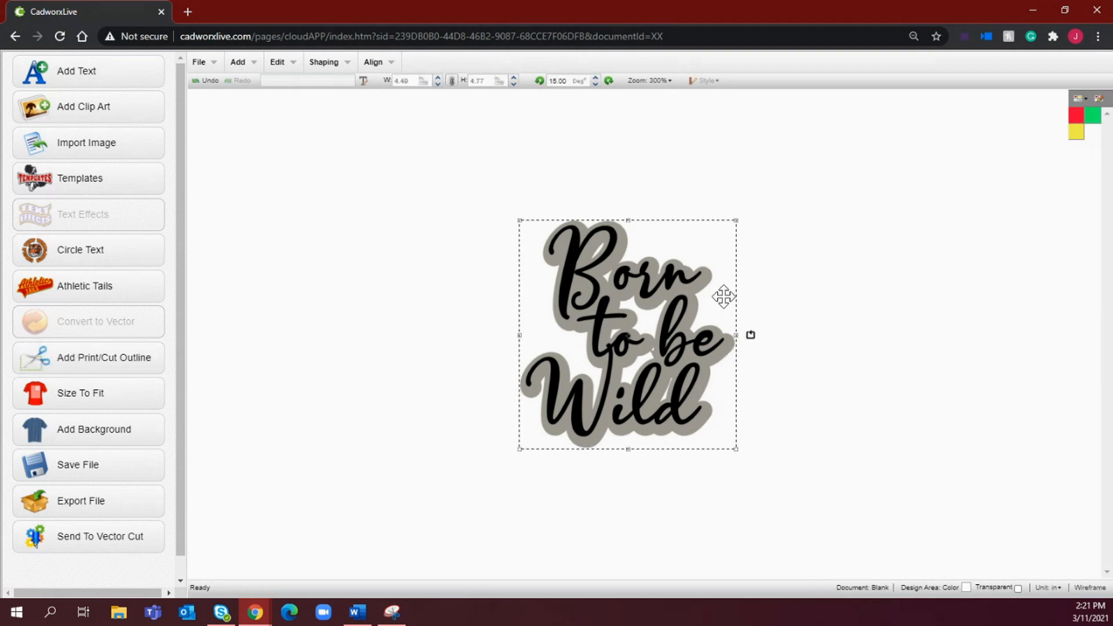
mouse_move(723, 263)
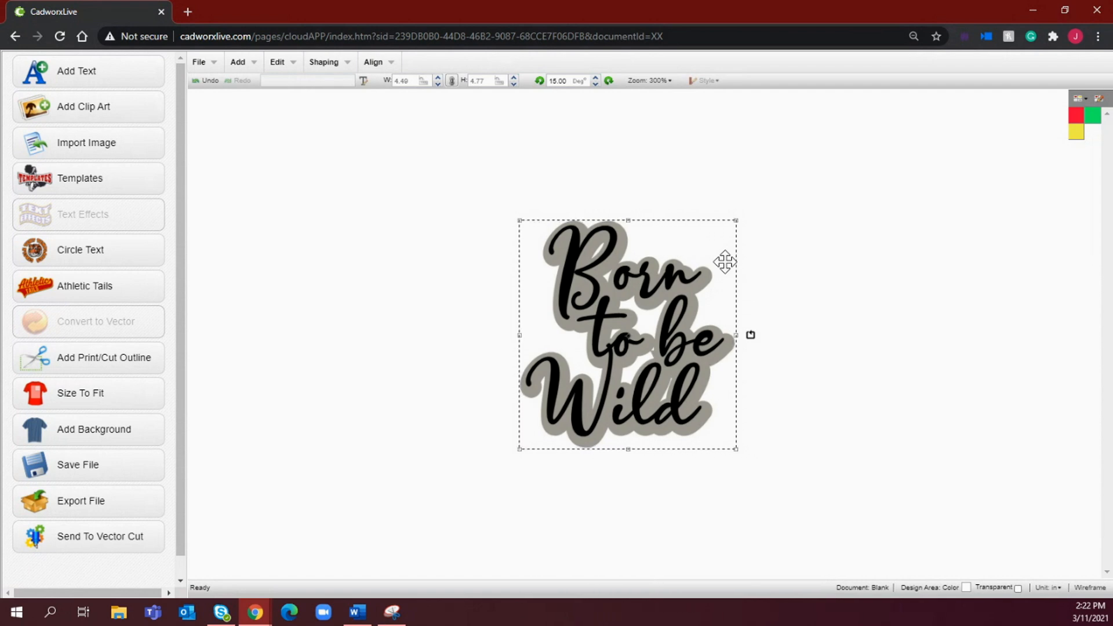
mouse_move(760, 263)
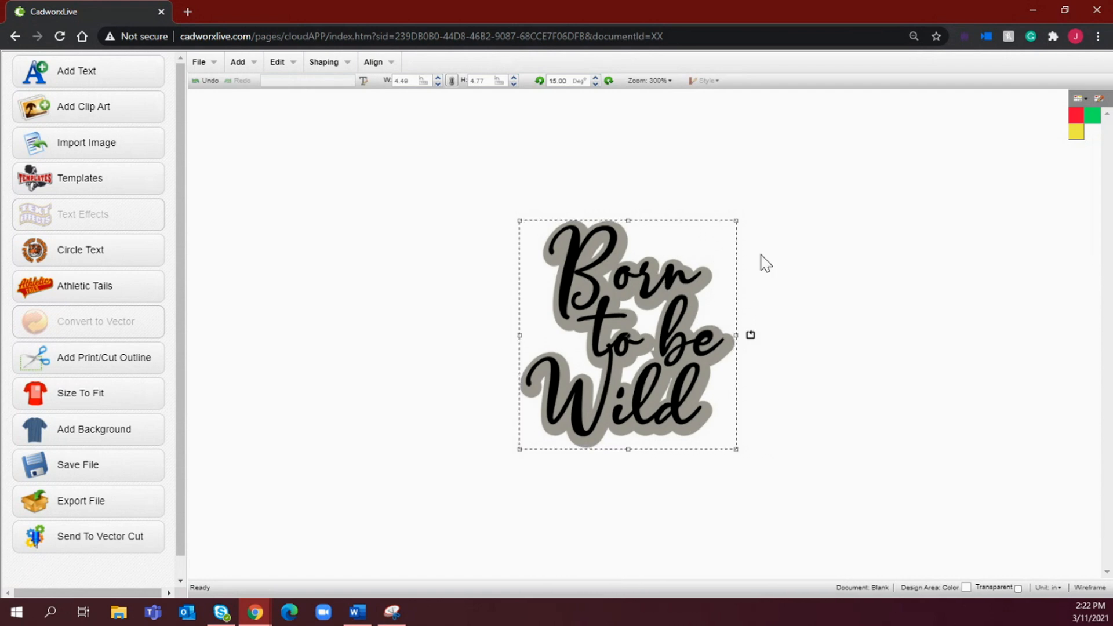
mouse_move(683, 255)
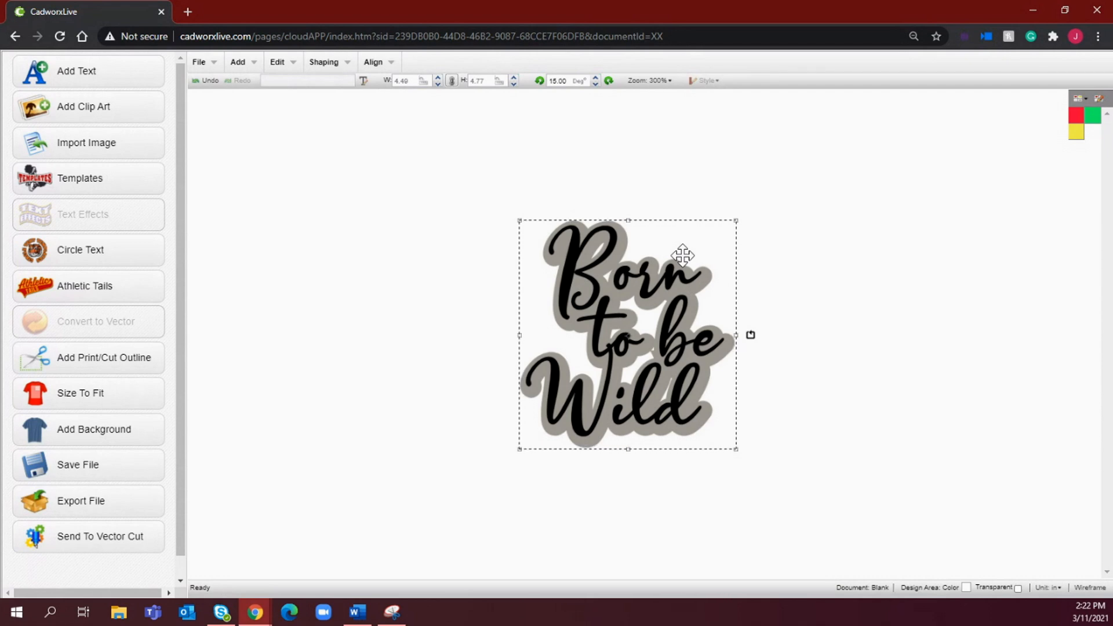
mouse_move(707, 246)
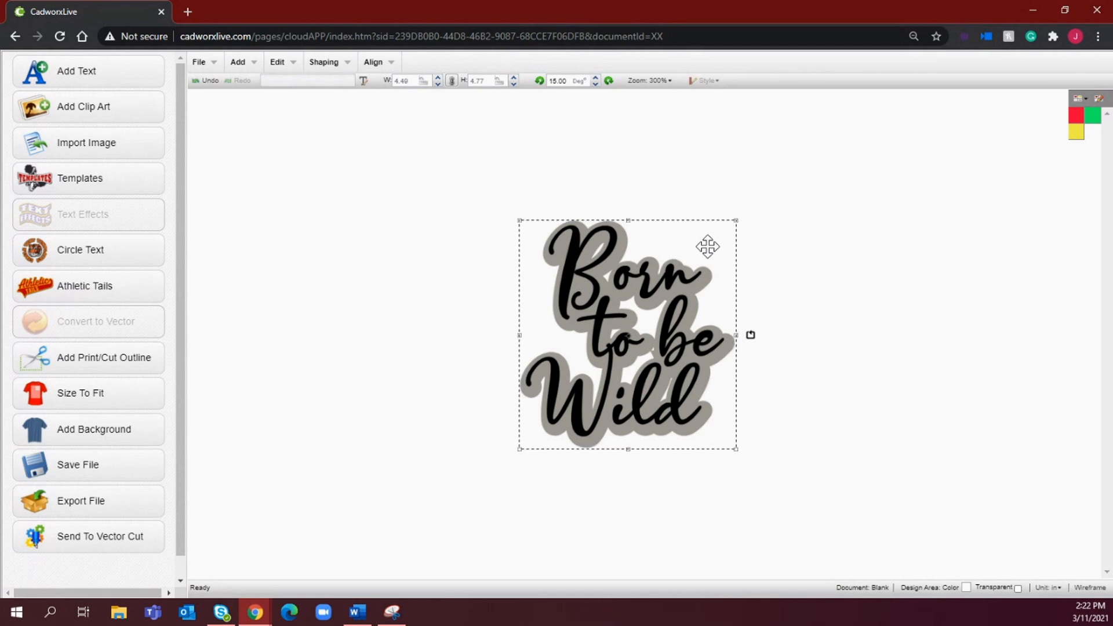
mouse_move(734, 254)
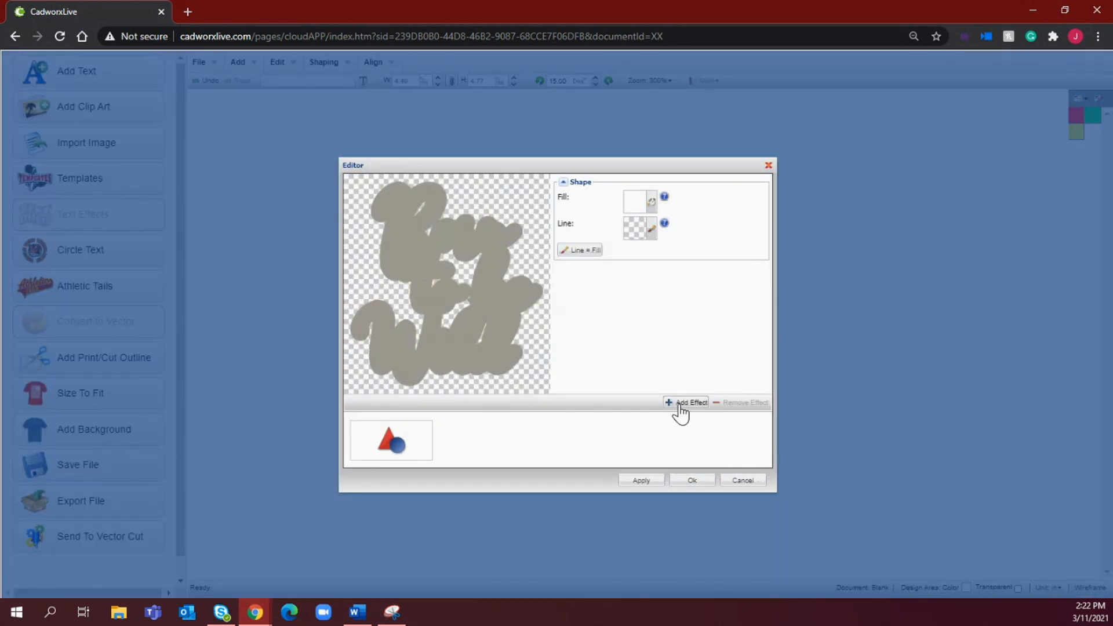
Add the Shadow 2 effect (offsets 0.12, -0.12) to the grey shadow piece
left_click(686, 402)
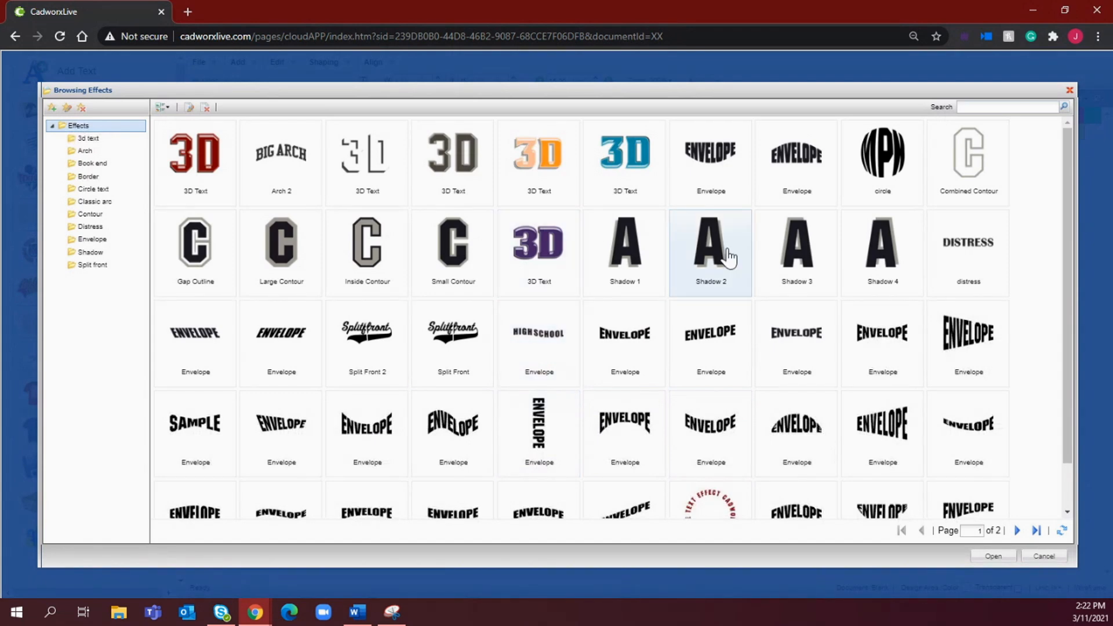
double_click(709, 241)
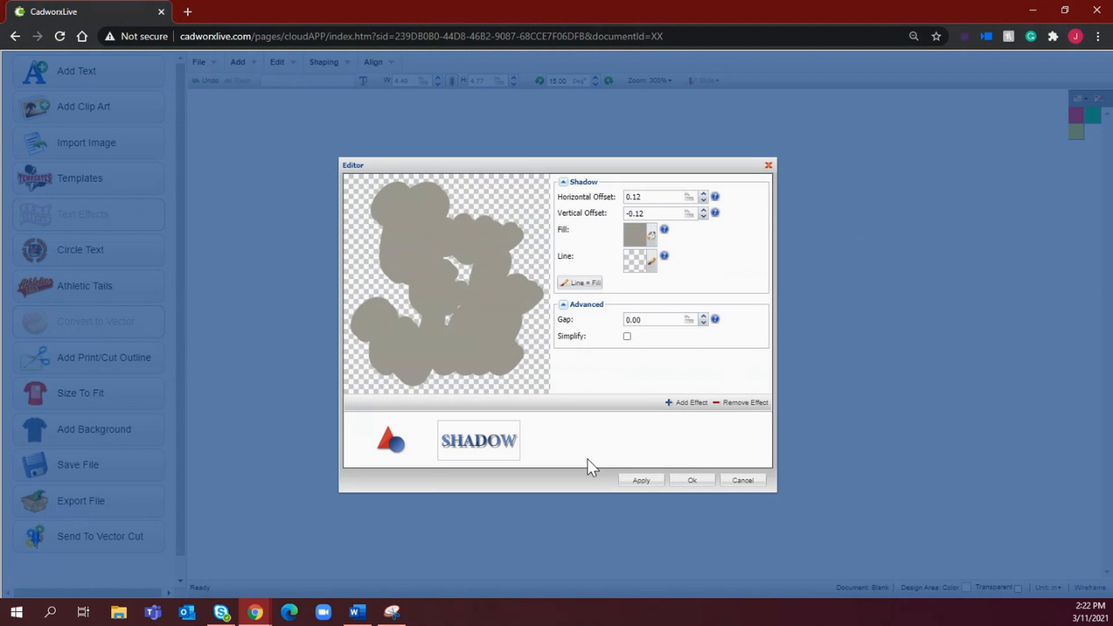
Set the shadow's fill to dark brown from the Stahls' Digital palette
left_click(637, 234)
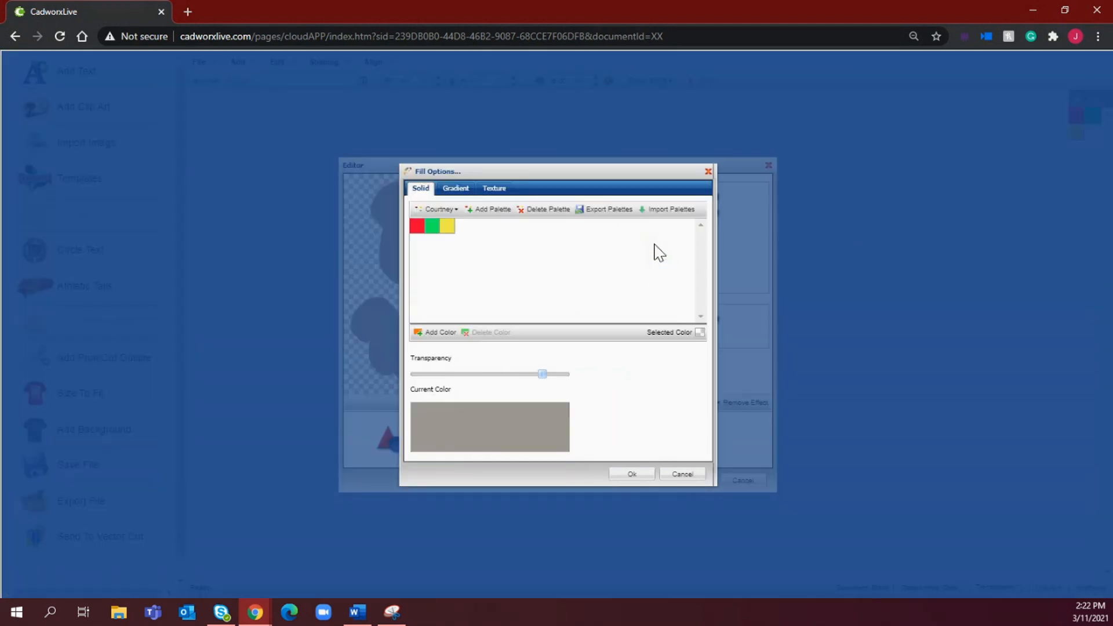
left_click(438, 208)
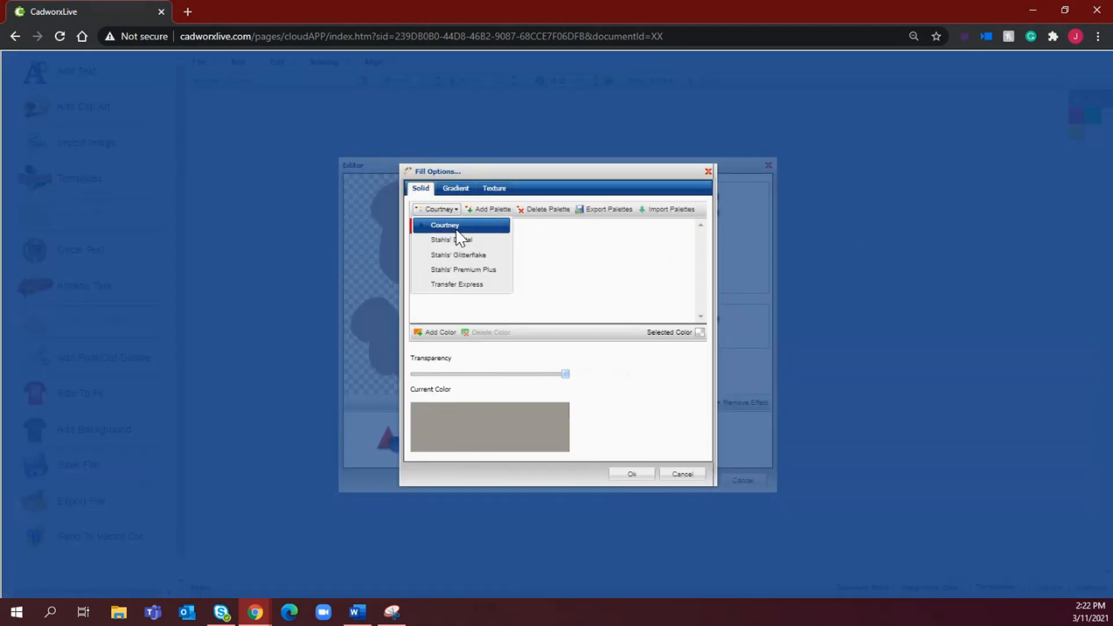
left_click(450, 239)
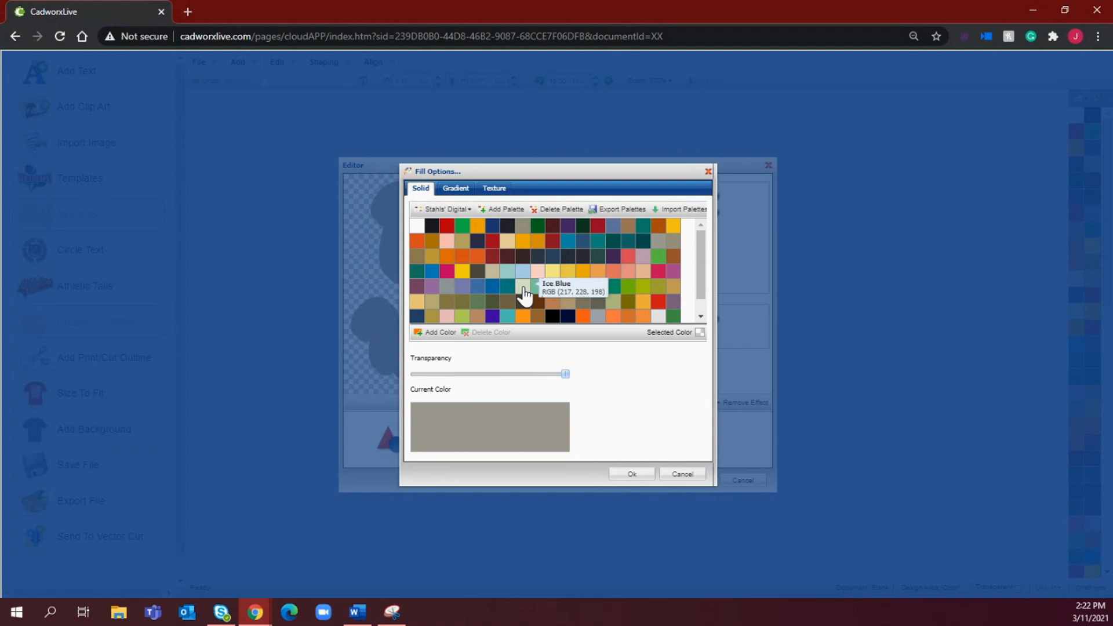
mouse_move(638, 304)
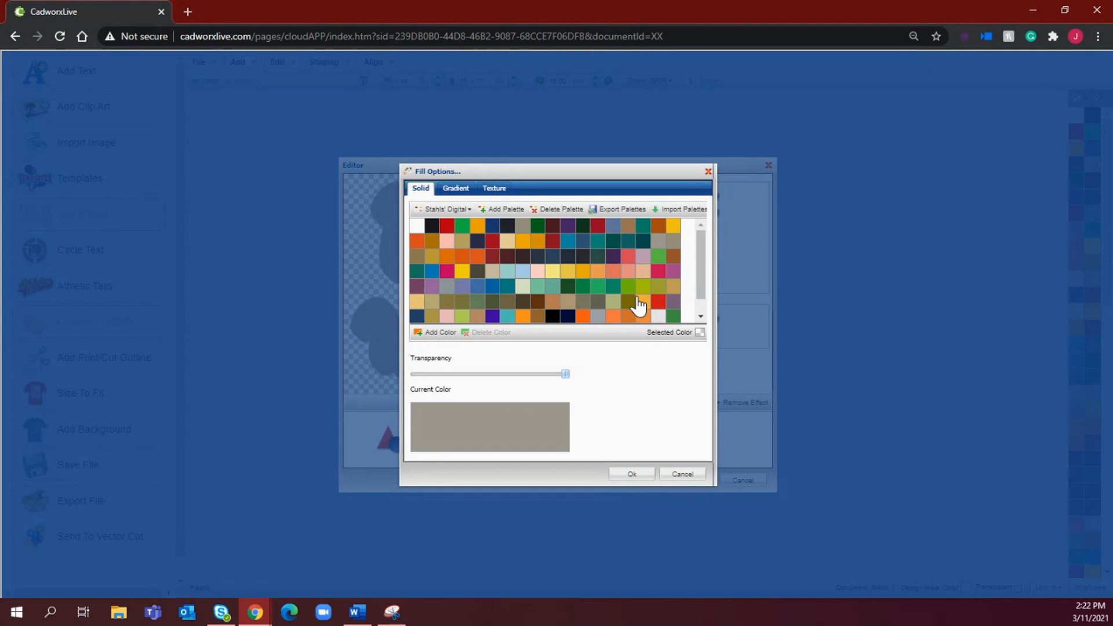
mouse_move(529, 301)
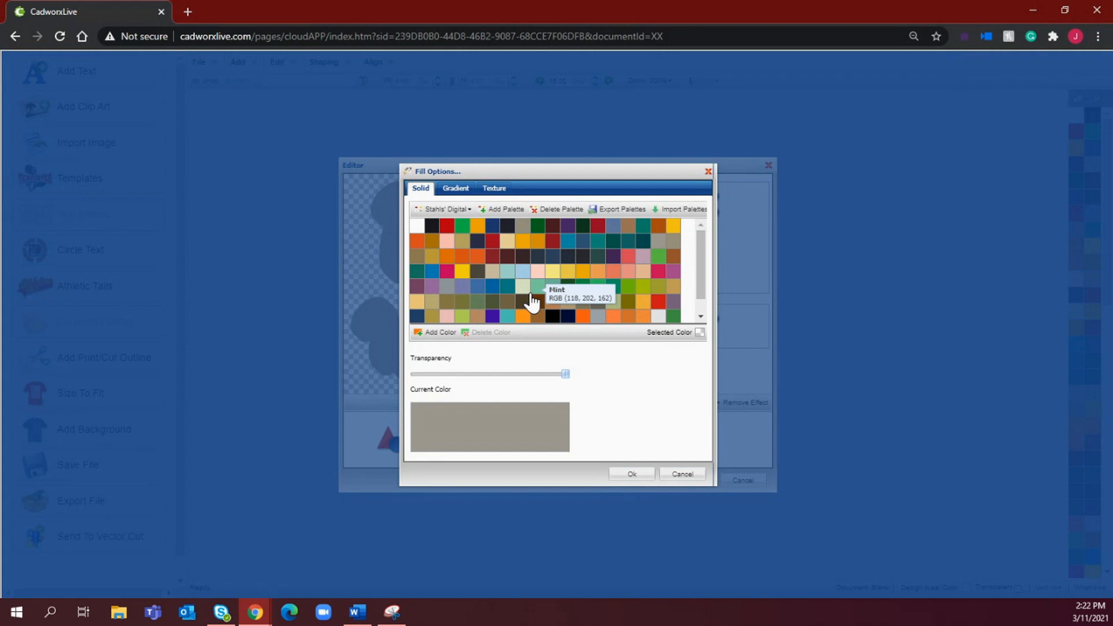
mouse_move(567, 297)
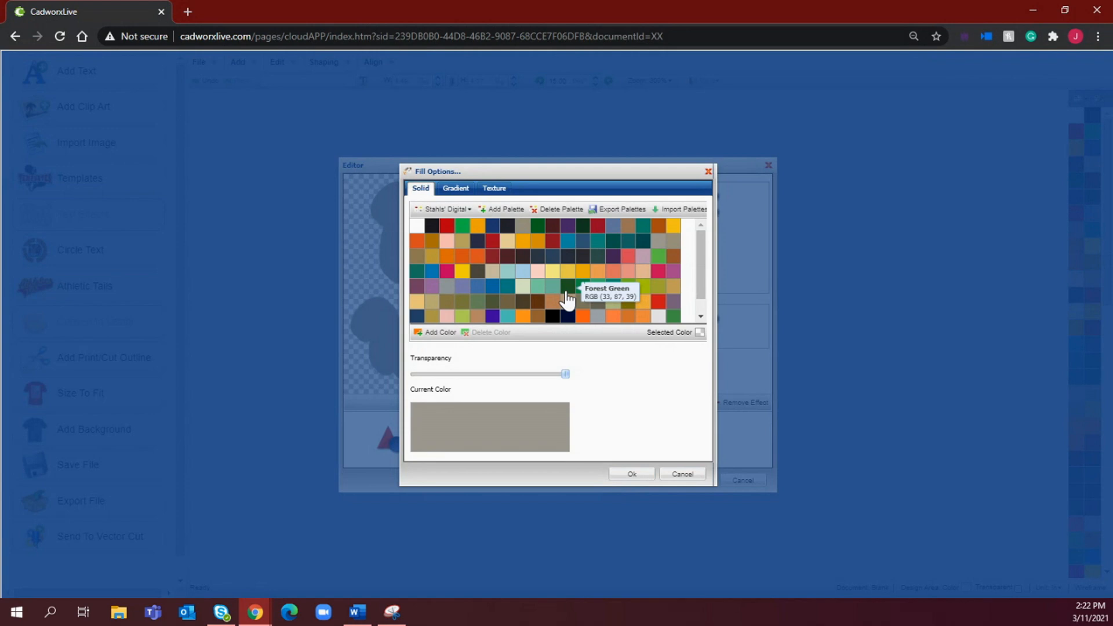
mouse_move(568, 298)
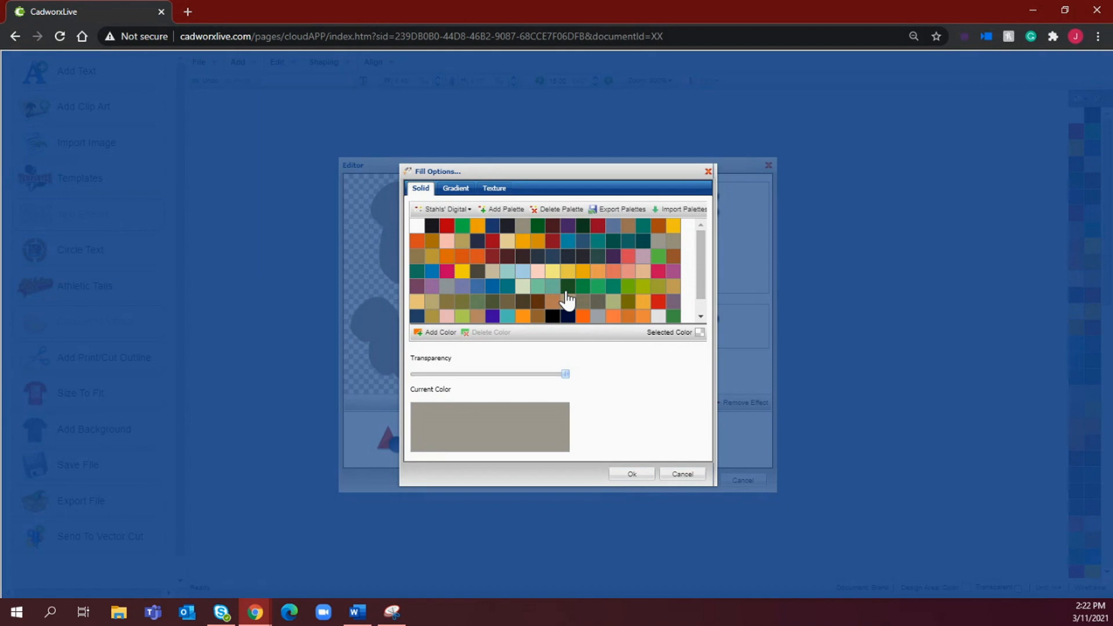
mouse_move(543, 311)
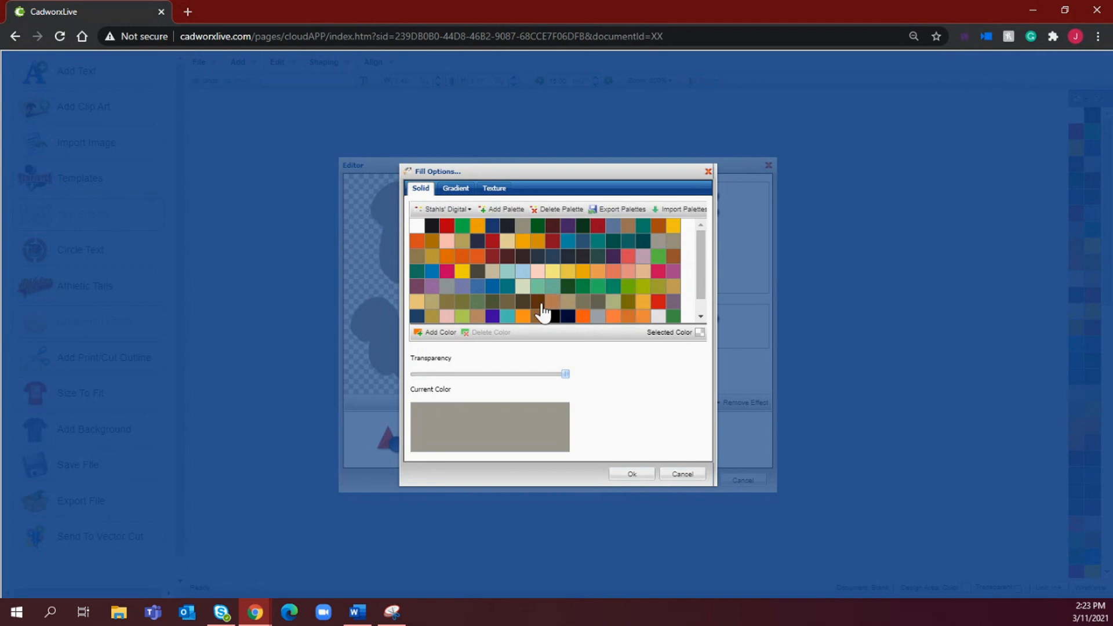
mouse_move(542, 312)
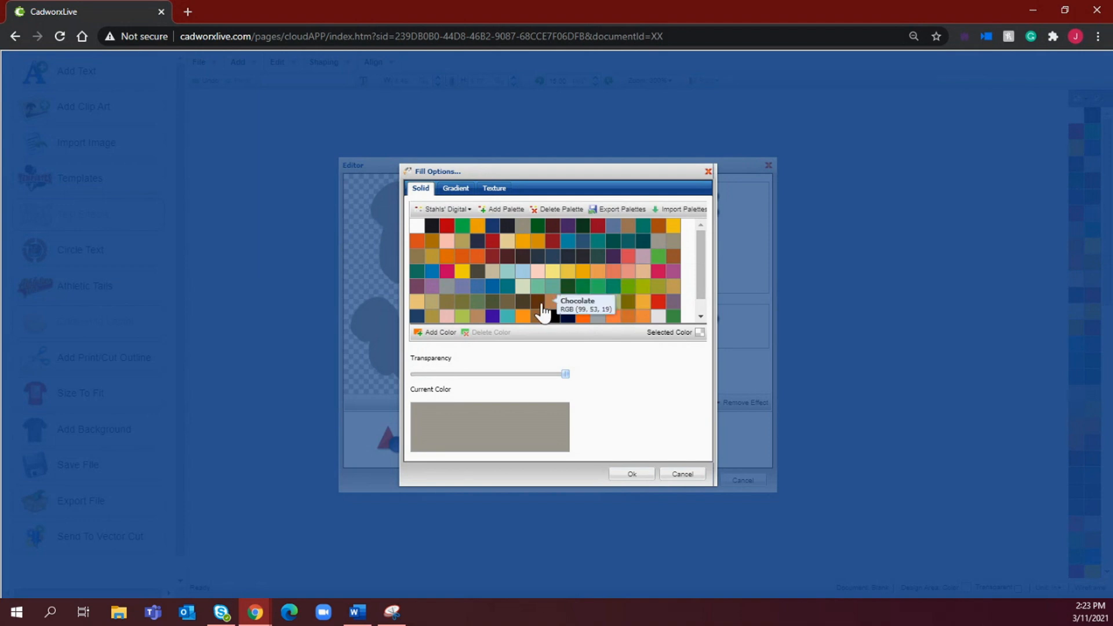
mouse_move(545, 306)
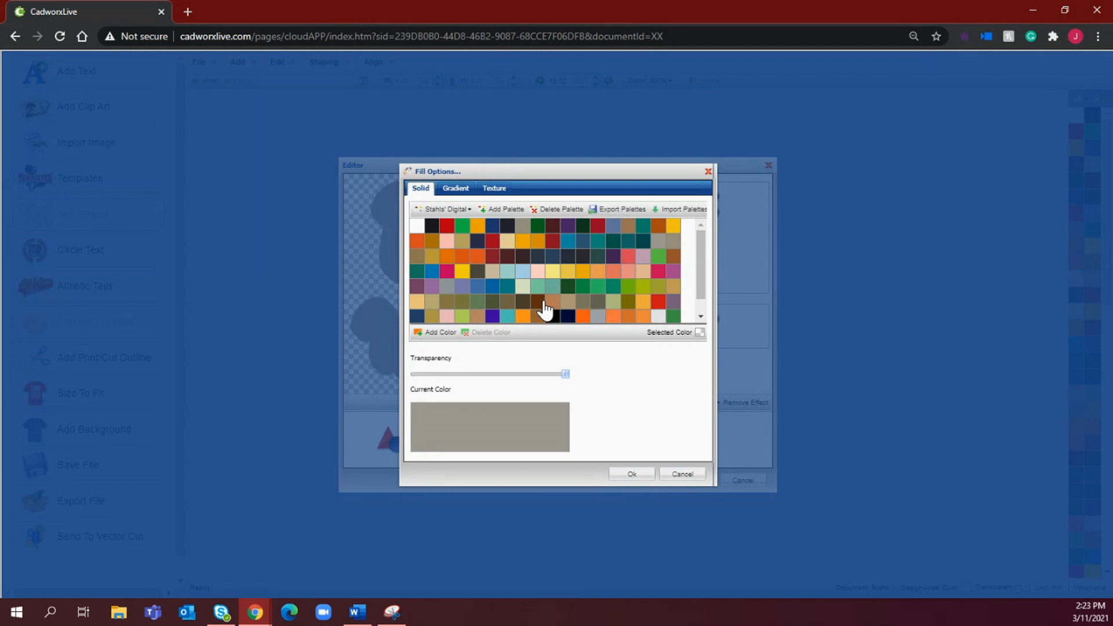
scroll("down", 3)
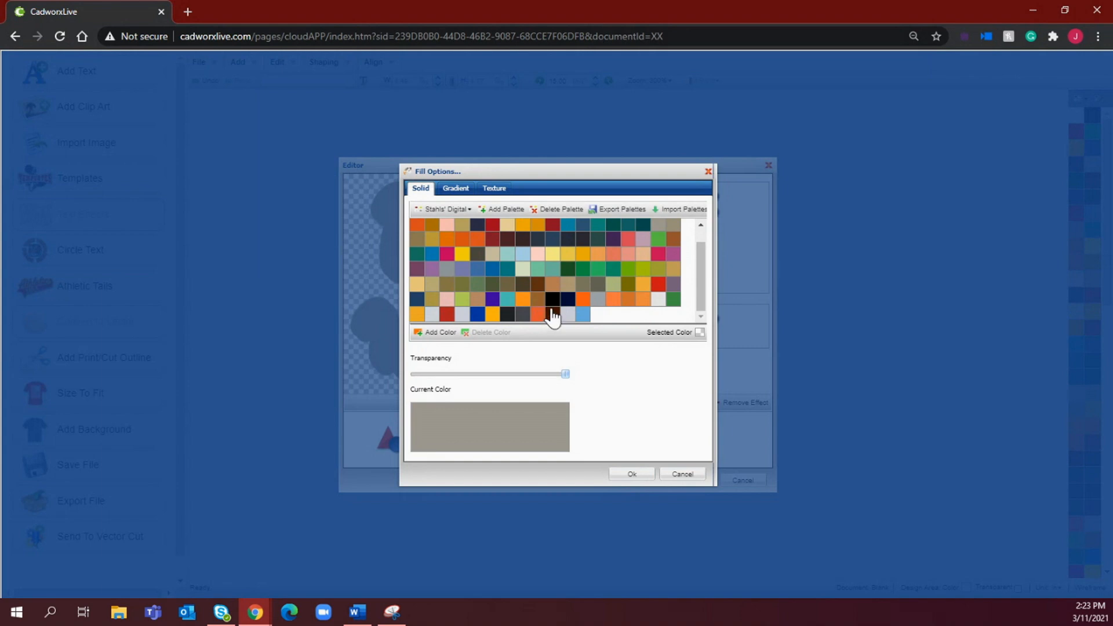
left_click(553, 299)
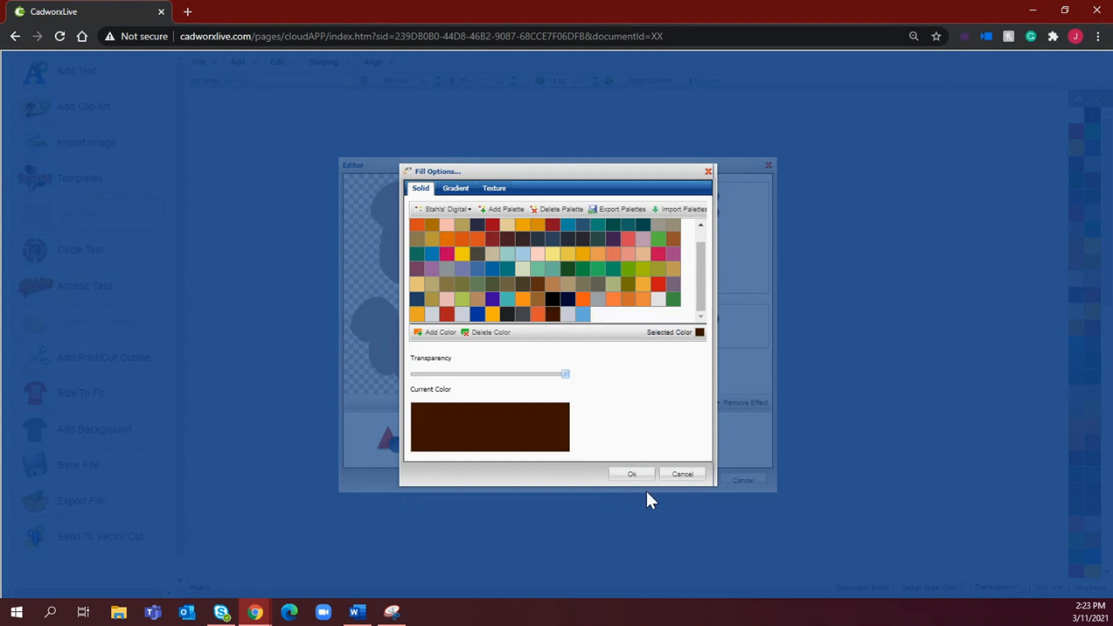
left_click(631, 473)
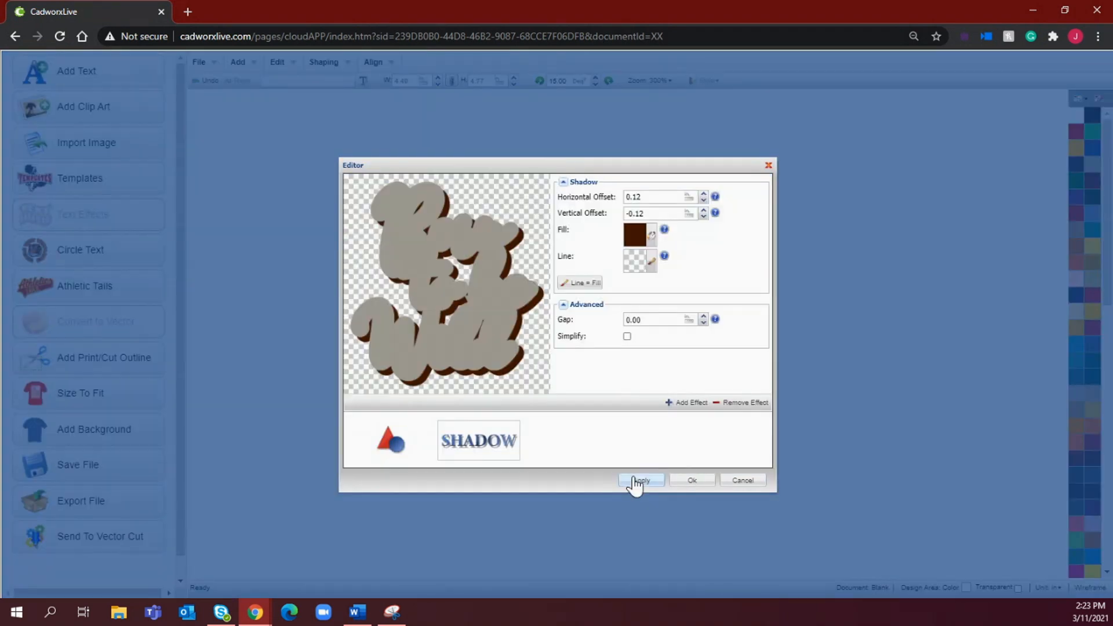
Apply the dark brown shadow so it shows beneath the grey letters in the preview
left_click(640, 480)
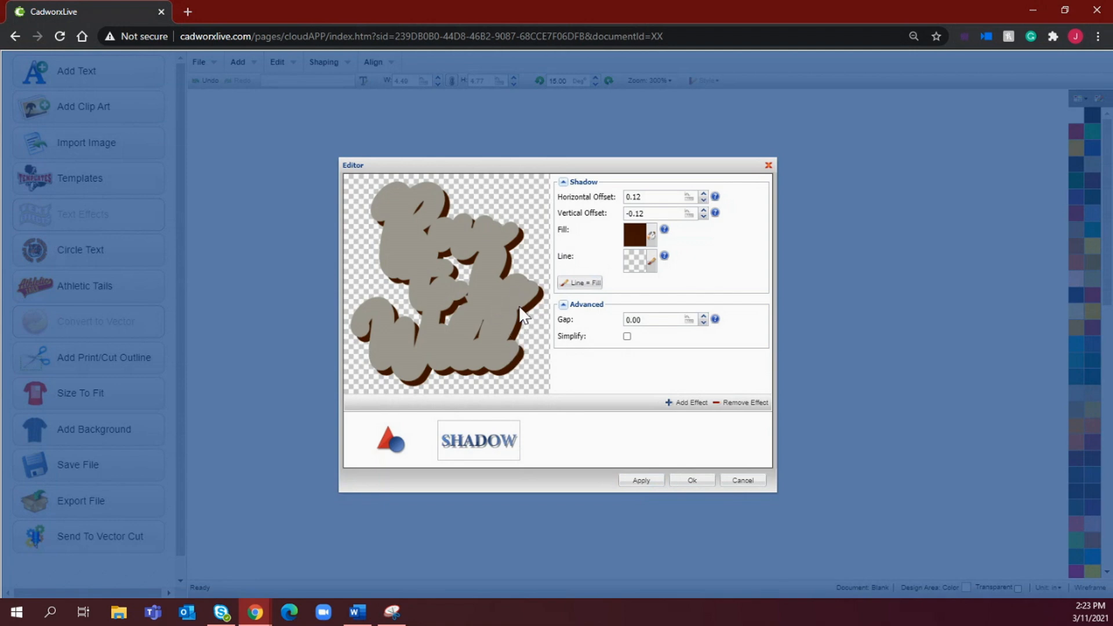
mouse_move(533, 334)
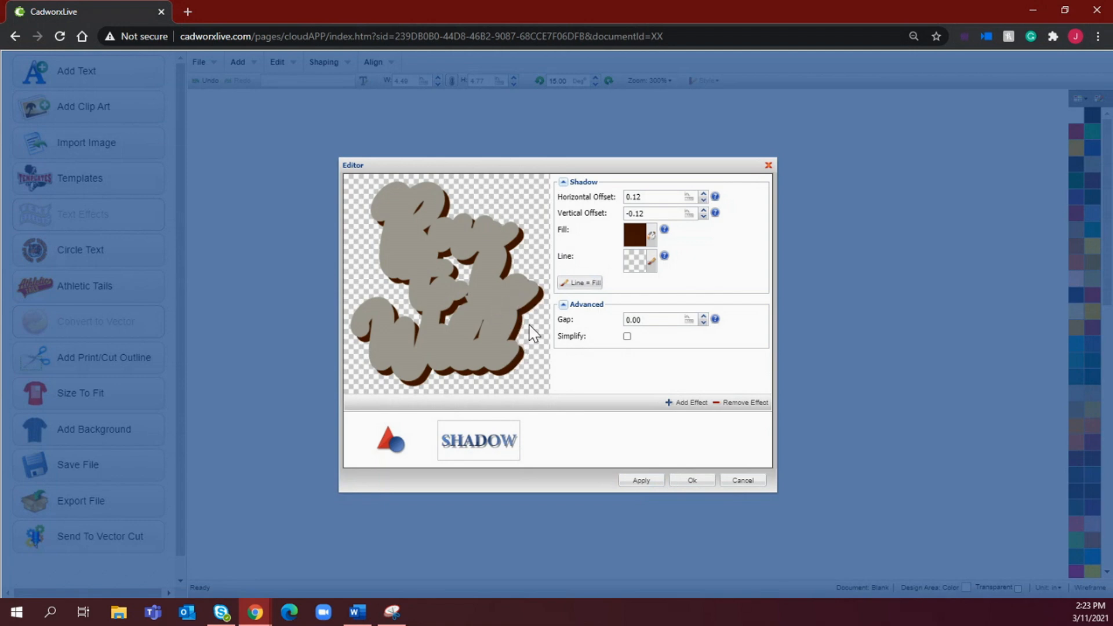
mouse_move(518, 255)
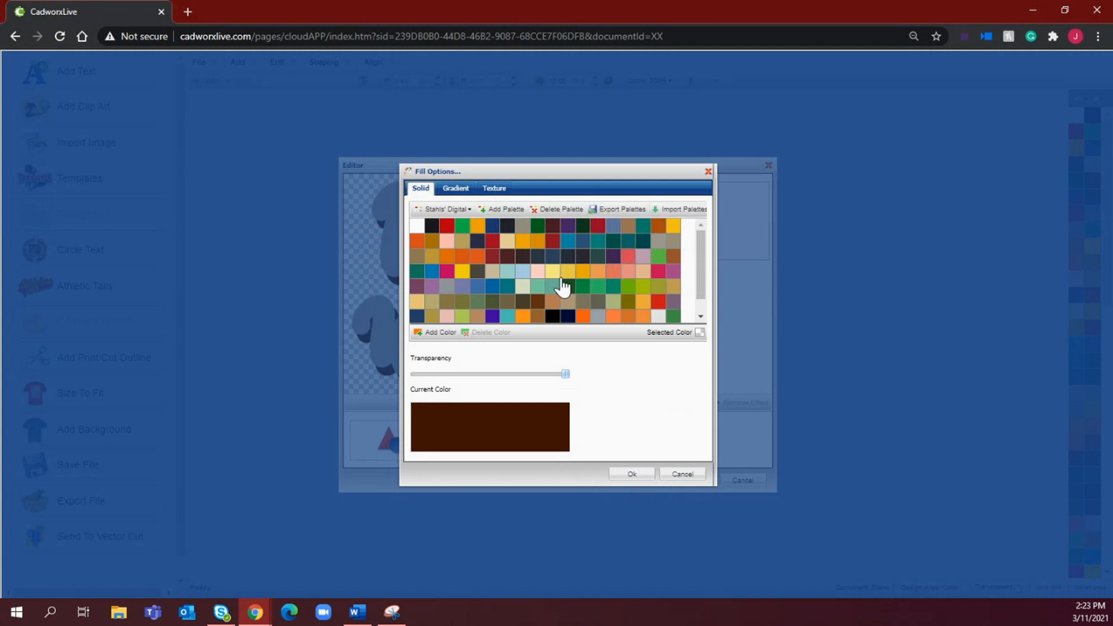
mouse_move(508, 304)
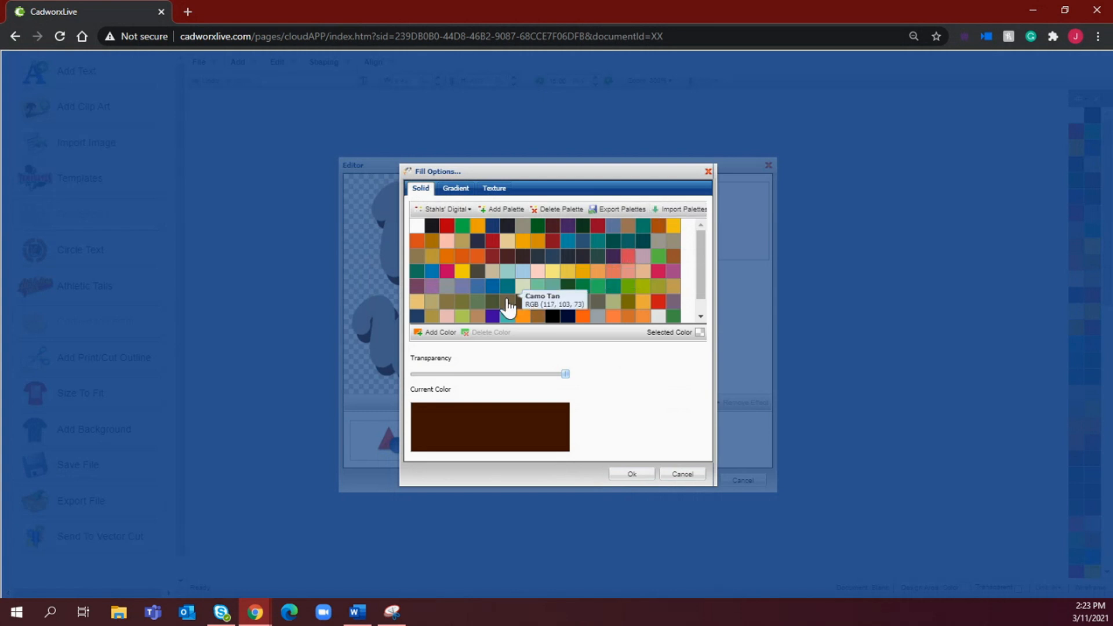
Set the contour's fill to cream and accept the effects back to the canvas
left_click(543, 282)
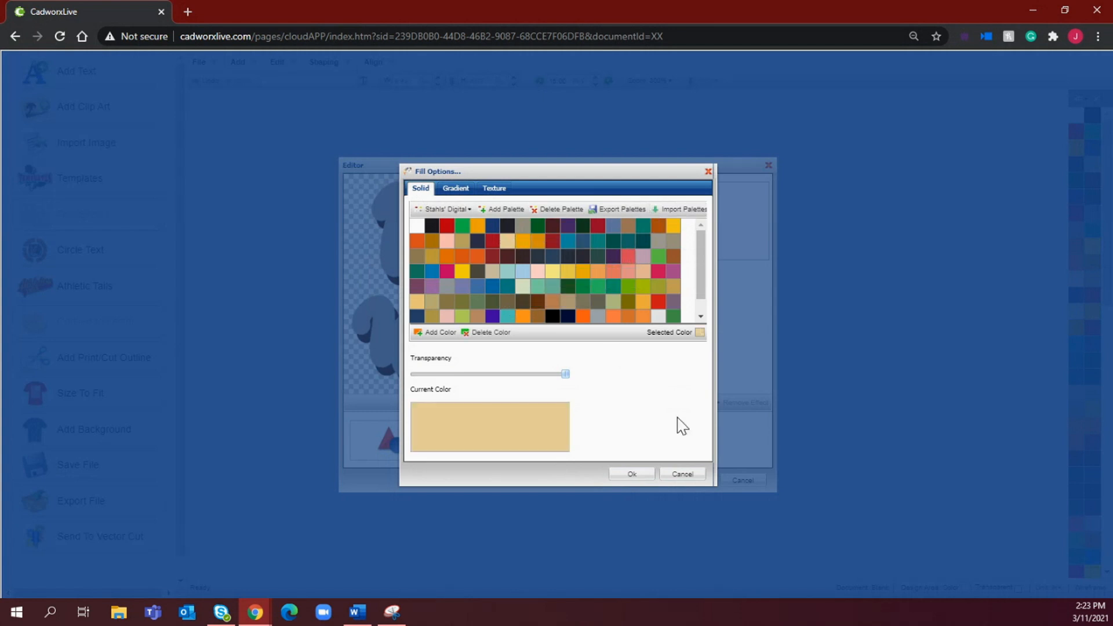
left_click(631, 473)
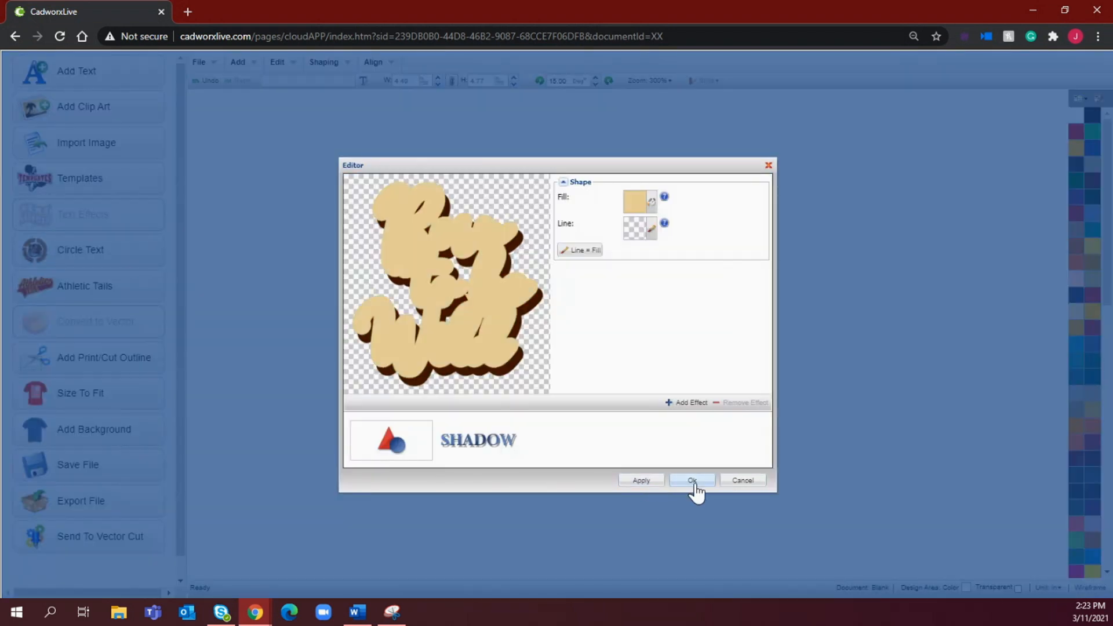
left_click(691, 480)
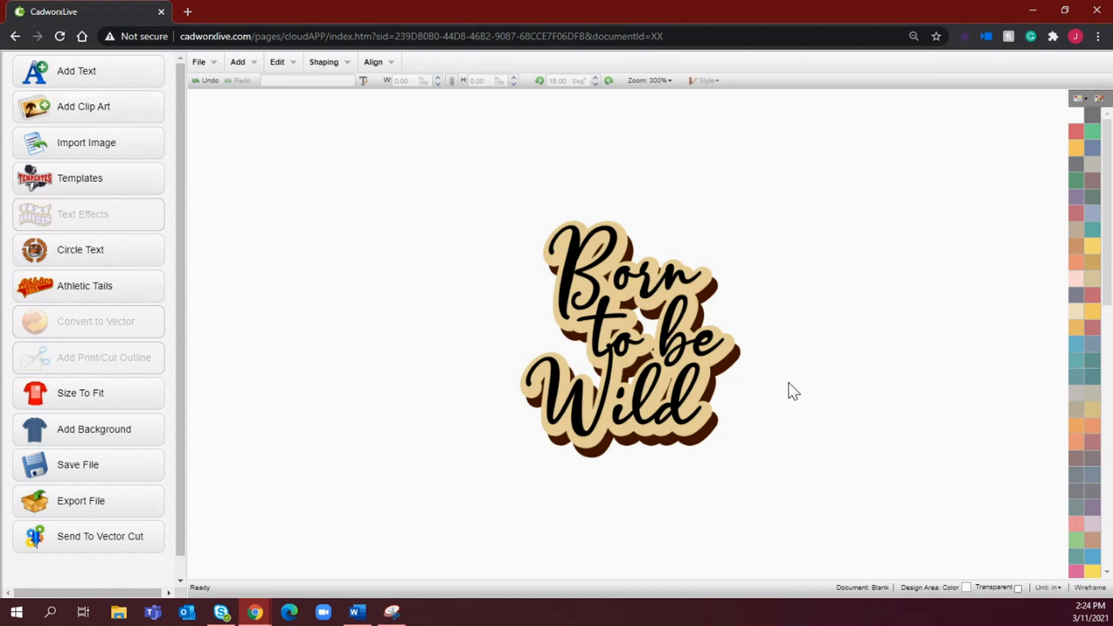
Cut the lettering out of the contour using Shaping > Back Minus Front
left_click(625, 334)
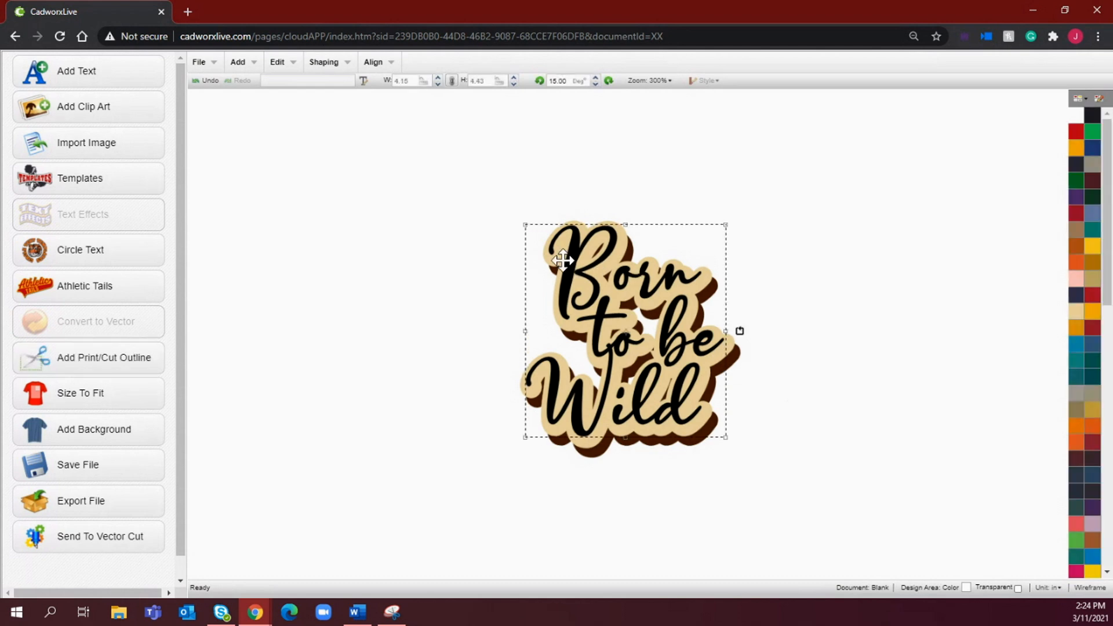
mouse_move(712, 276)
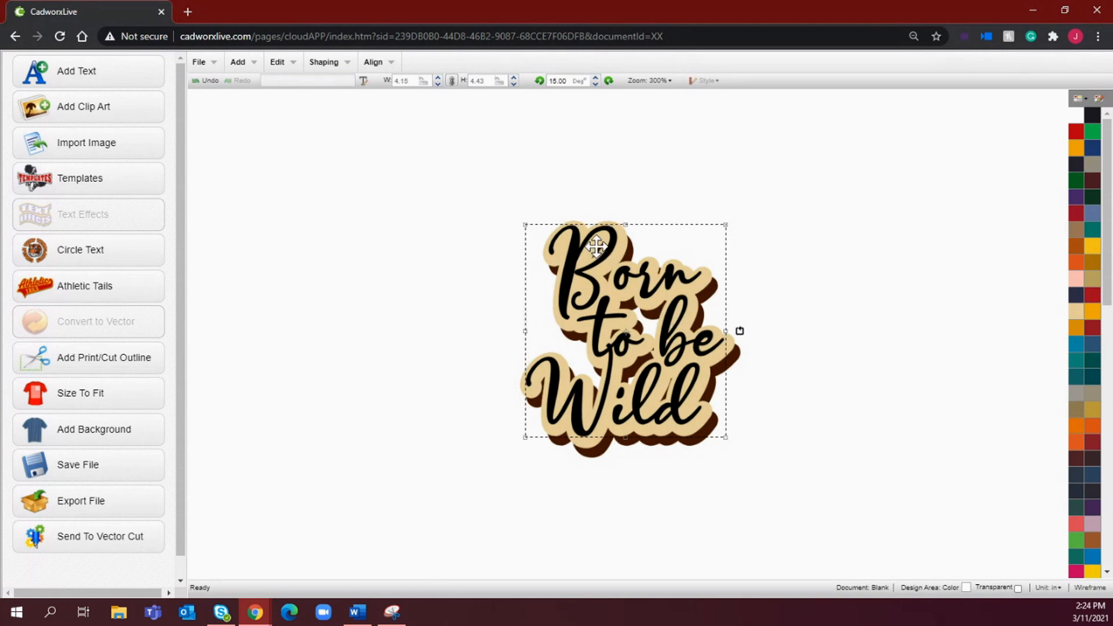
mouse_move(575, 227)
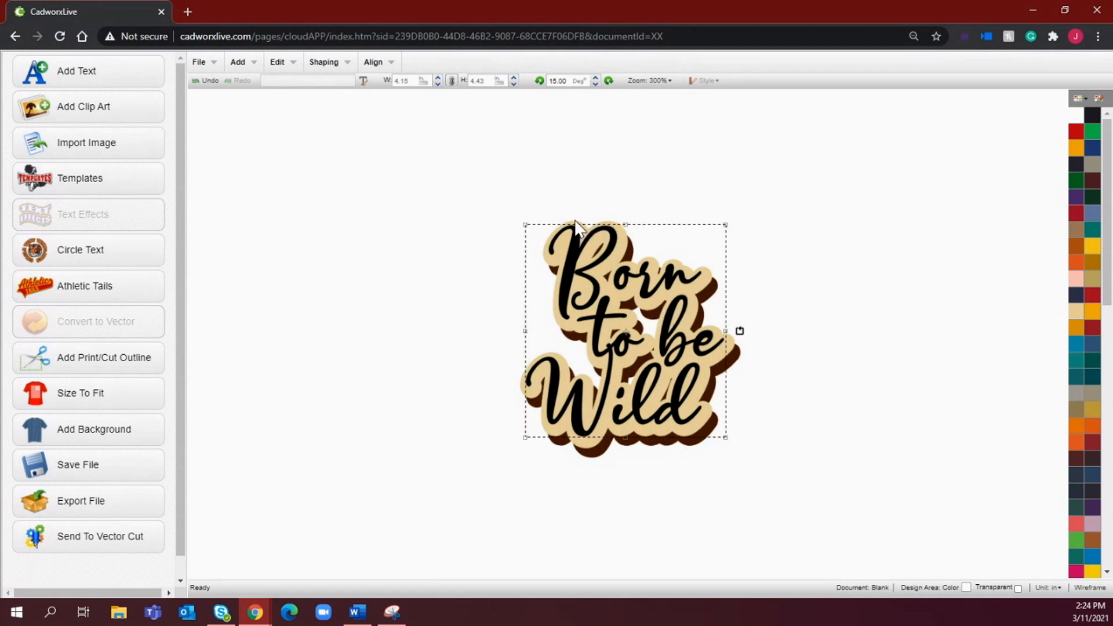
left_click(636, 166)
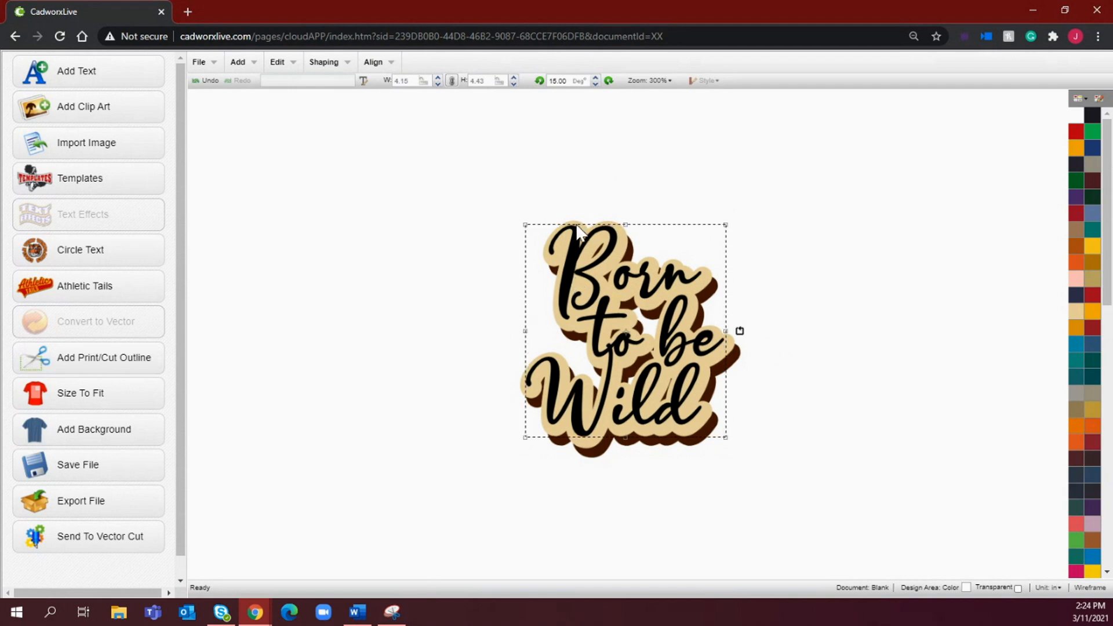
left_click(325, 61)
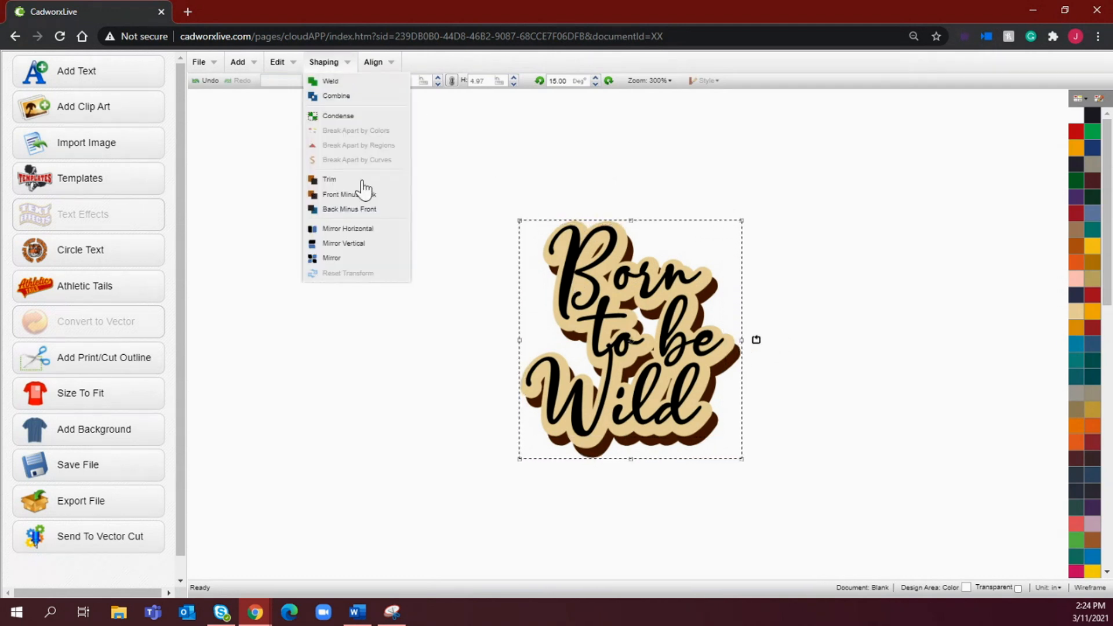
mouse_move(368, 209)
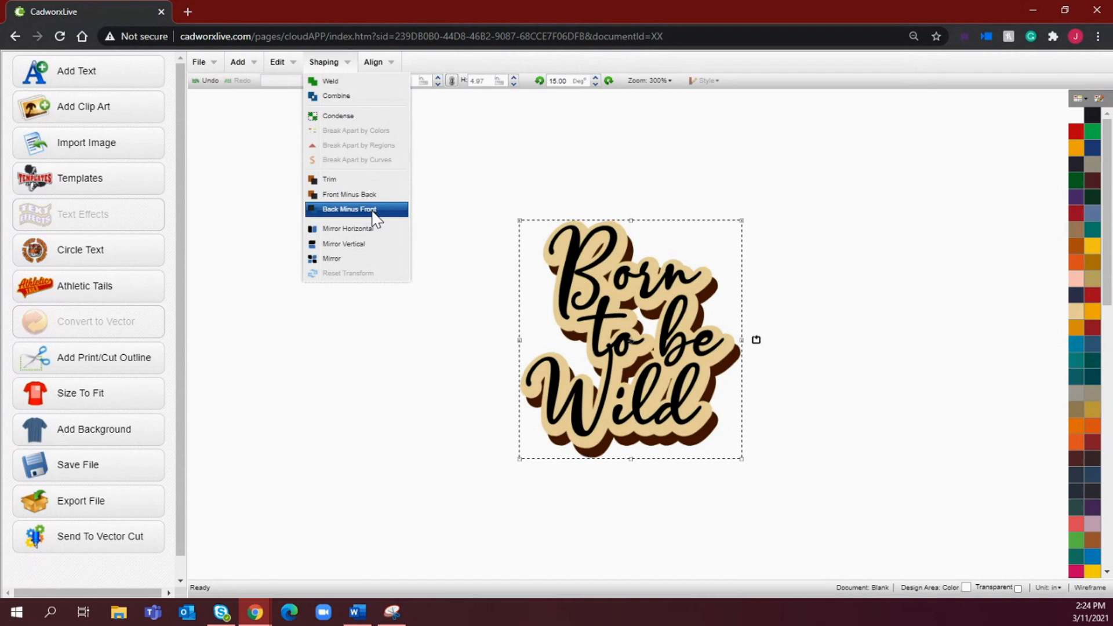
left_click(349, 208)
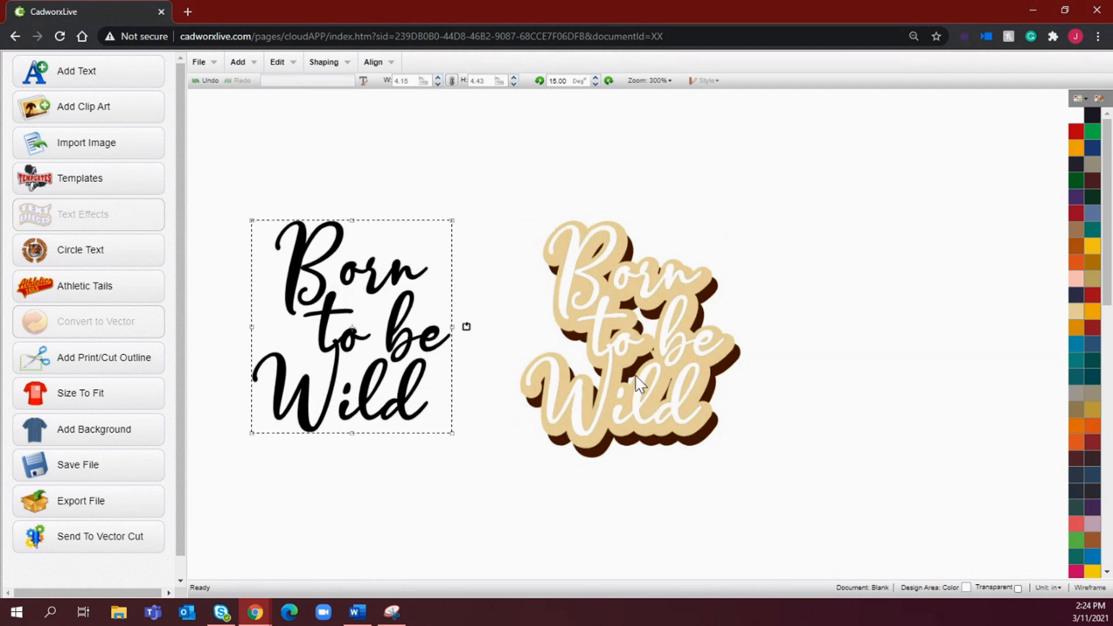
mouse_move(755, 181)
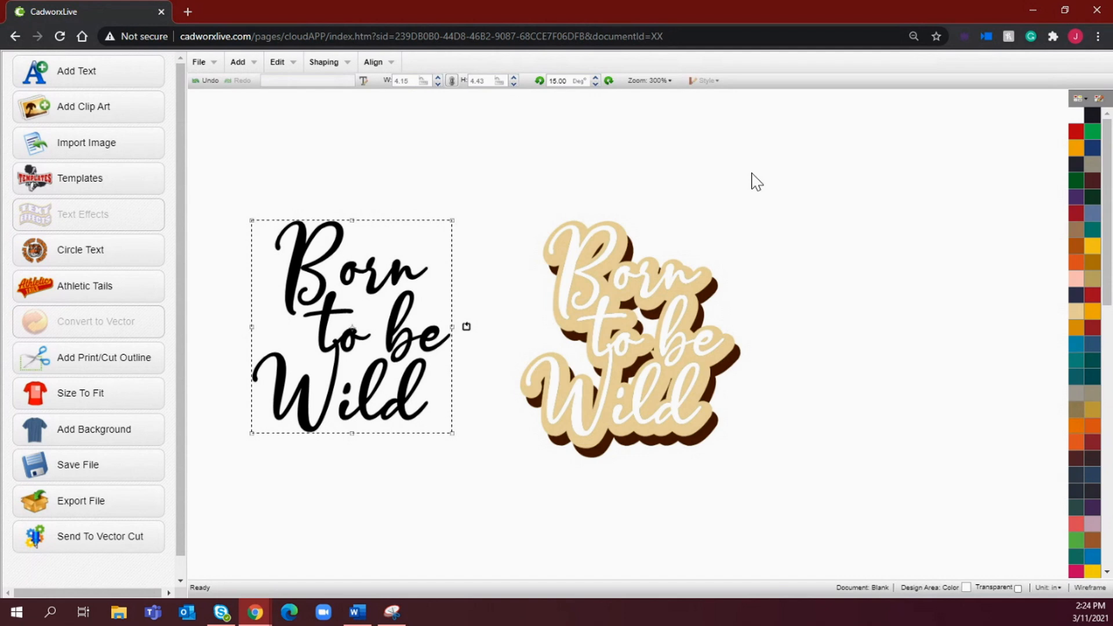
mouse_move(663, 367)
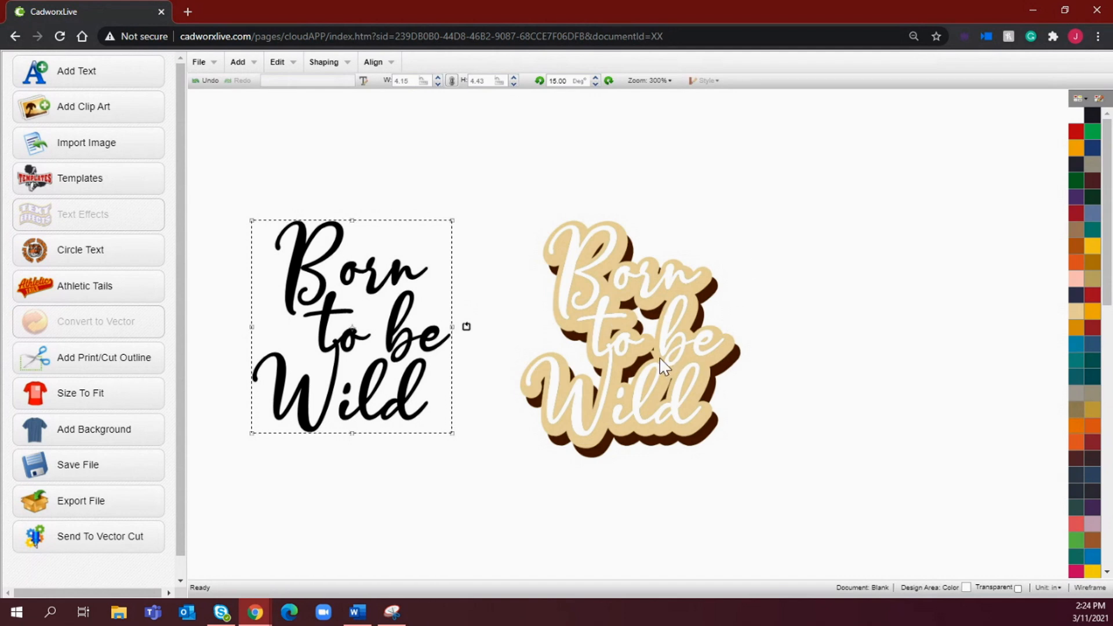
mouse_move(565, 316)
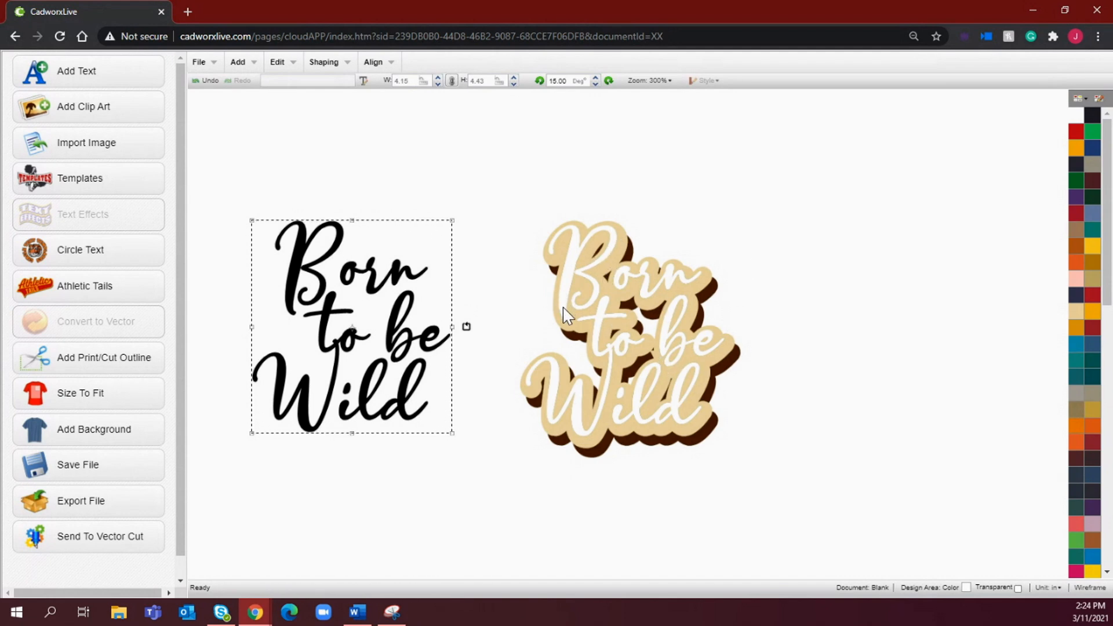
mouse_move(696, 213)
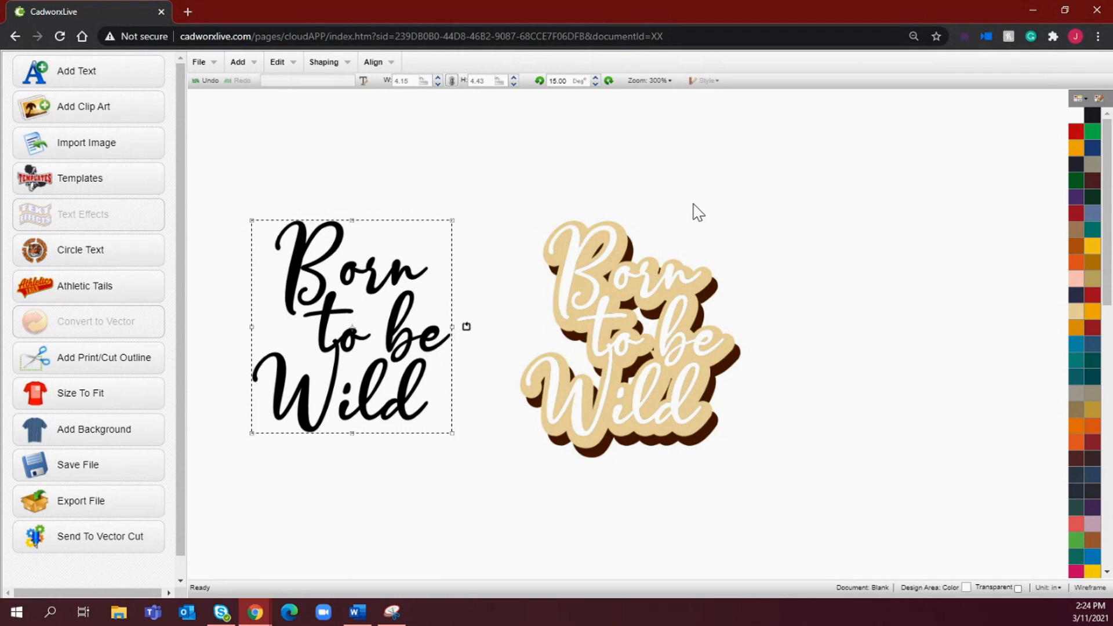
mouse_move(679, 264)
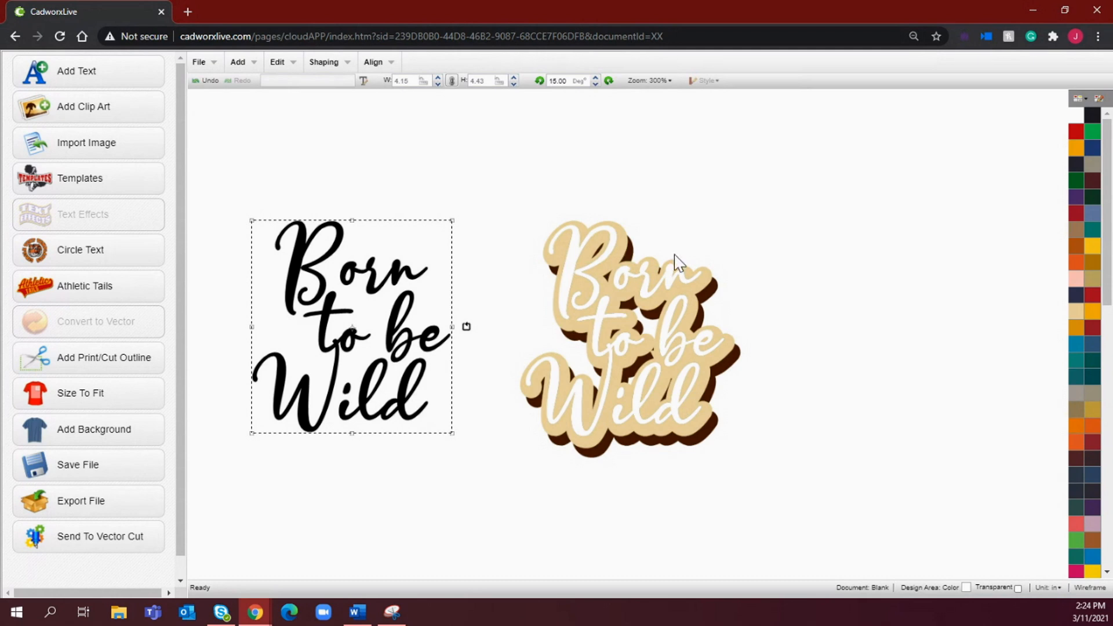
mouse_move(785, 308)
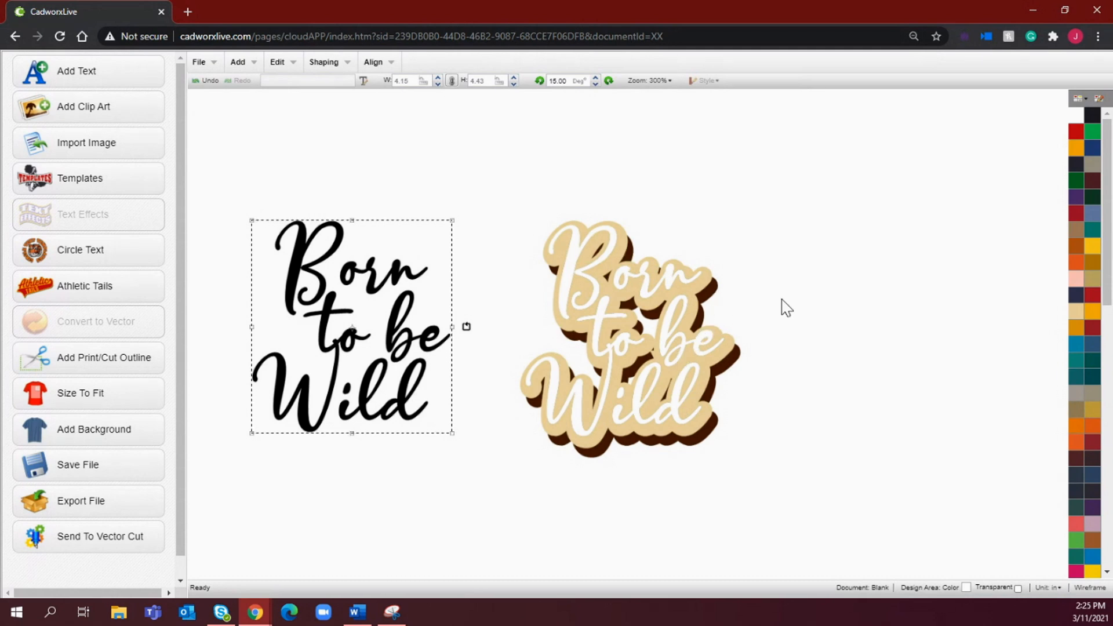
mouse_move(258, 83)
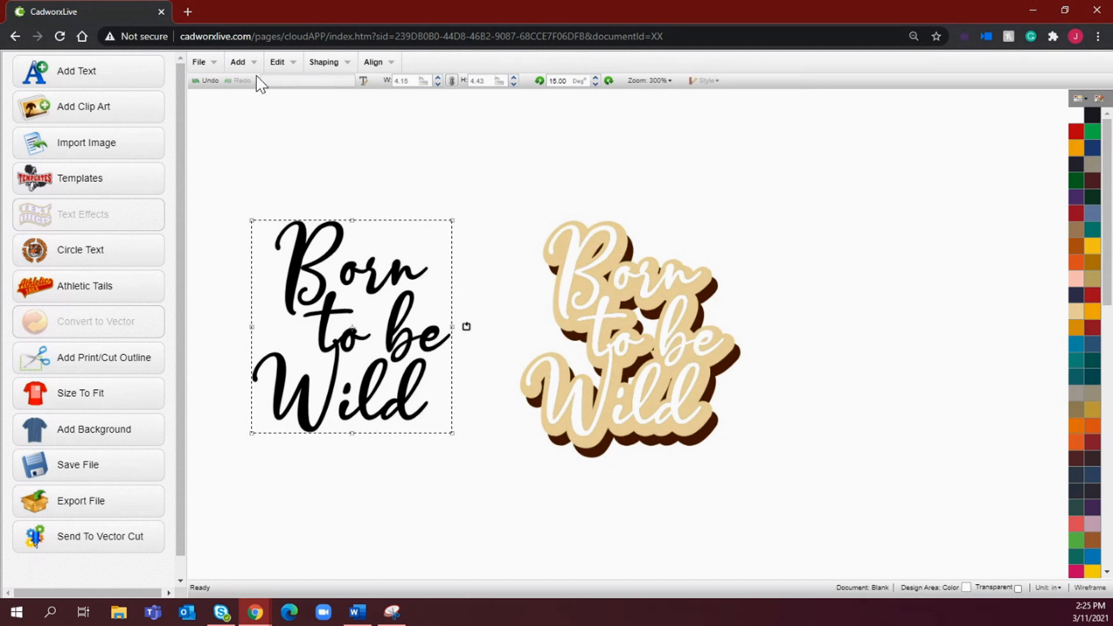
Undo the cut-out and give the lettering a cheetah-print texture fill
key("Delete")
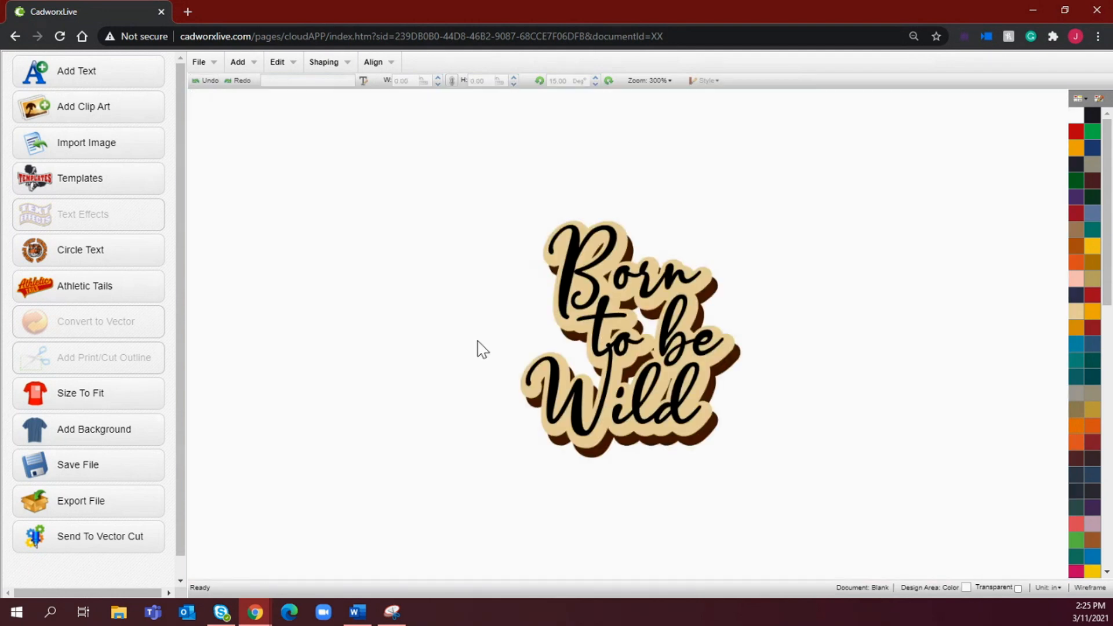
left_click(625, 331)
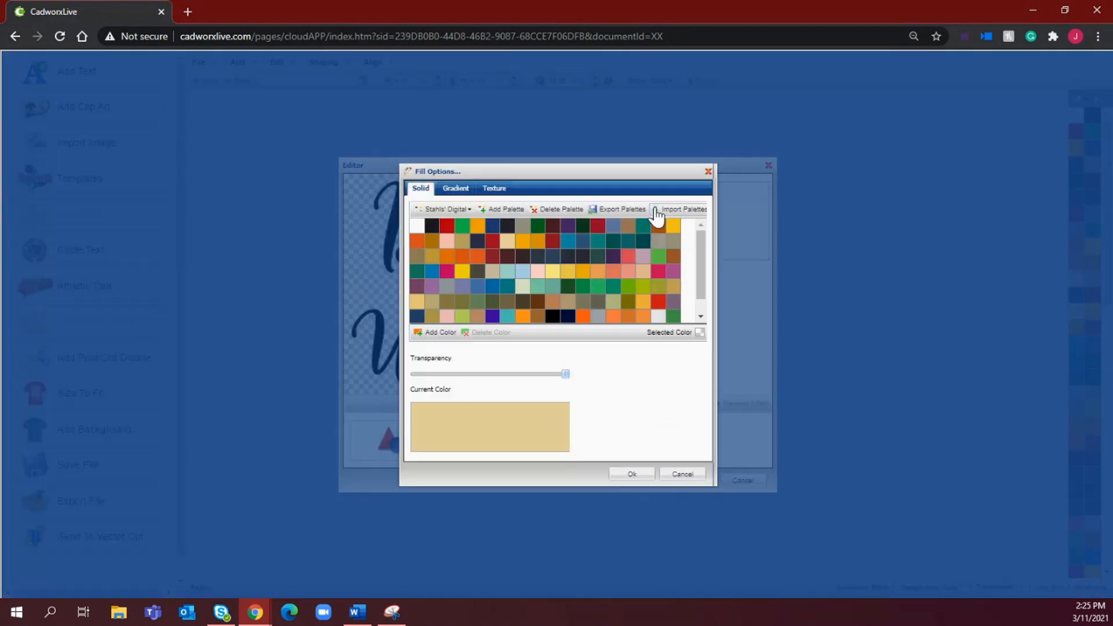
left_click(493, 187)
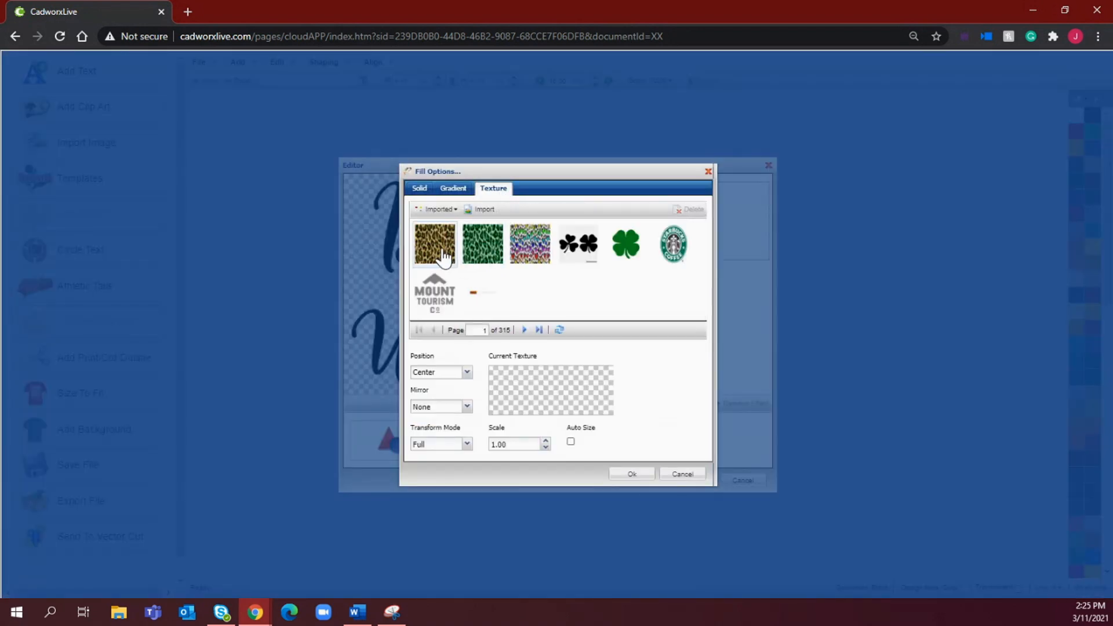
left_click(434, 244)
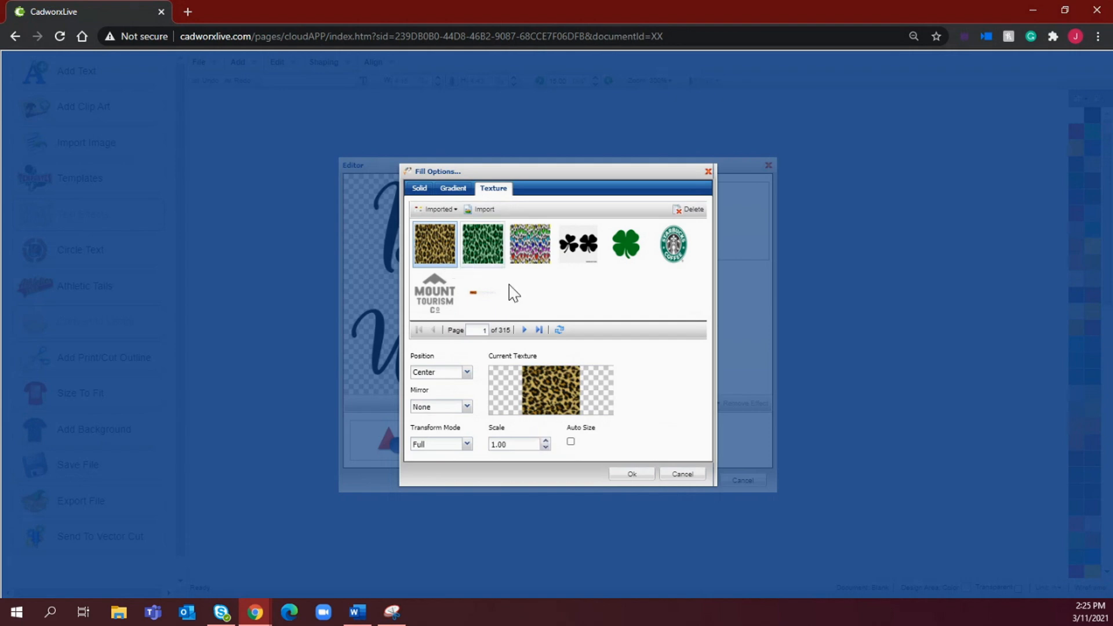
left_click(630, 473)
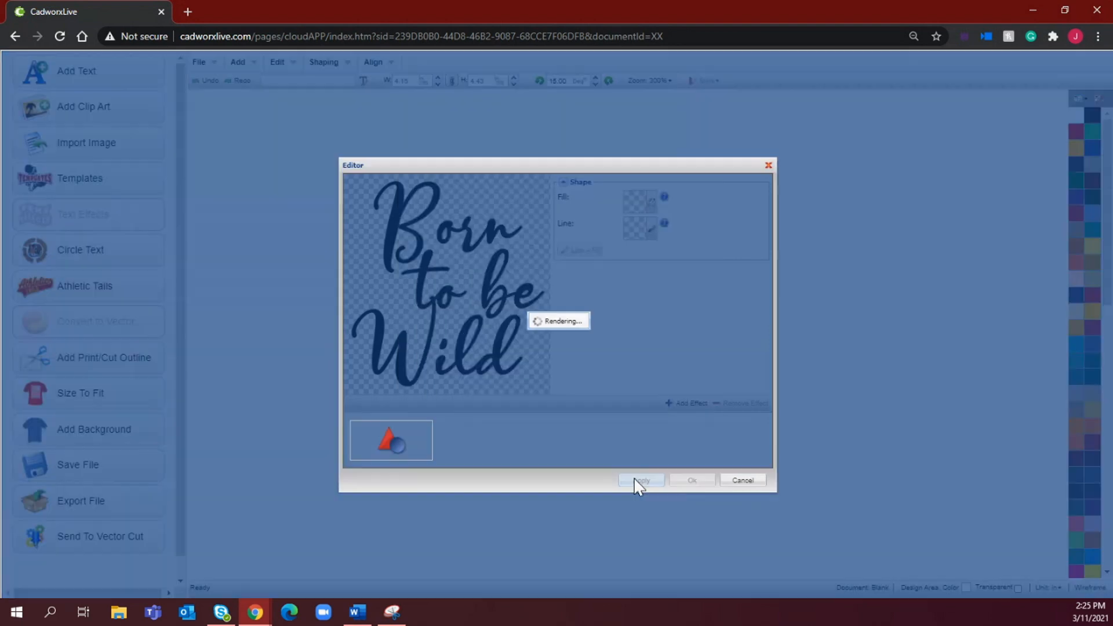